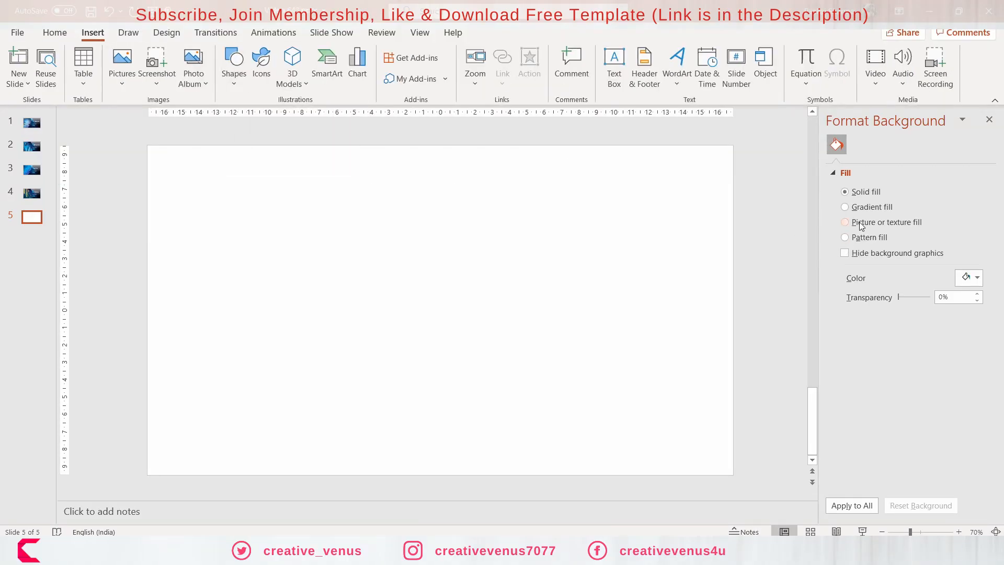
Fill slide 5's background with the finance chart photo at 0% offset and start a freeform scribble
{"action": "left_click", "coordinate": [845, 221]}
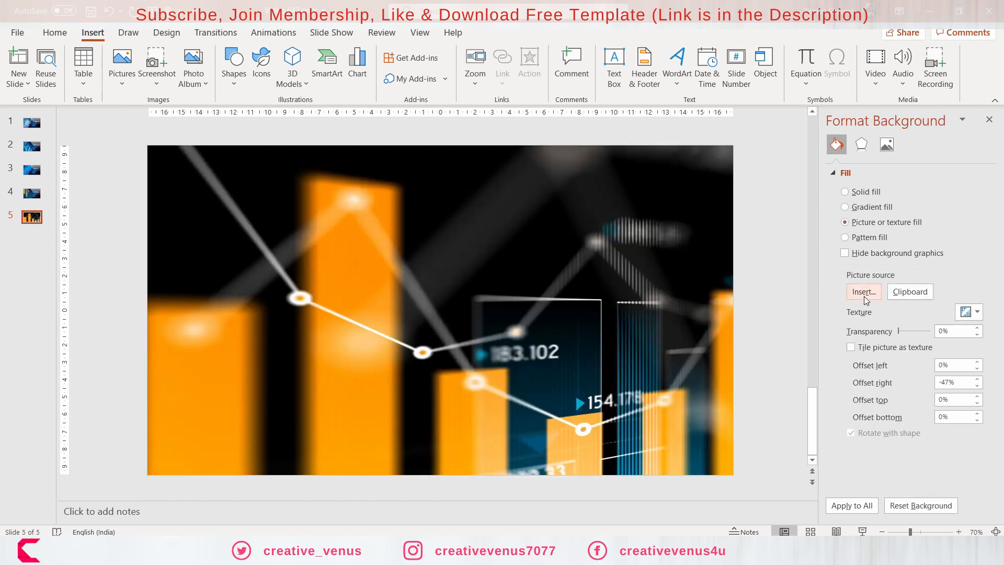
{"action": "type", "text": "0%"}
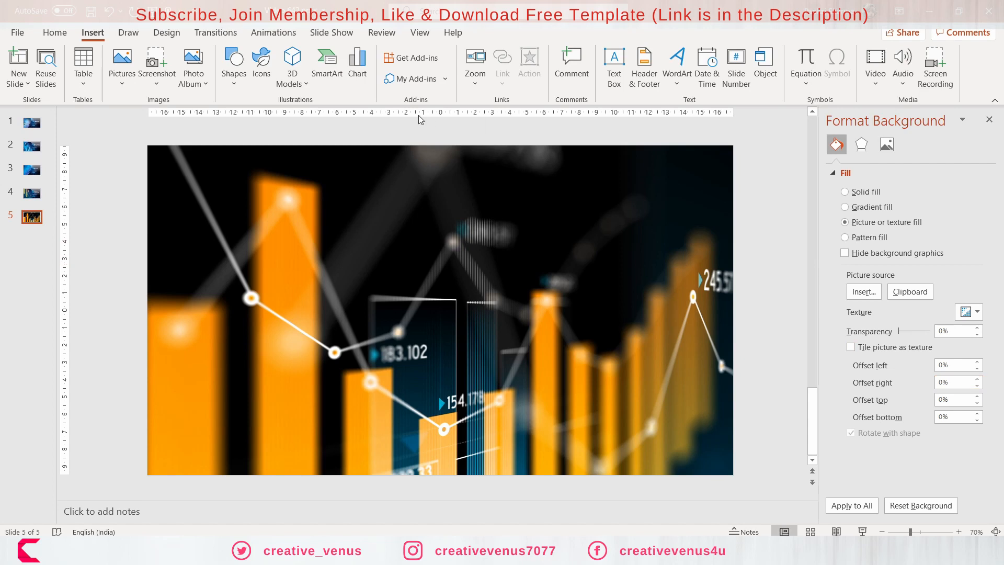
{"action": "left_click", "coordinate": [234, 63]}
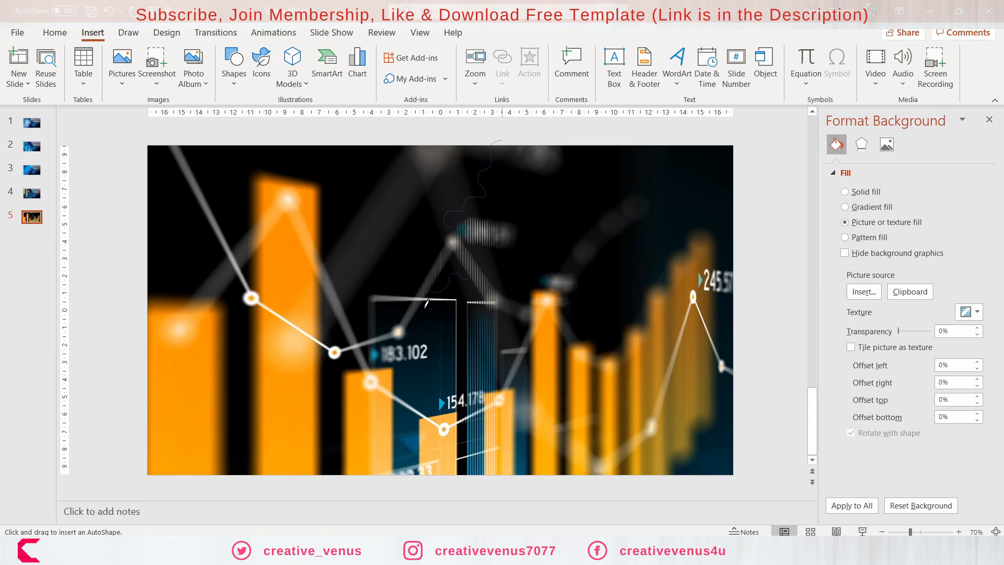
{"action": "mouse_move", "coordinate": [429, 376]}
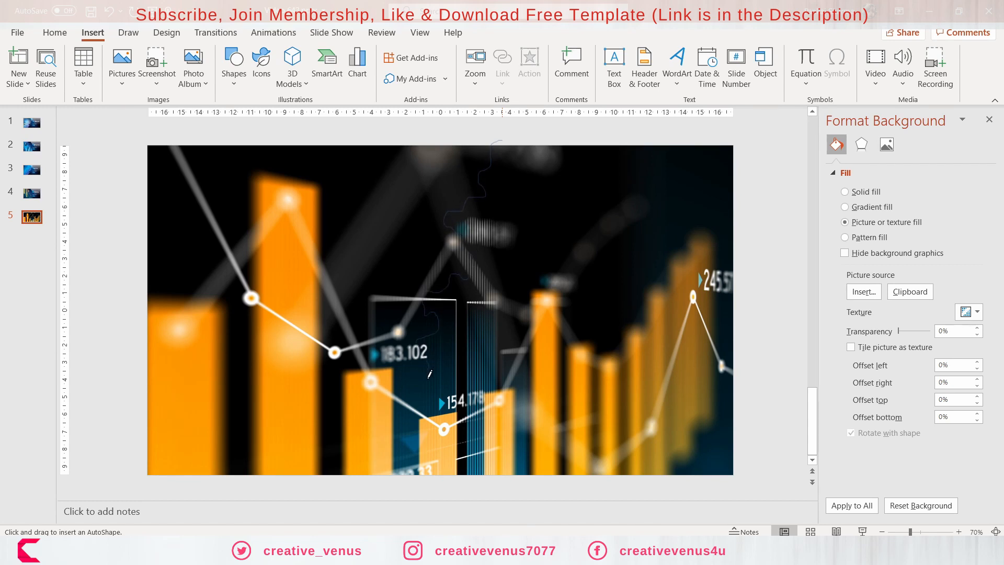
{"action": "mouse_move", "coordinate": [410, 433]}
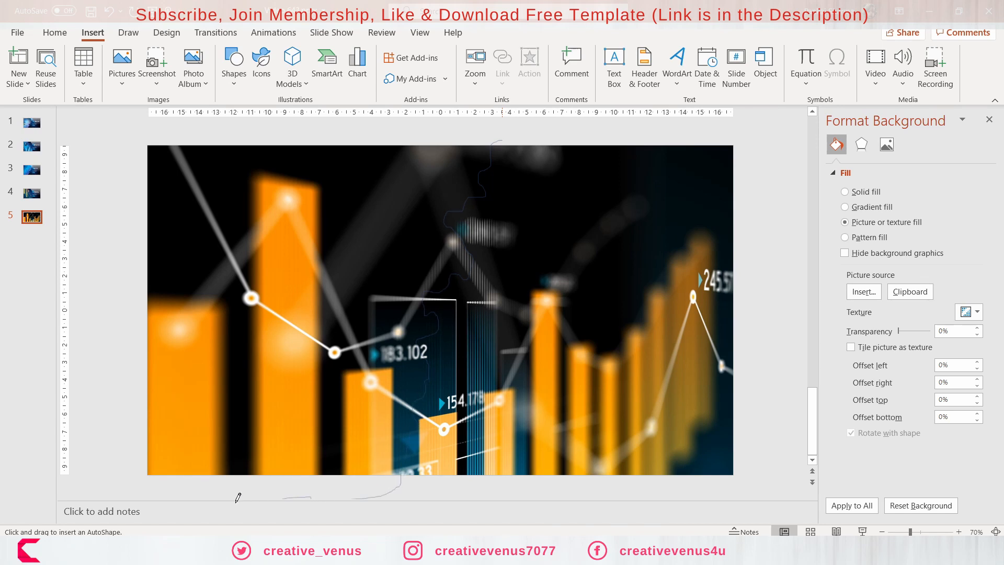
Trace a rough blob over the left half, then choose a rectangle to cover the slide
{"action": "left_click_drag", "start_coordinate": [238, 492], "coordinate": [214, 124]}
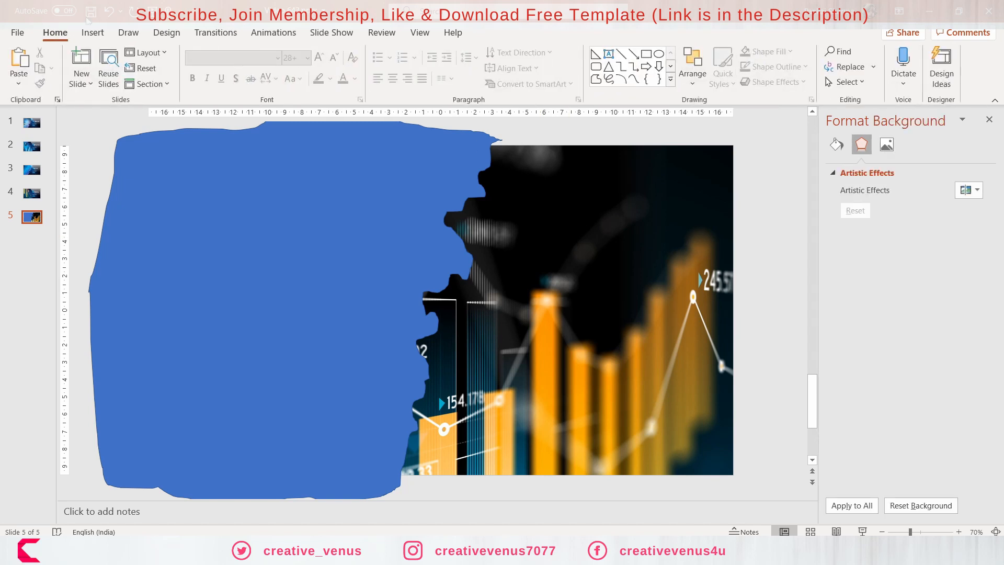
{"action": "left_click", "coordinate": [235, 62]}
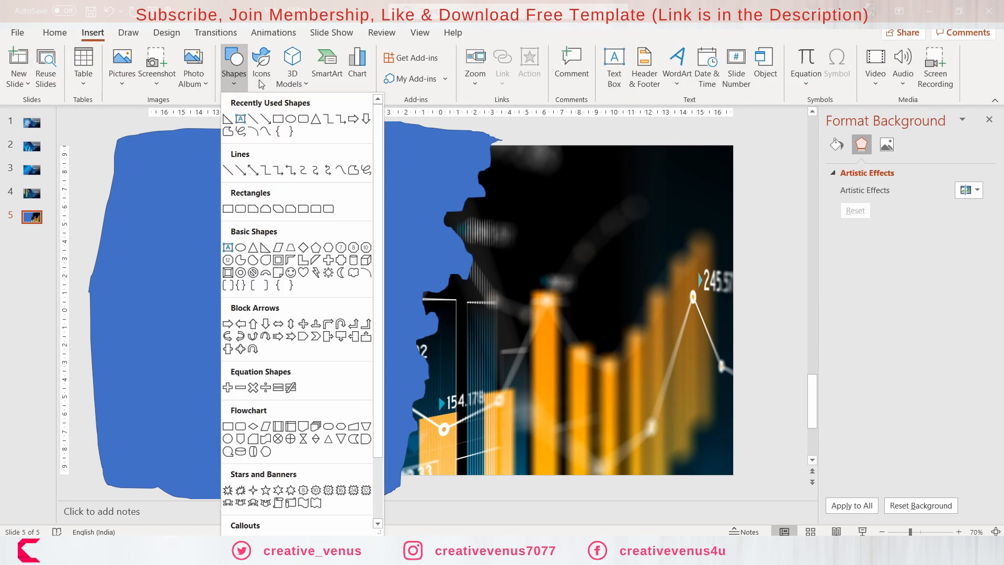
{"action": "left_click", "coordinate": [228, 118]}
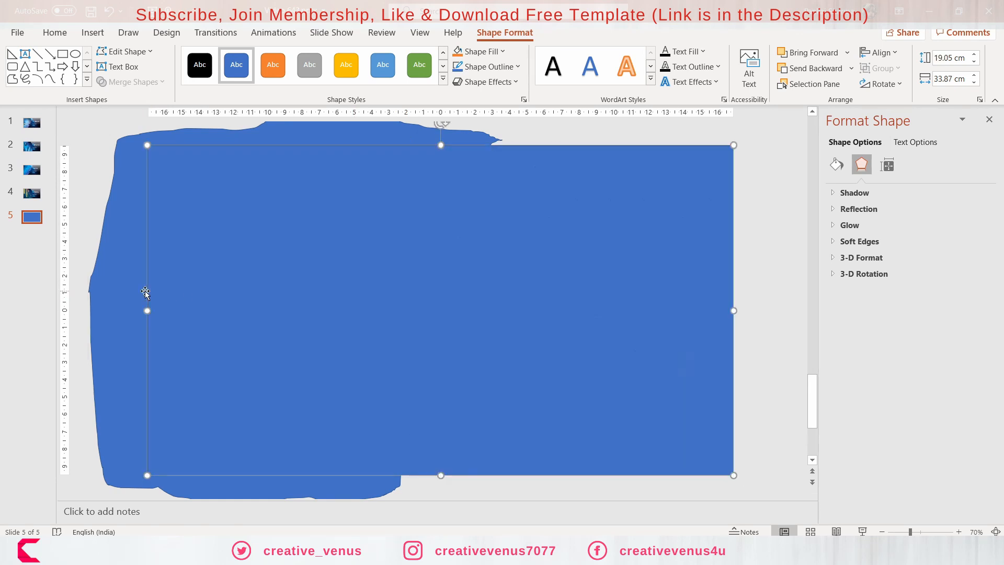
Remove the rectangle's outline and subtract the blob from it to form a ragged-edged left panel
{"action": "left_click", "coordinate": [837, 165]}
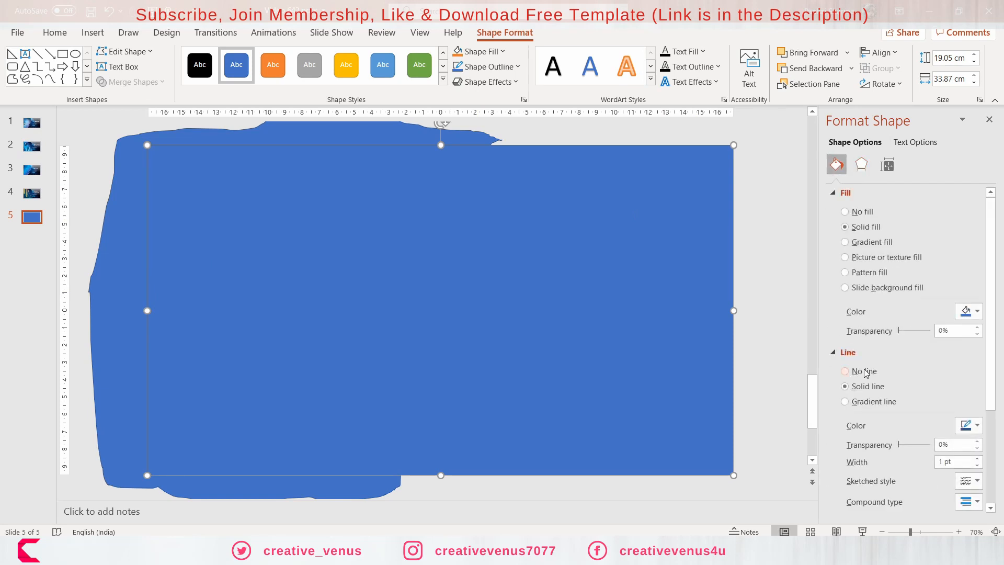
{"action": "left_click", "coordinate": [418, 65]}
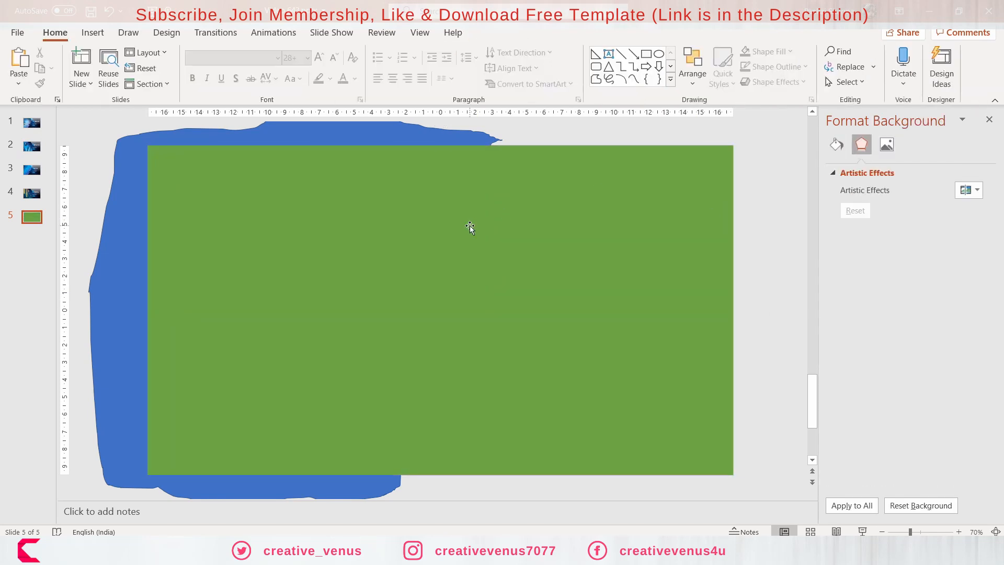
{"action": "mouse_move", "coordinate": [212, 257]}
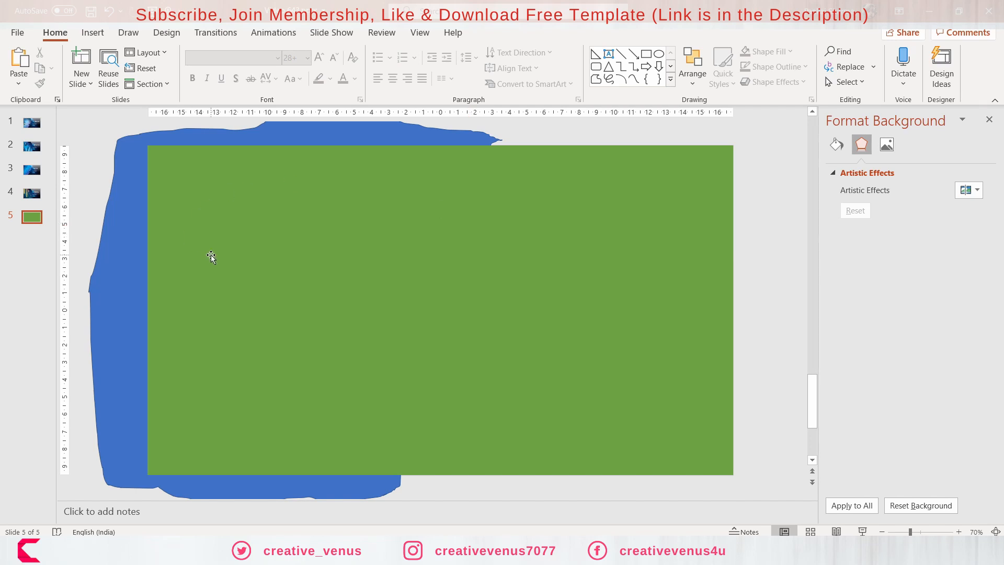
{"action": "left_click", "coordinate": [211, 257]}
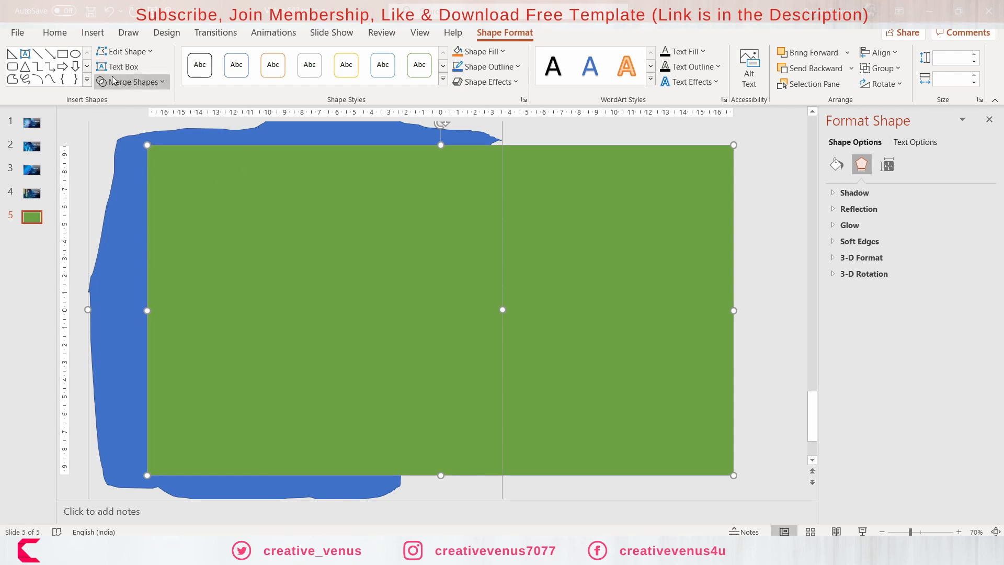
{"action": "left_click", "coordinate": [131, 81]}
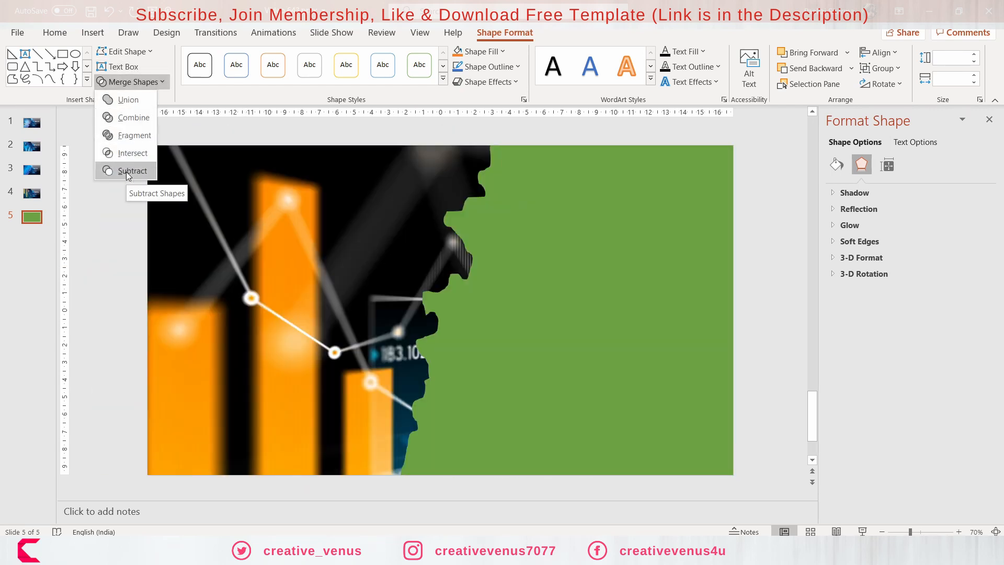
{"action": "left_click", "coordinate": [131, 171]}
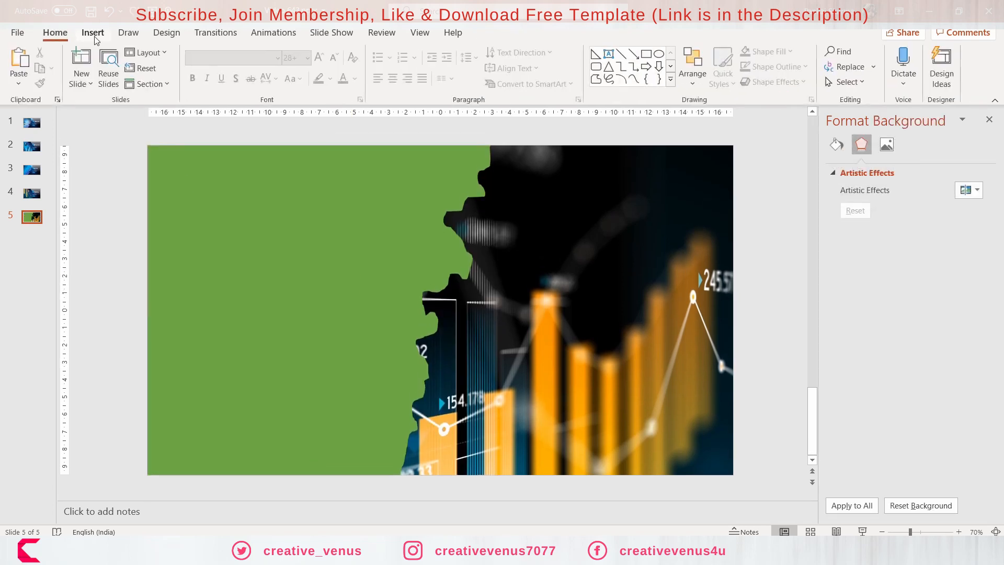
{"action": "left_click", "coordinate": [234, 60]}
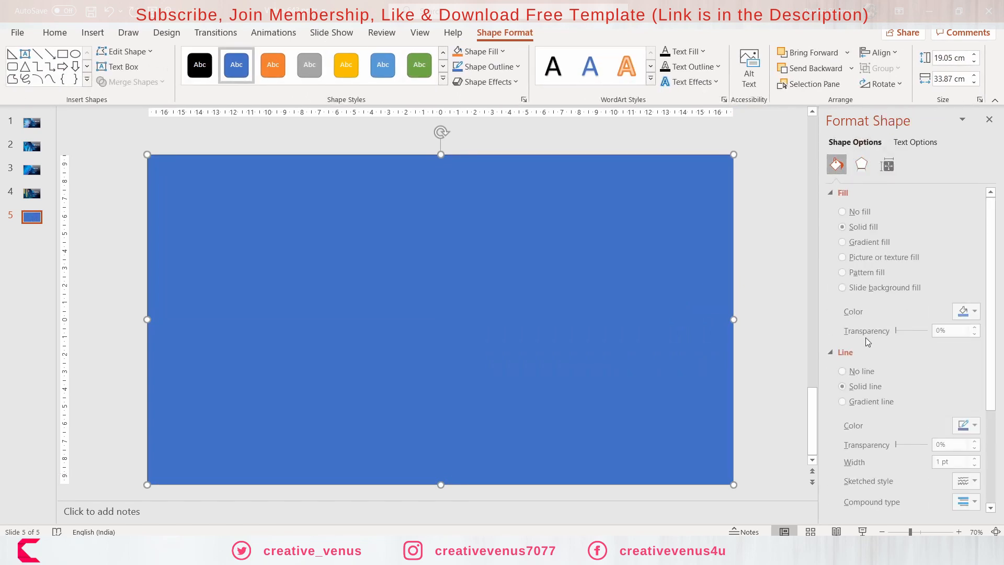
Remove the new rectangle's outline and subtract the green panel so the right panel fits its ragged edge
{"action": "left_click", "coordinate": [843, 371]}
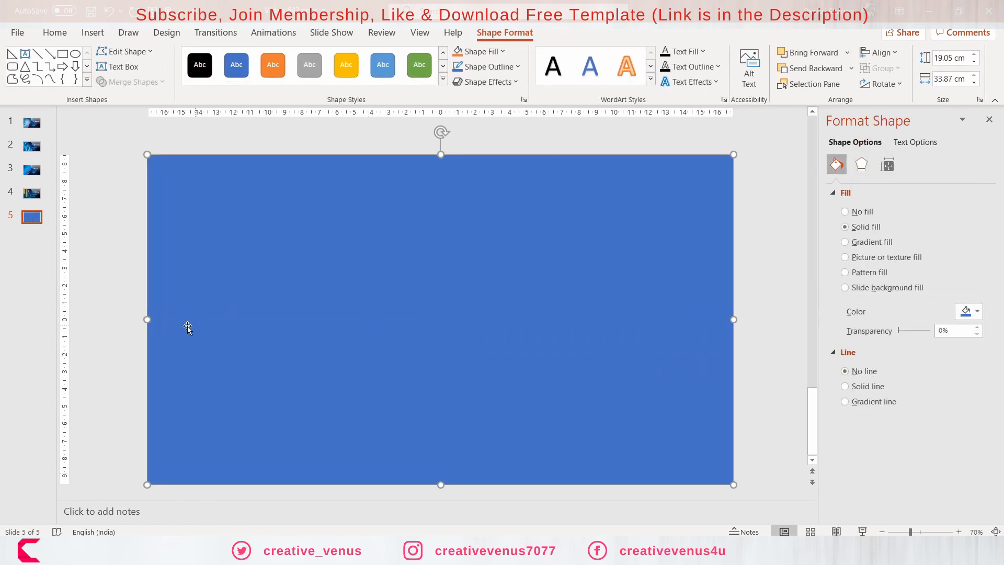
{"action": "mouse_move", "coordinate": [223, 328]}
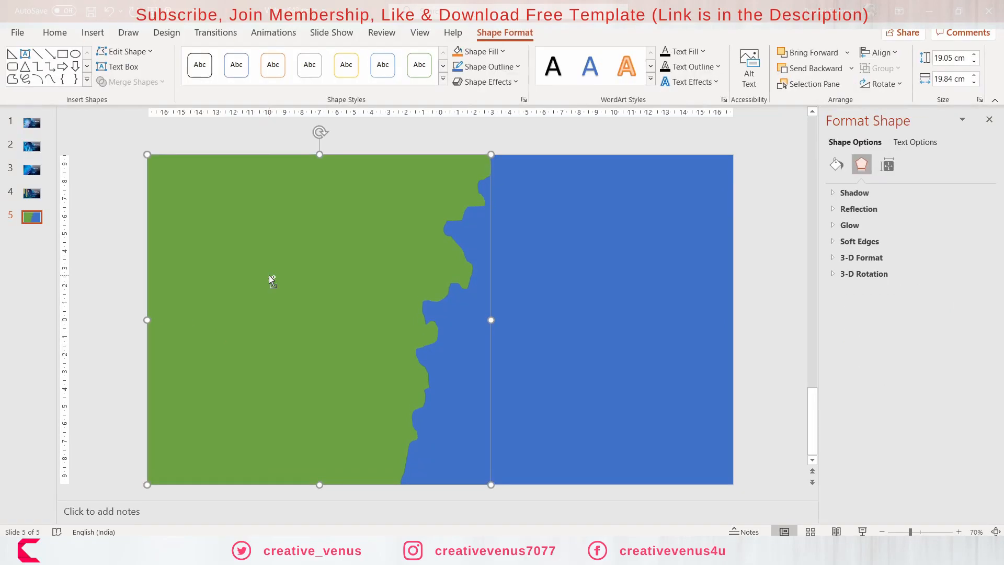
{"action": "left_click", "coordinate": [272, 65]}
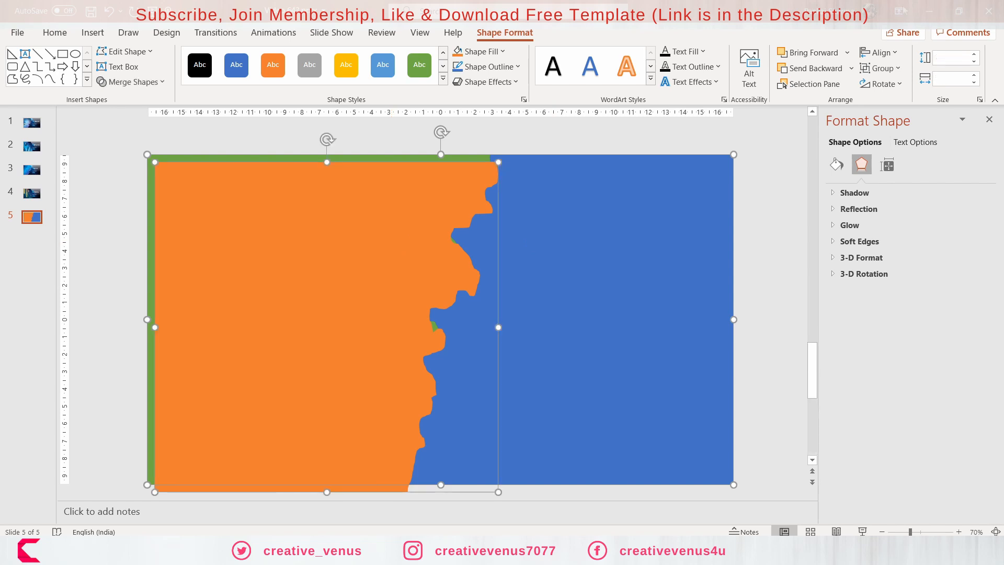
{"action": "left_click", "coordinate": [879, 52]}
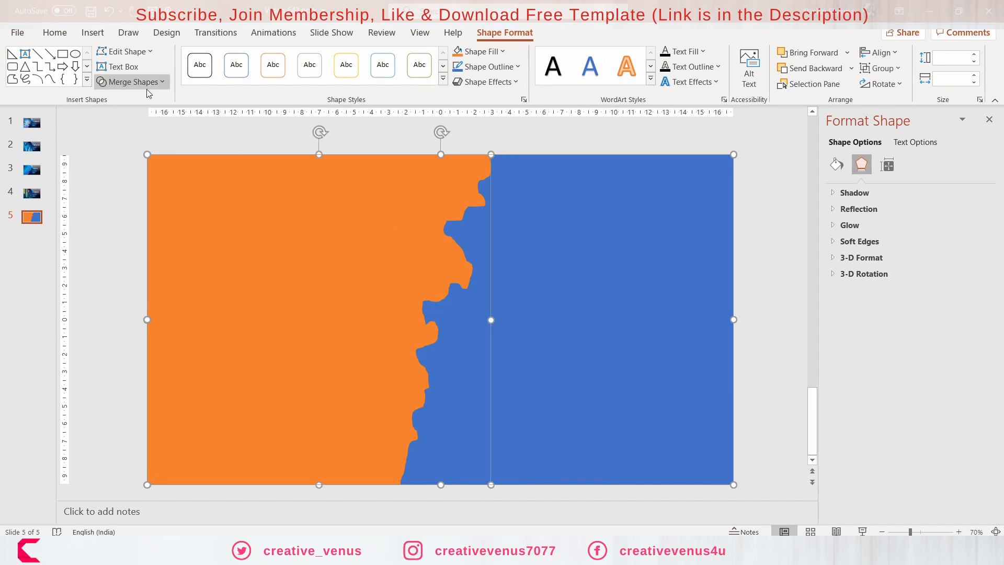
{"action": "left_click", "coordinate": [132, 82]}
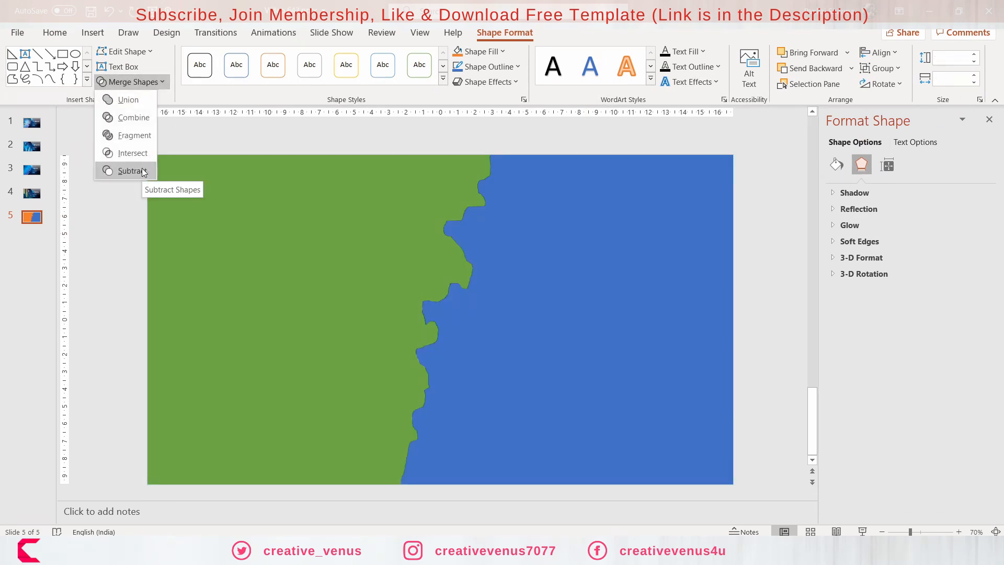
{"action": "left_click", "coordinate": [132, 170]}
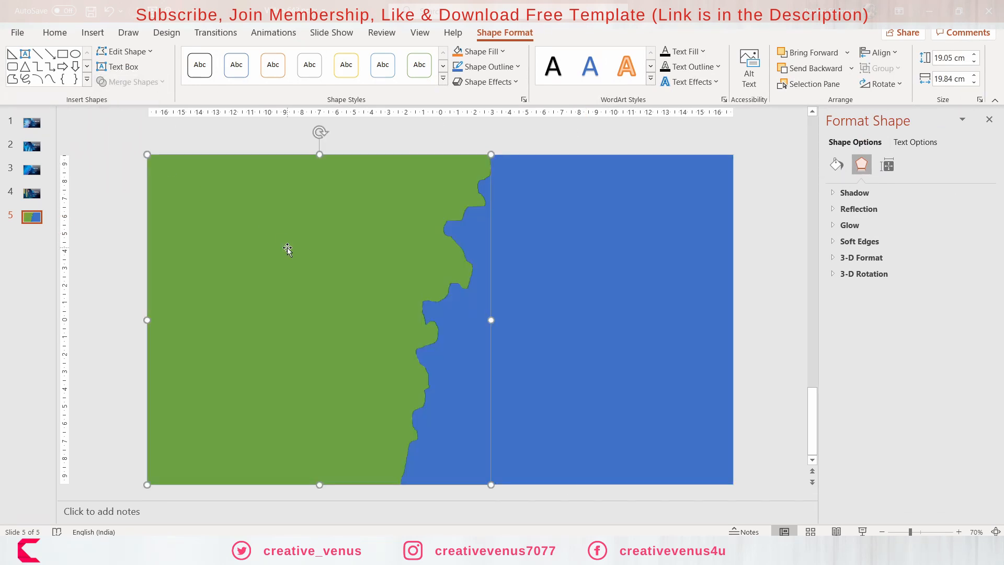
{"action": "mouse_move", "coordinate": [785, 141]}
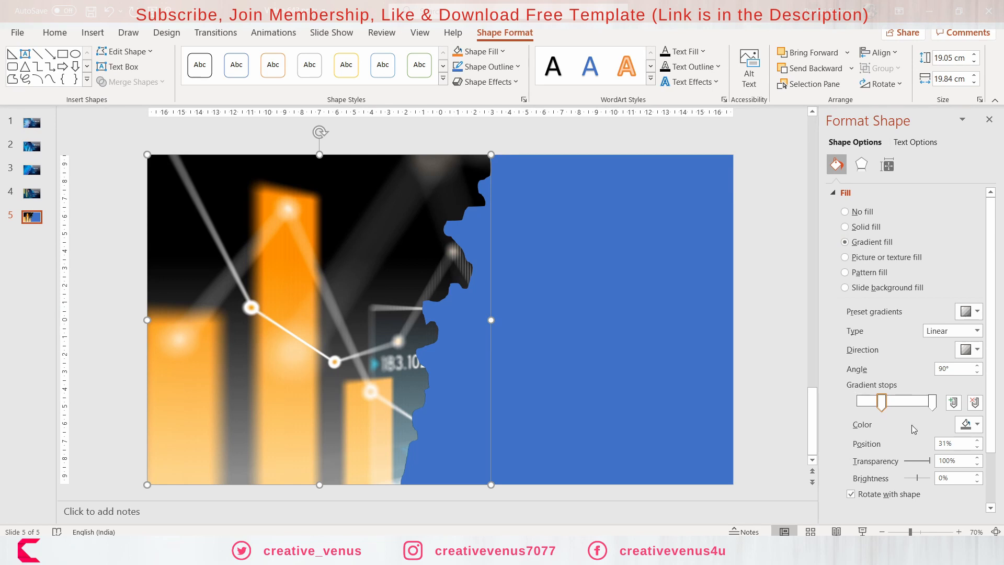
Colour the first gradient stop yellow at about 34% transparency
{"action": "left_click", "coordinate": [977, 425]}
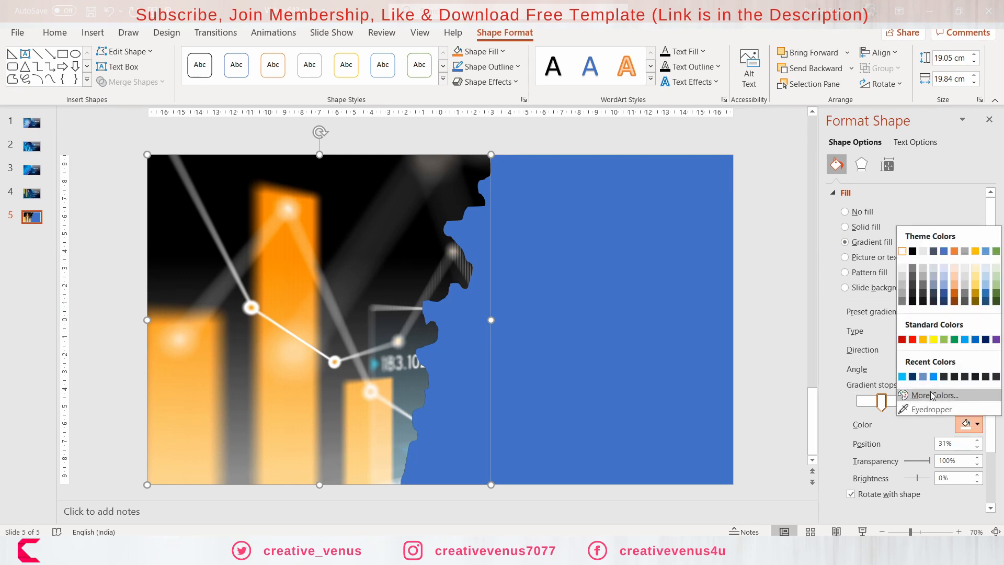
{"action": "left_click", "coordinate": [929, 395]}
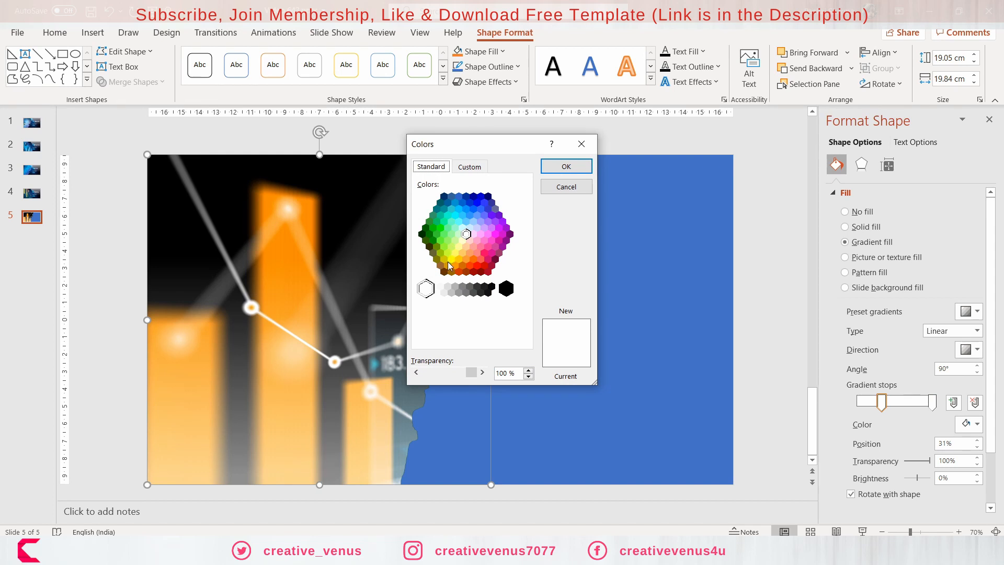
{"action": "left_click", "coordinate": [458, 259]}
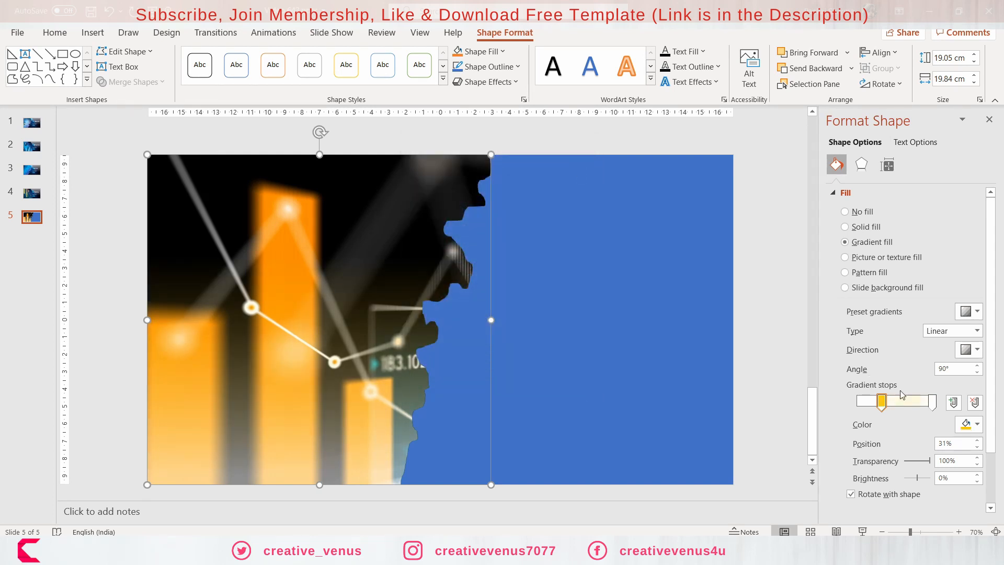
{"action": "left_click_drag", "start_coordinate": [931, 461], "coordinate": [912, 460]}
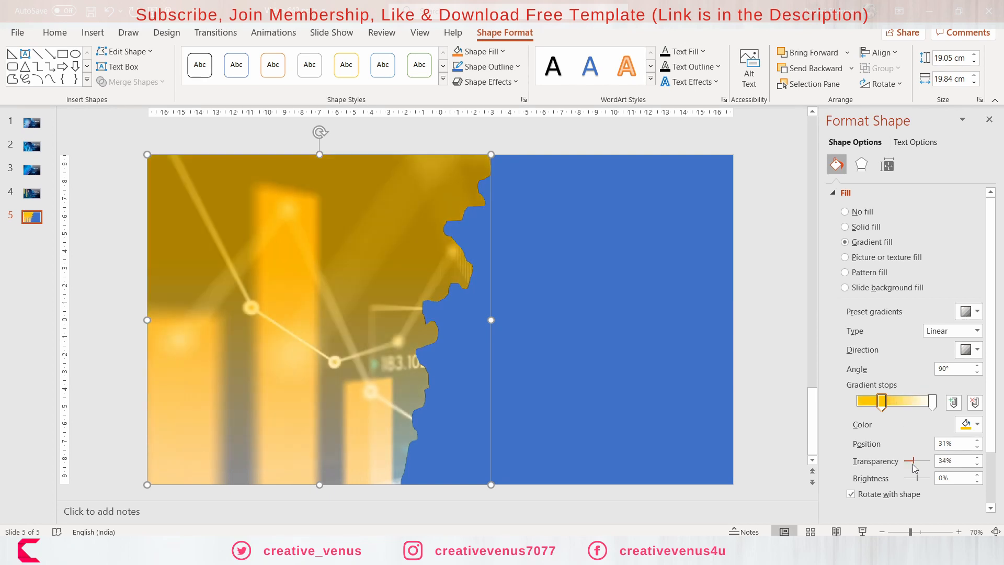
Colour the end stop golden yellow, adjust its transparency and choose a gradient direction
{"action": "left_click", "coordinate": [976, 425]}
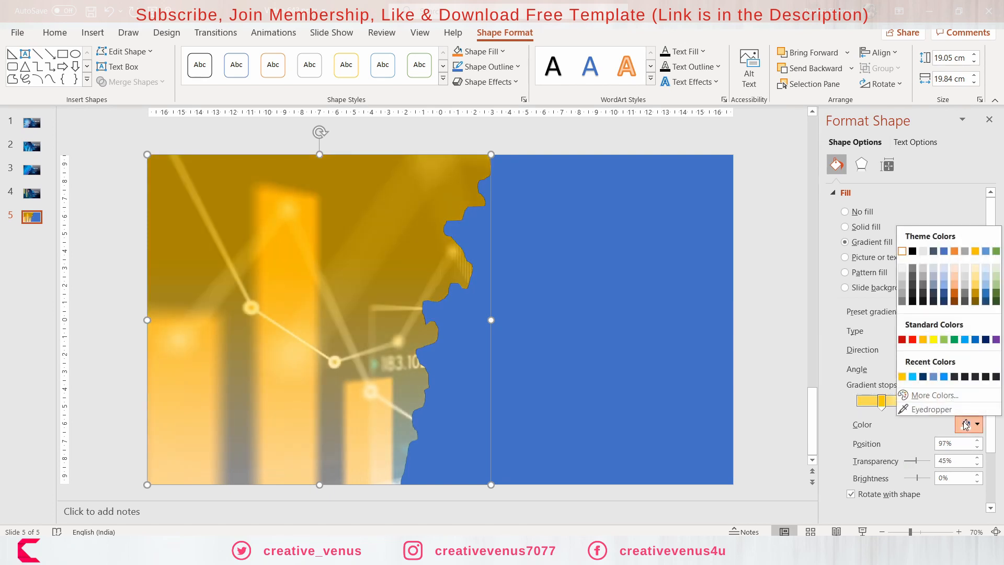
{"action": "left_click", "coordinate": [932, 396]}
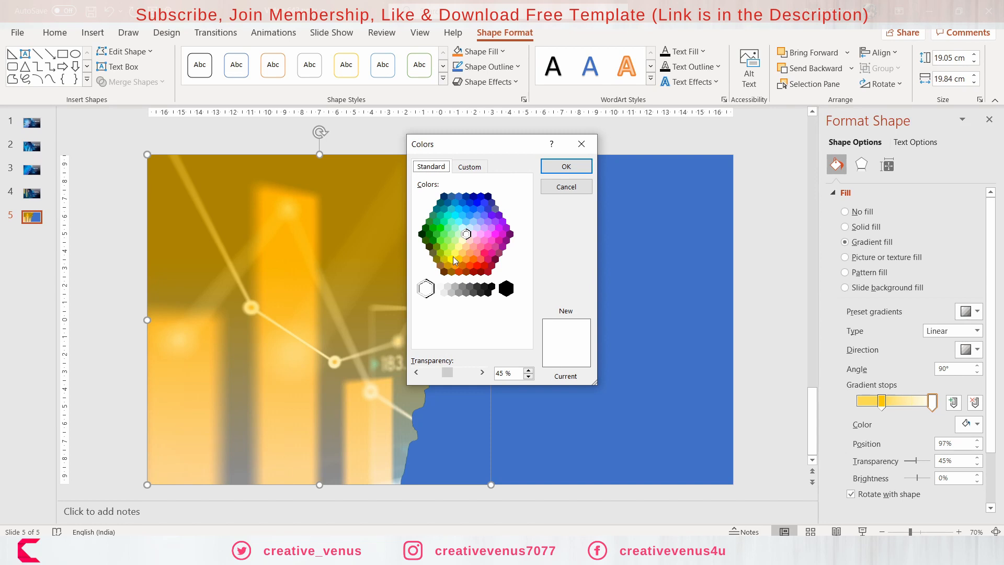
{"action": "left_click", "coordinate": [458, 259]}
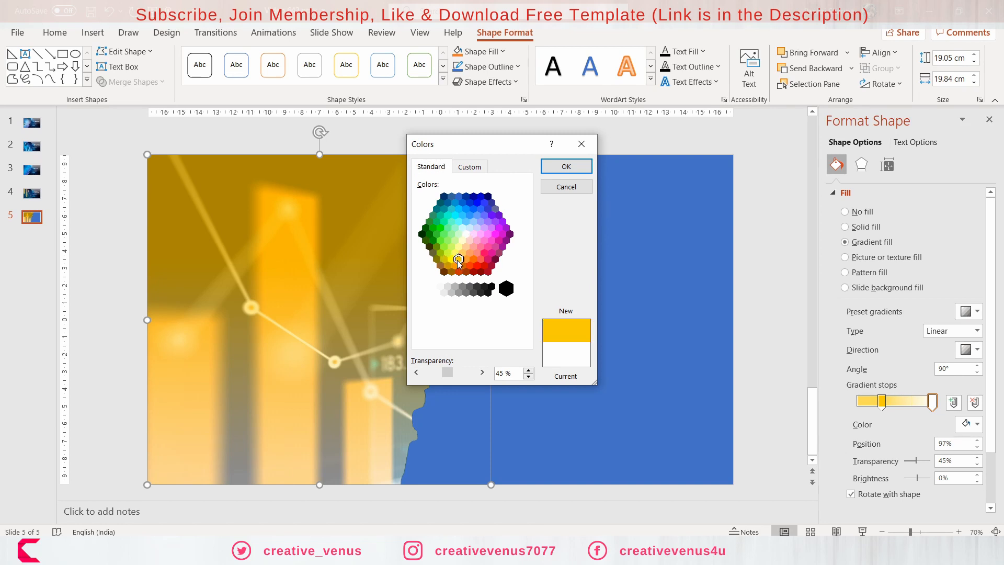
{"action": "left_click", "coordinate": [566, 166]}
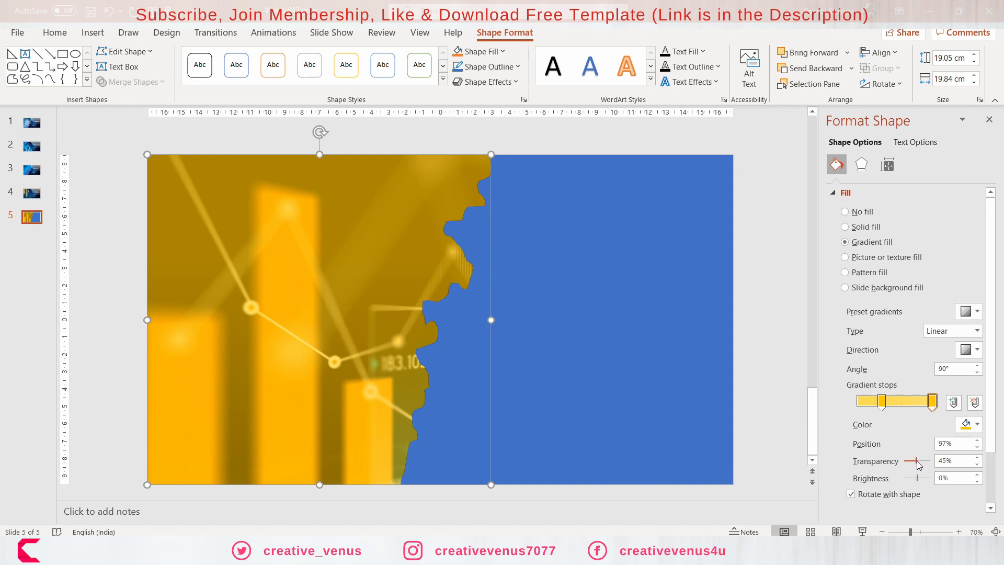
{"action": "left_click_drag", "start_coordinate": [916, 460], "coordinate": [906, 460]}
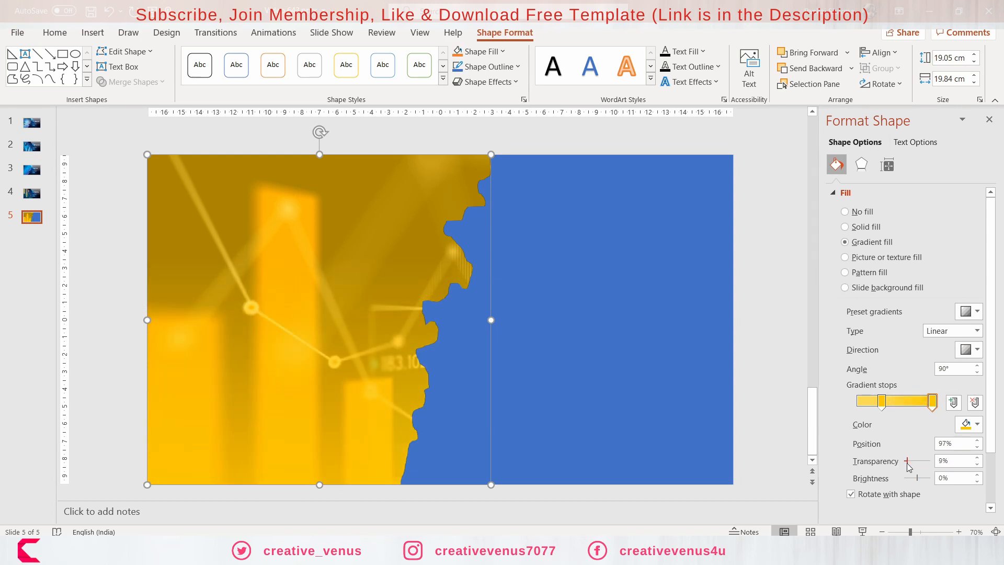
{"action": "left_click", "coordinate": [969, 349]}
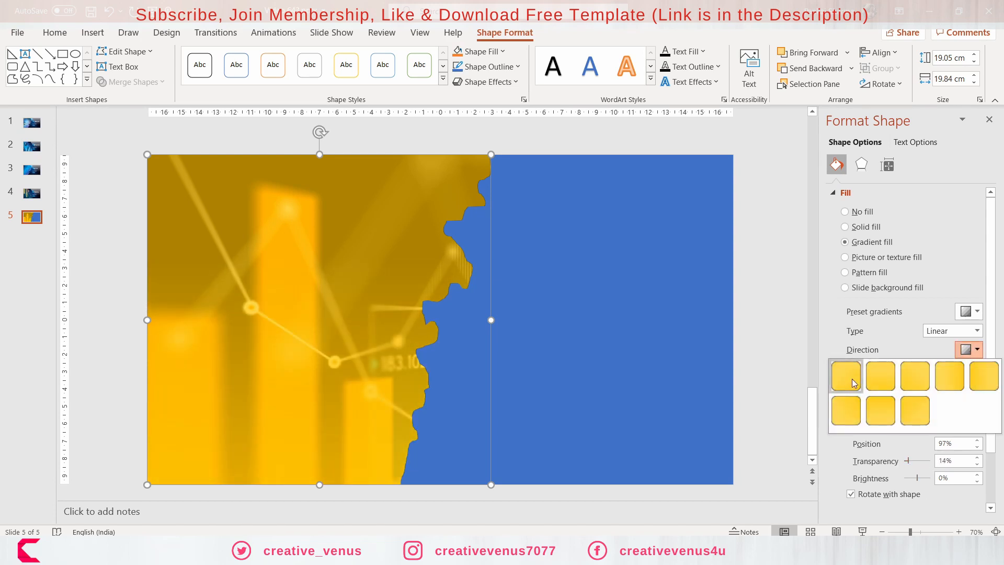
{"action": "left_click", "coordinate": [845, 227]}
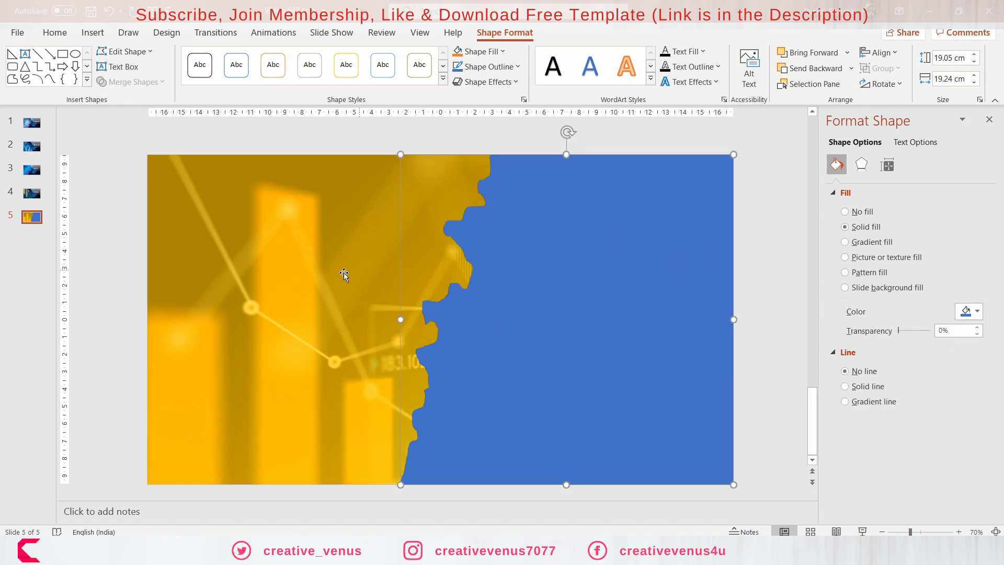
{"action": "mouse_move", "coordinate": [565, 284]}
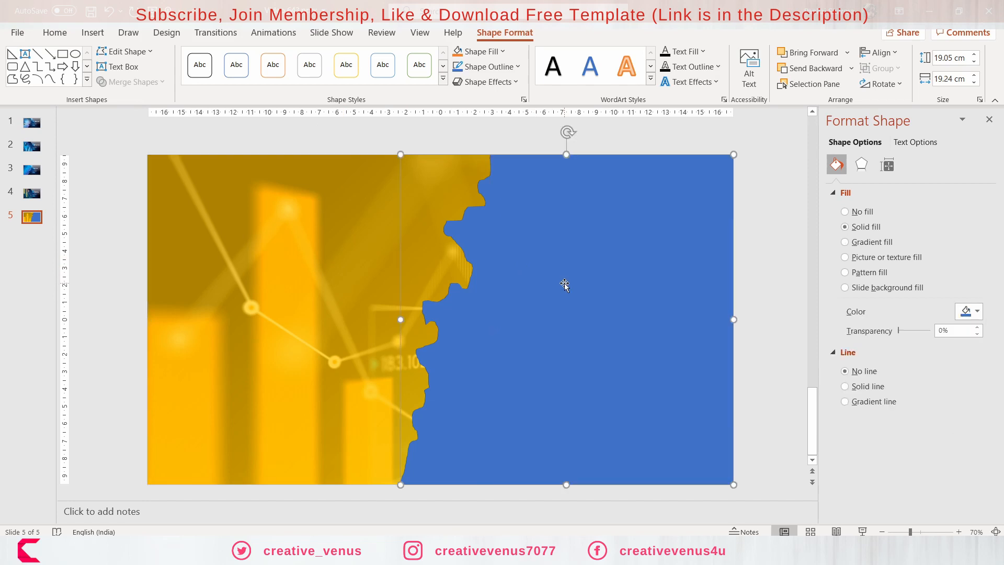
Fill the right panel solid black at about 61% transparency
{"action": "left_click", "coordinate": [977, 311]}
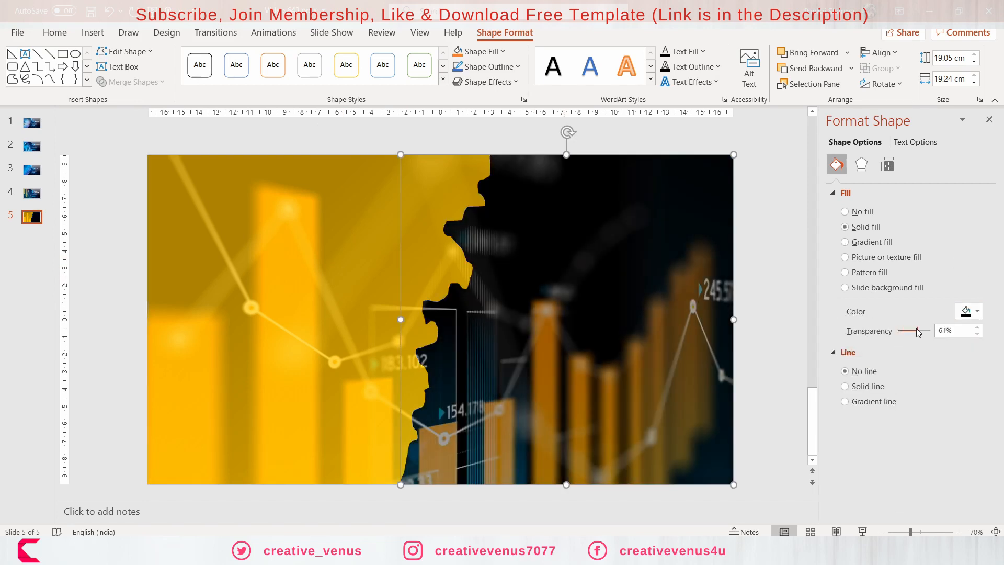
{"action": "left_click_drag", "start_coordinate": [917, 330], "coordinate": [908, 329]}
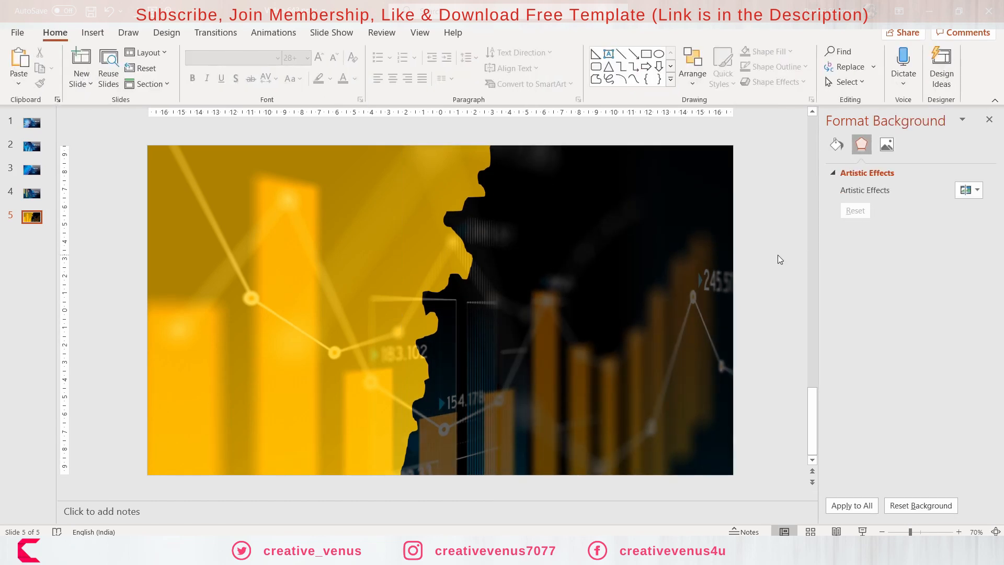
{"action": "mouse_move", "coordinate": [146, 258]}
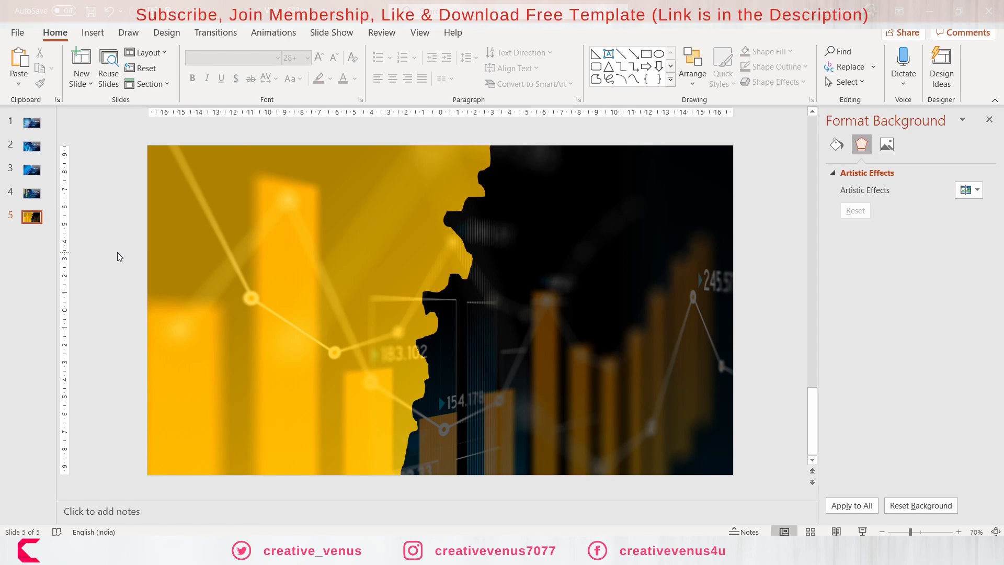
{"action": "left_click", "coordinate": [92, 33]}
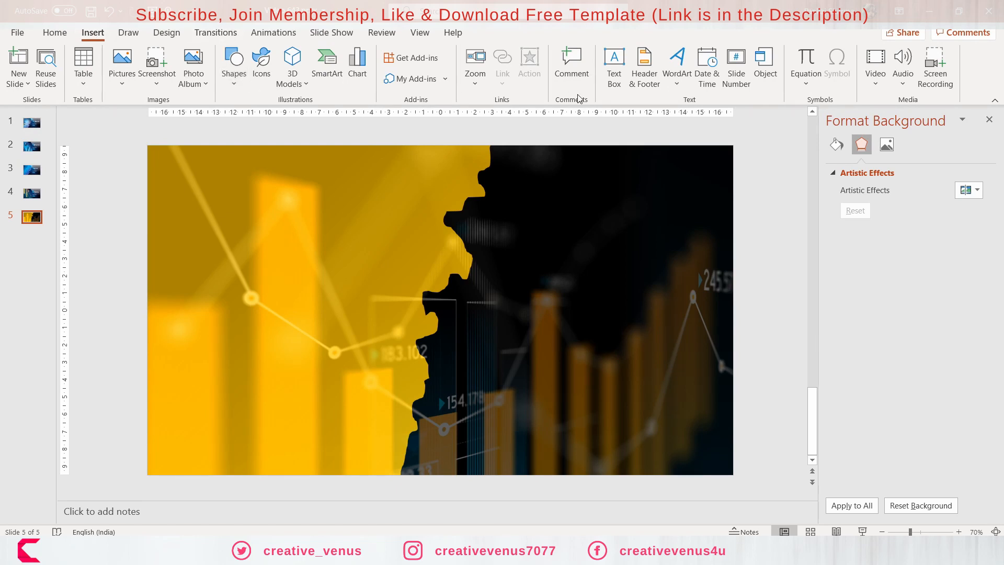
Add a text box at upper left reading Organized in large 54 pt Montserrat
{"action": "left_click", "coordinate": [614, 58]}
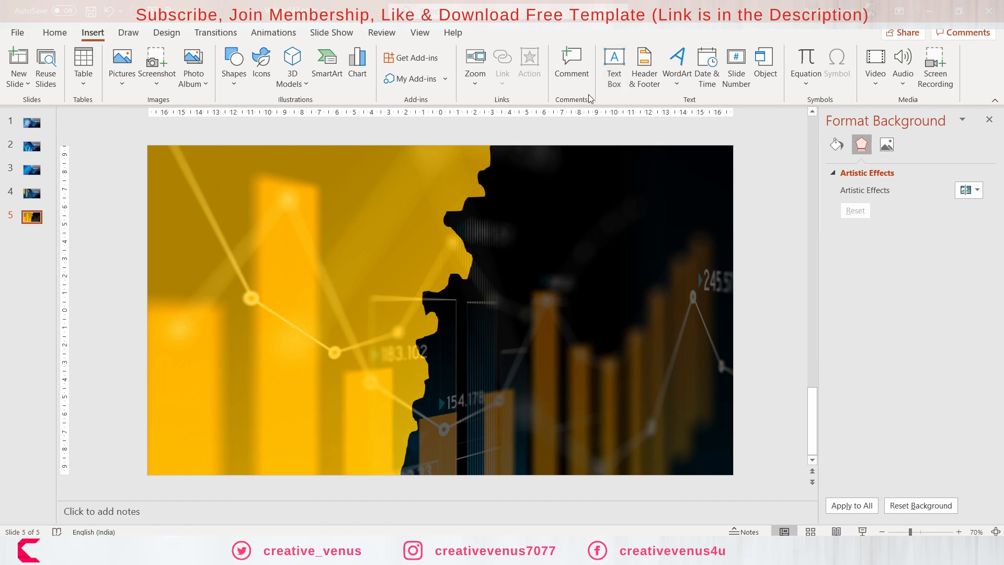
{"action": "left_click", "coordinate": [614, 63]}
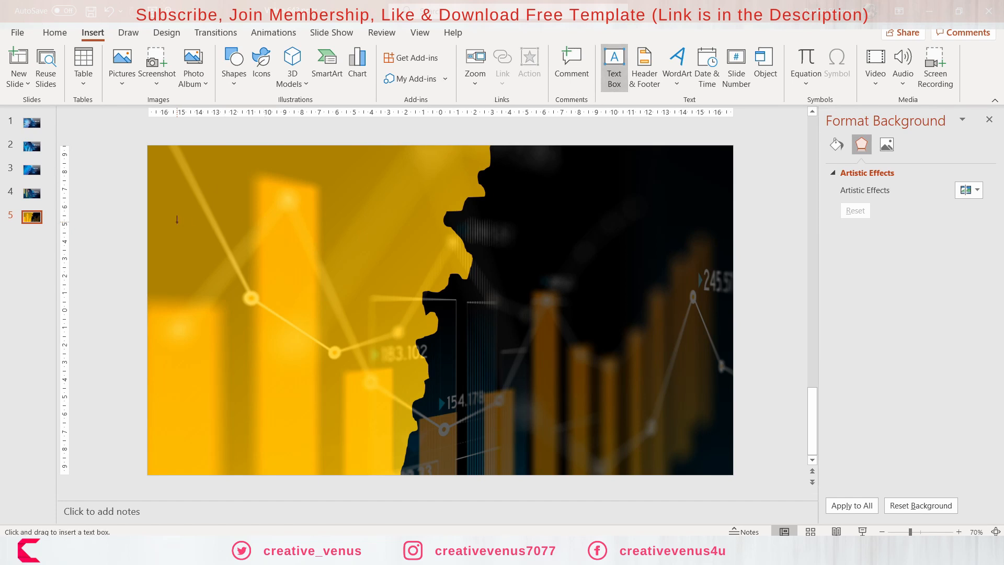
{"action": "mouse_move", "coordinate": [209, 190]}
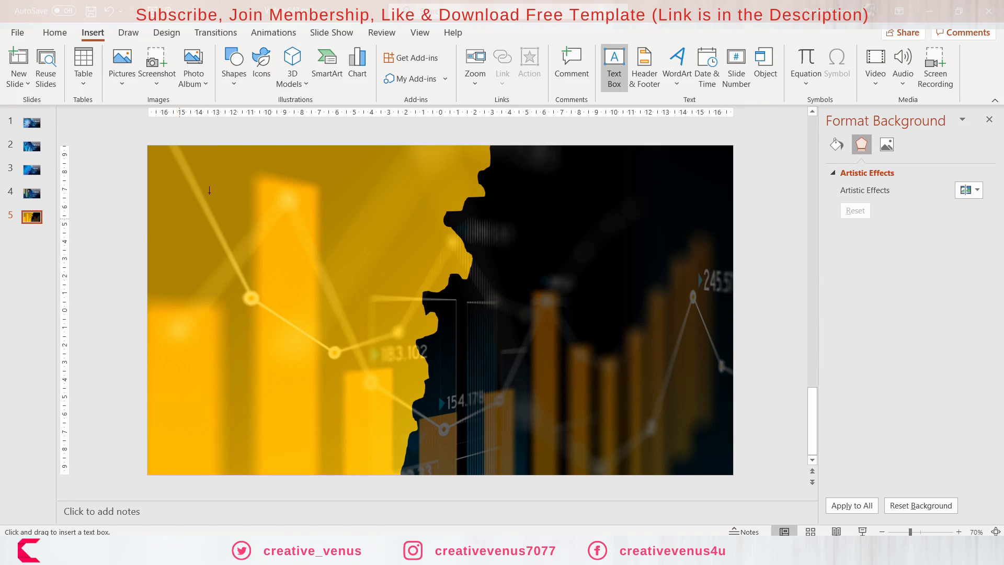
{"action": "left_click_drag", "start_coordinate": [204, 205], "coordinate": [382, 259]}
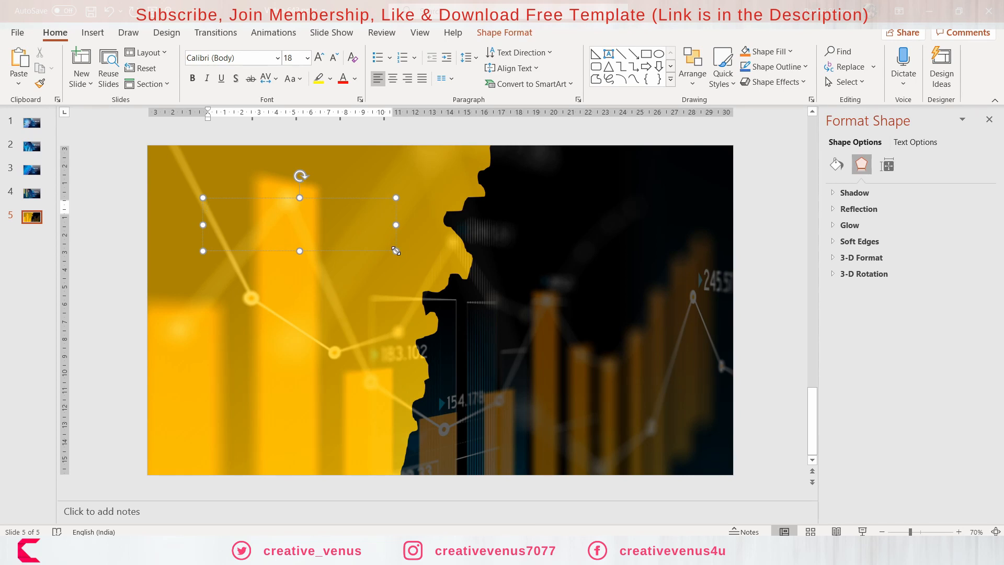
{"action": "type", "text": "Observe"}
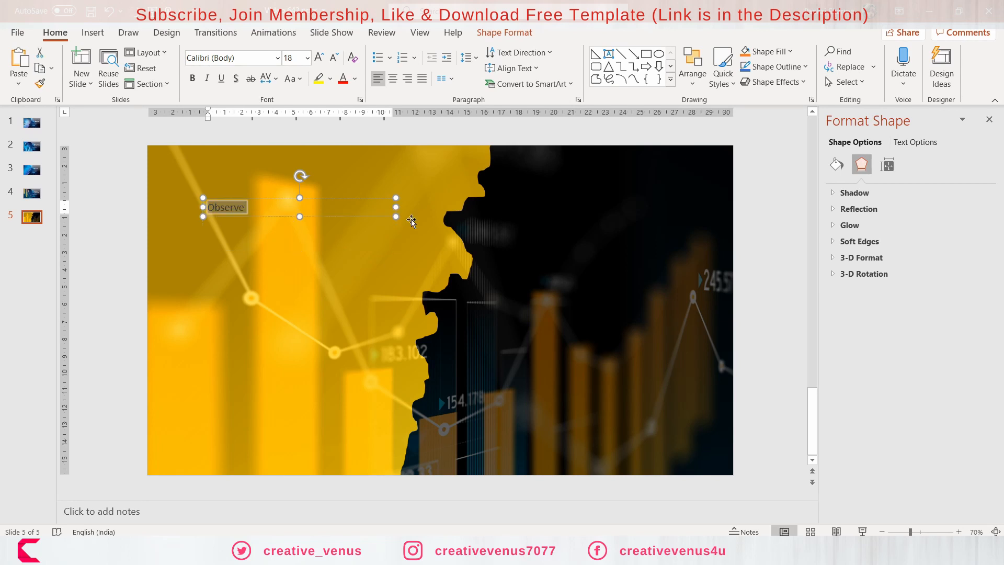
{"action": "left_click", "coordinate": [230, 58]}
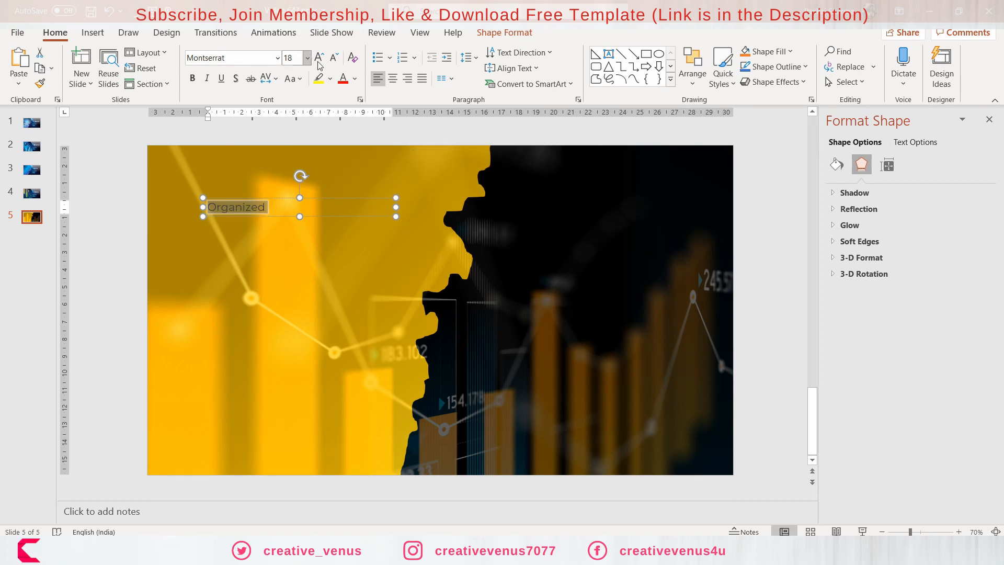
{"action": "left_click", "coordinate": [318, 57]}
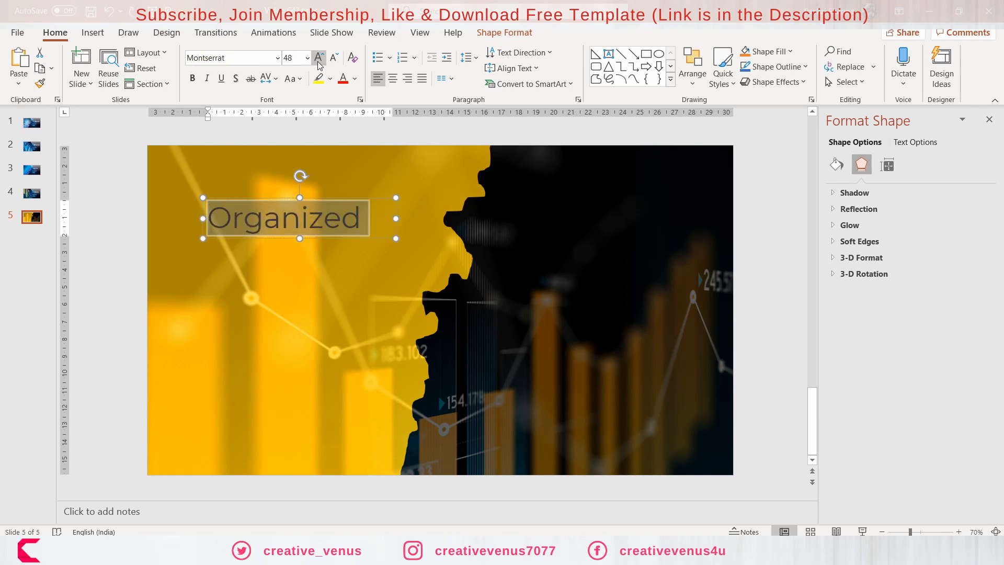
{"action": "left_click", "coordinate": [319, 57]}
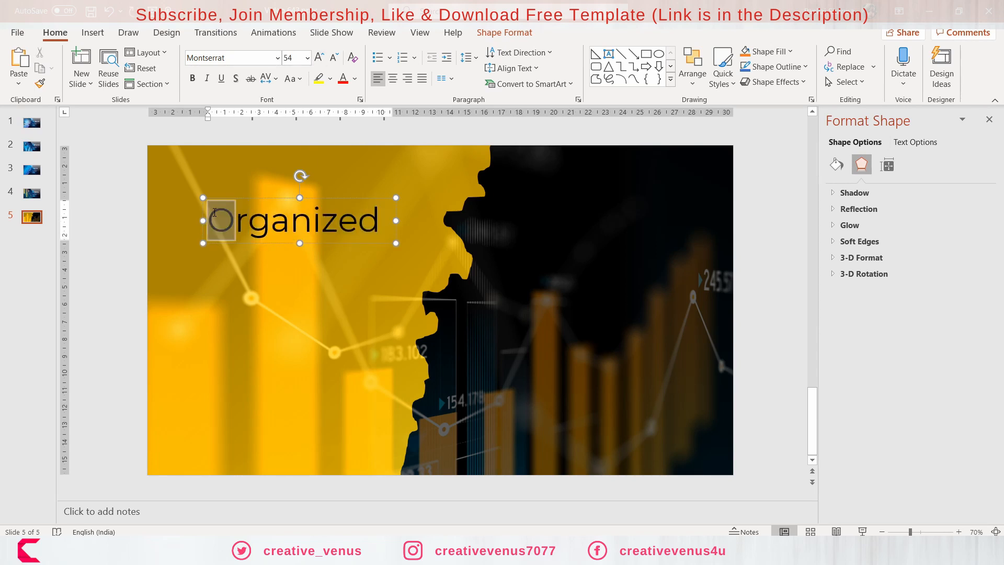
Set the first letter O in Montserrat Black
{"action": "left_click", "coordinate": [231, 58]}
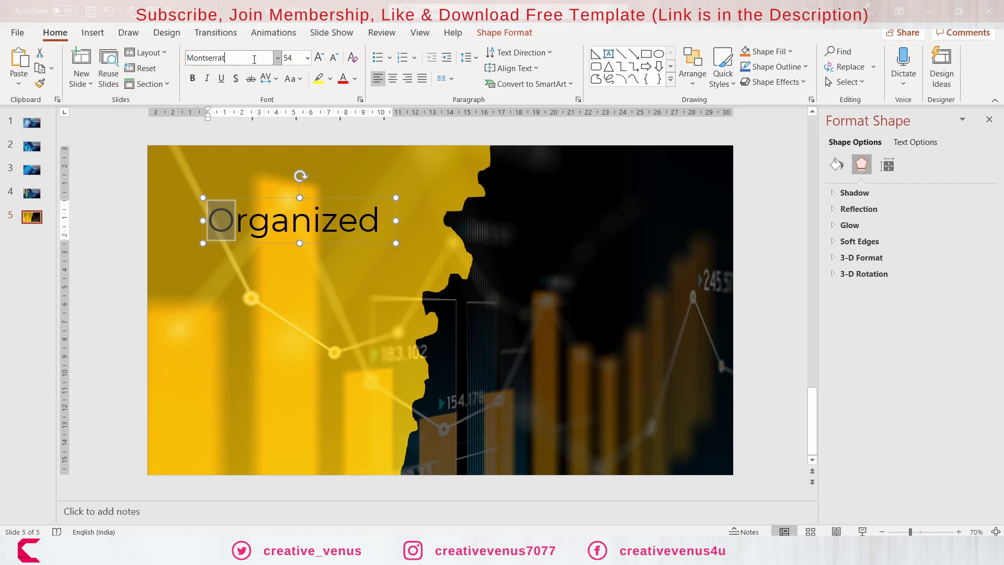
{"action": "type", "text": "Montserrat Black"}
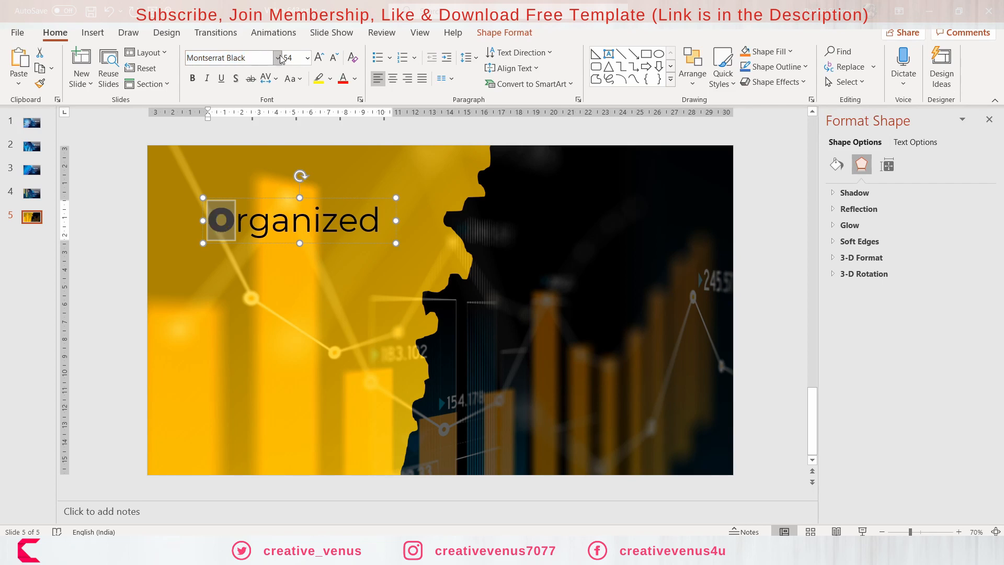
{"action": "left_click", "coordinate": [319, 56]}
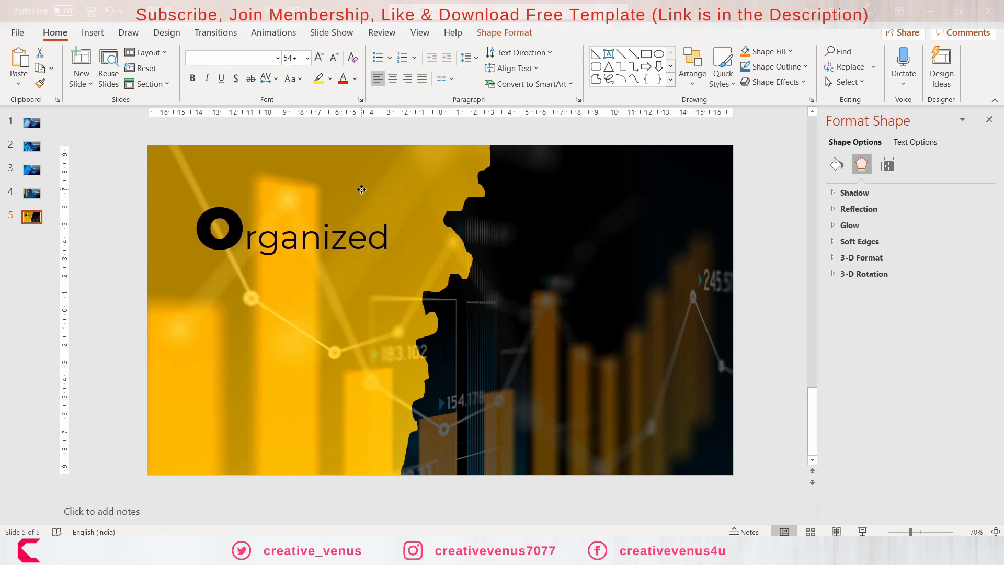
Change the Organized heading's font colour to white
{"action": "left_click", "coordinate": [297, 238]}
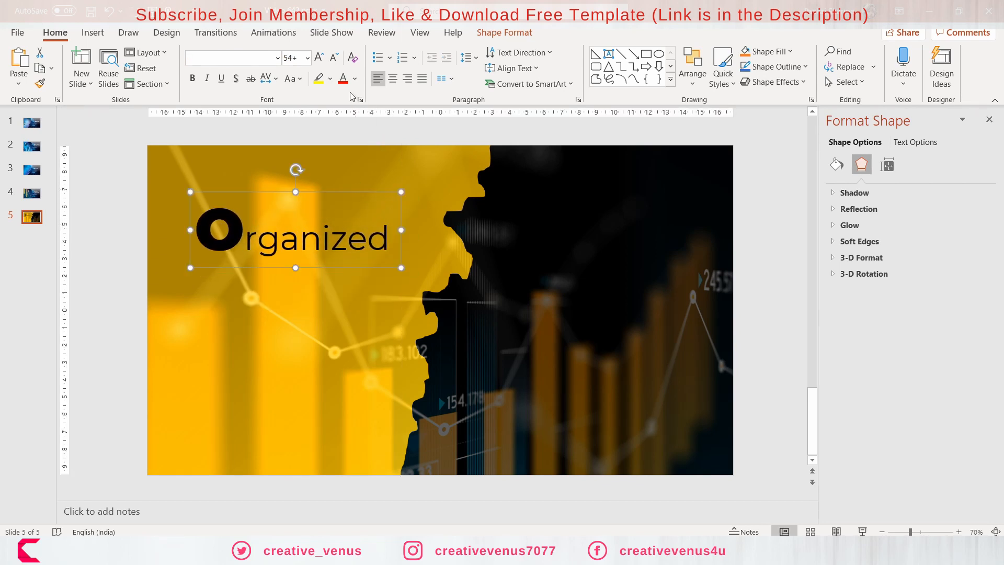
{"action": "left_click", "coordinate": [354, 78]}
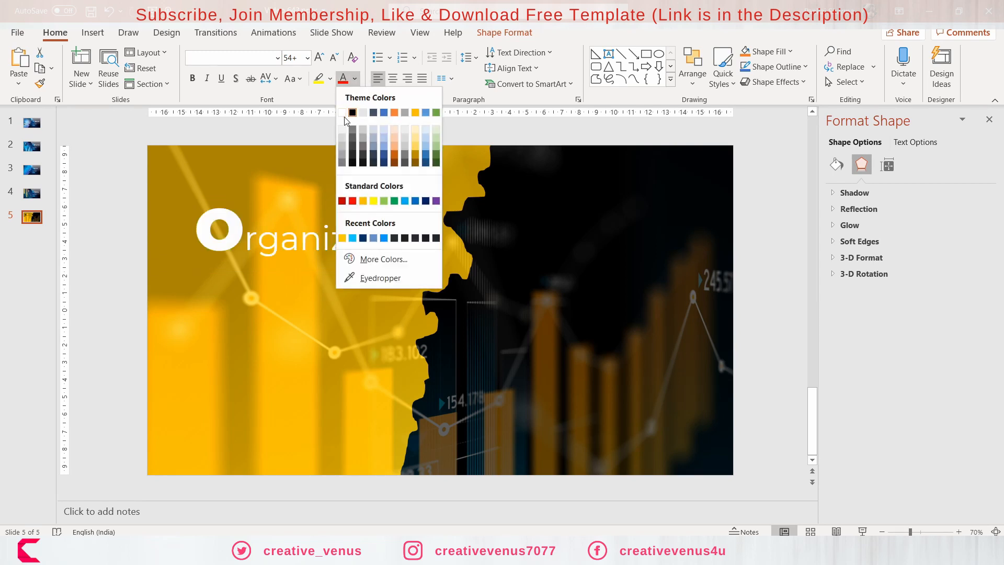
{"action": "left_click", "coordinate": [351, 112]}
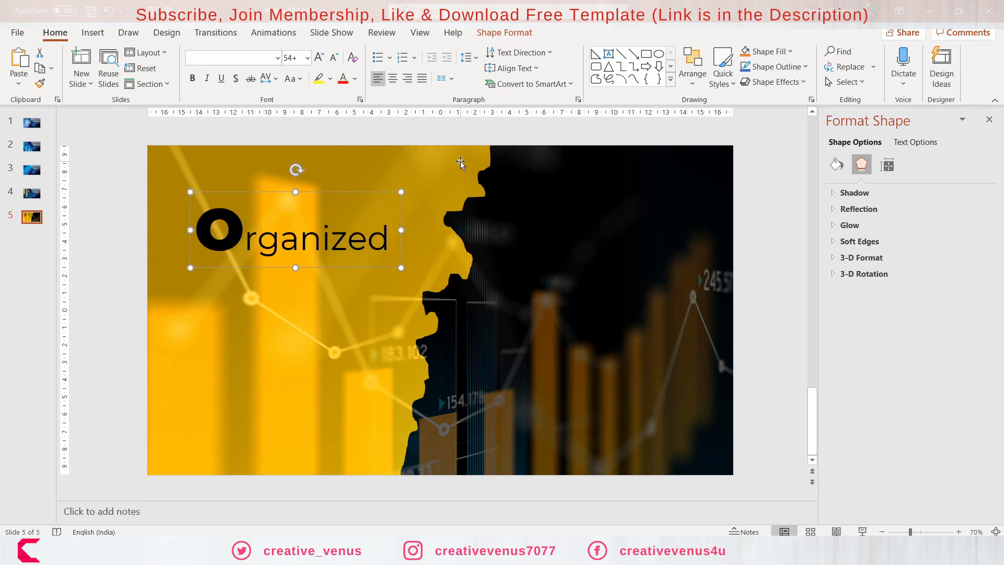
{"action": "left_click", "coordinate": [352, 79]}
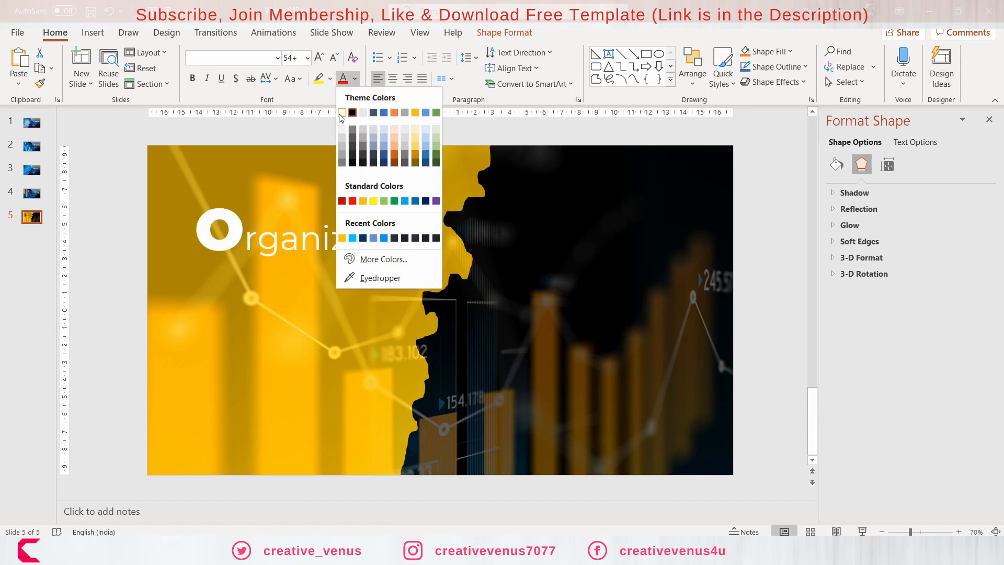
{"action": "left_click", "coordinate": [343, 201]}
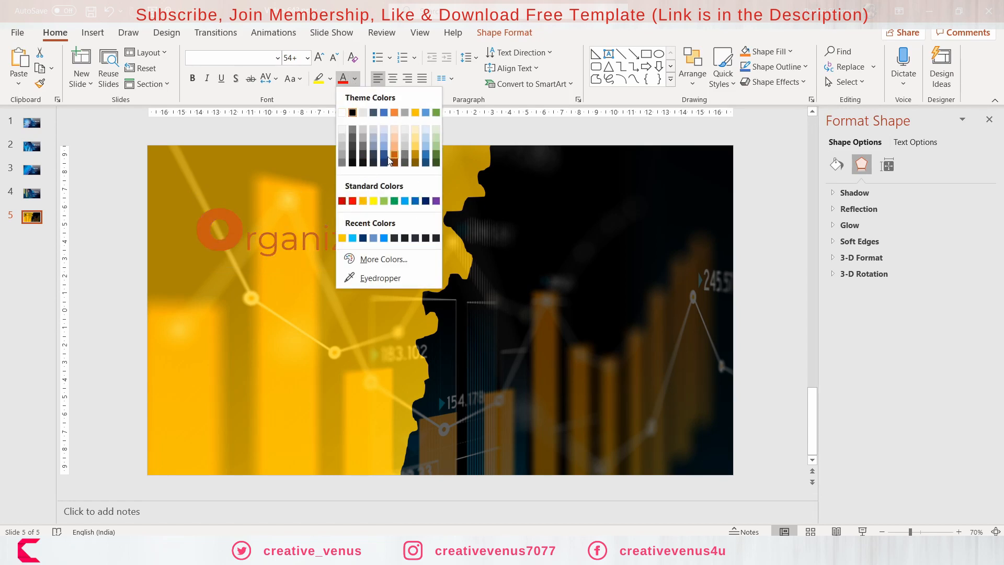
{"action": "left_click", "coordinate": [343, 113]}
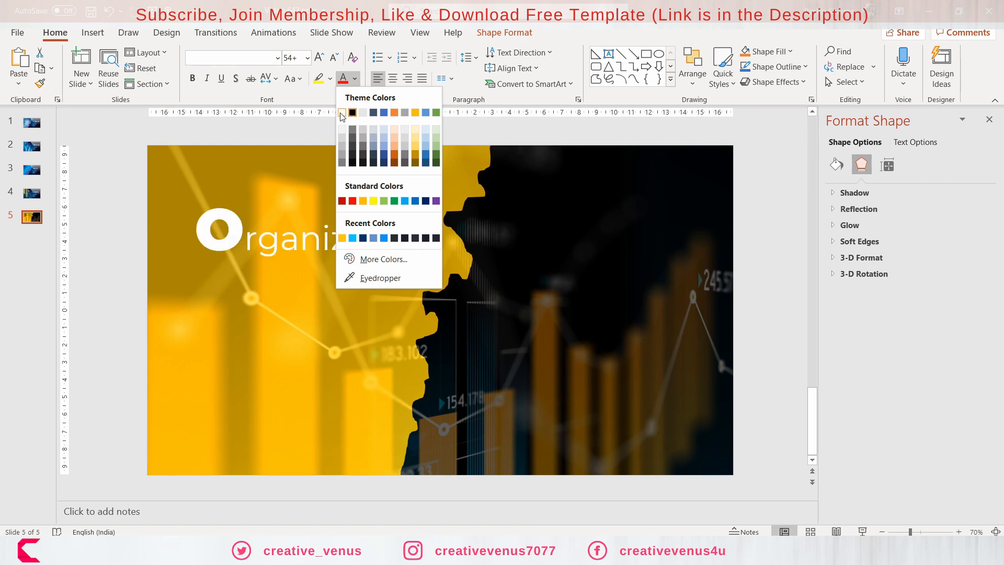
{"action": "left_click", "coordinate": [352, 112]}
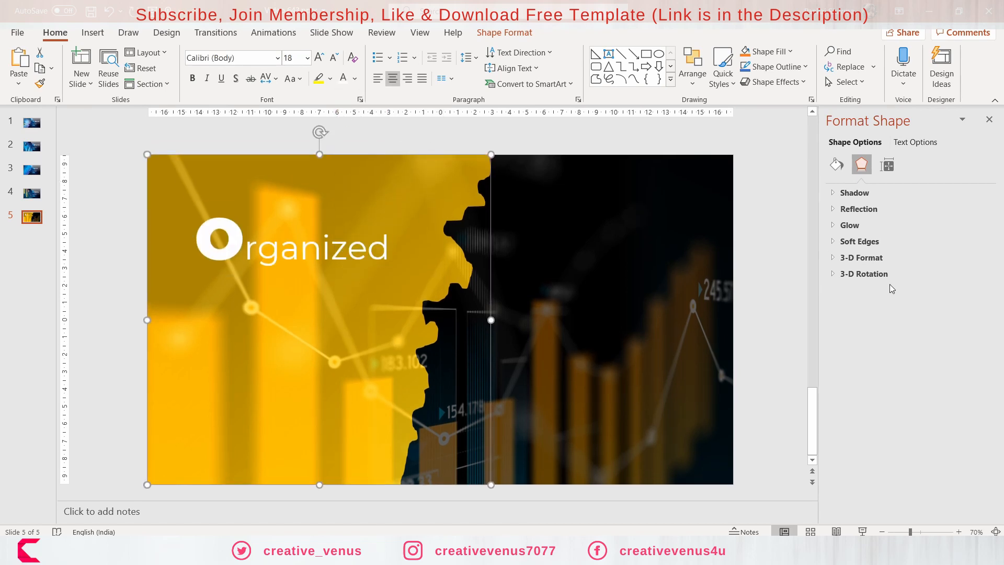
Recolour the left overlay's gradient stop to a brighter orange and make it more opaque
{"action": "left_click", "coordinate": [836, 164]}
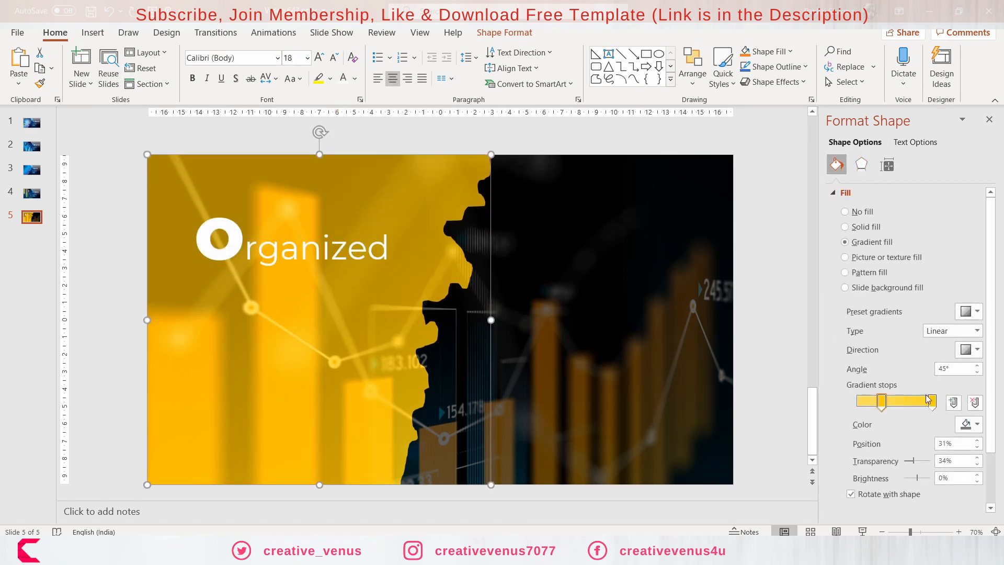
{"action": "left_click", "coordinate": [963, 425]}
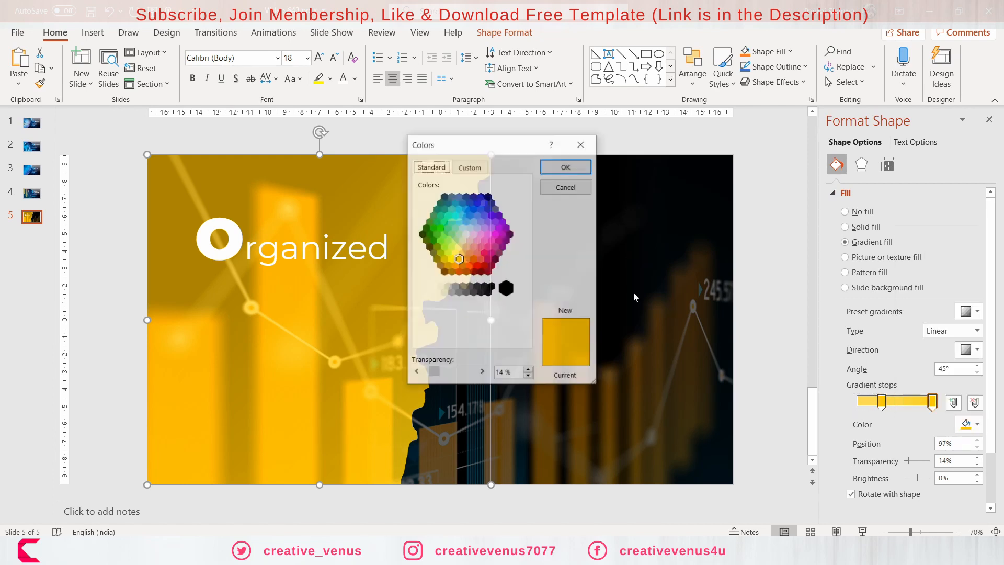
{"action": "left_click", "coordinate": [454, 266]}
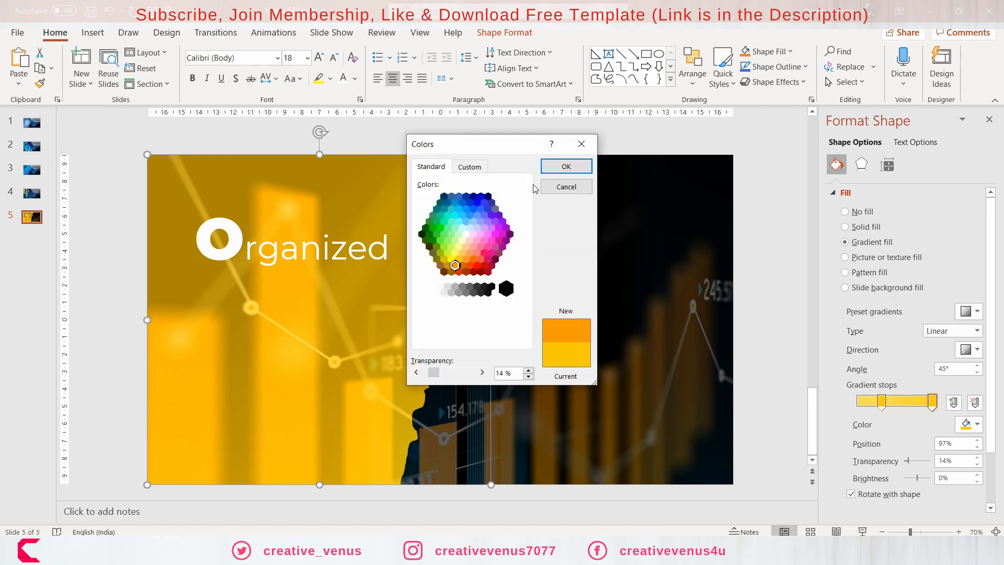
{"action": "left_click", "coordinate": [566, 165]}
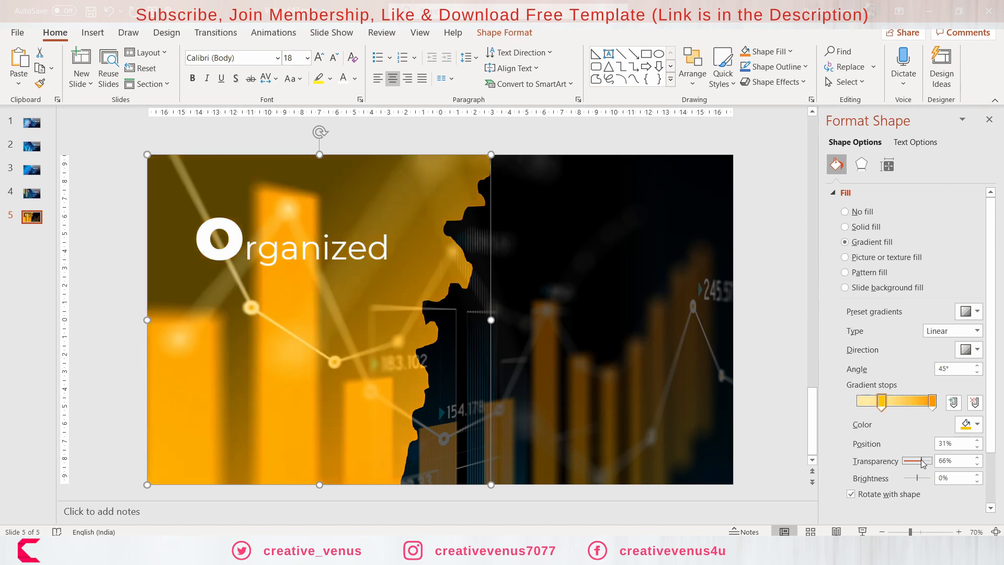
{"action": "left_click_drag", "start_coordinate": [923, 462], "coordinate": [911, 461]}
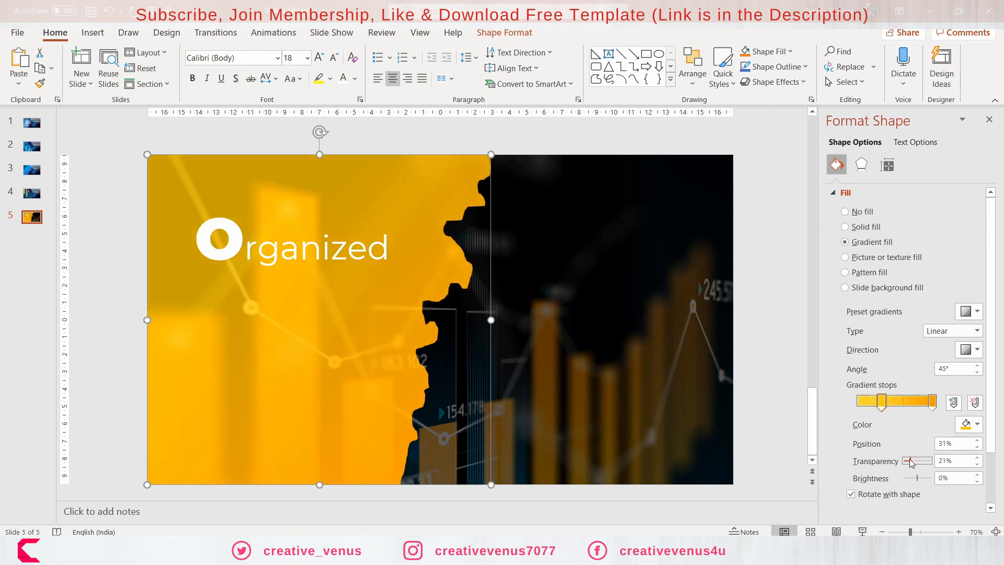
{"action": "left_click", "coordinate": [977, 349]}
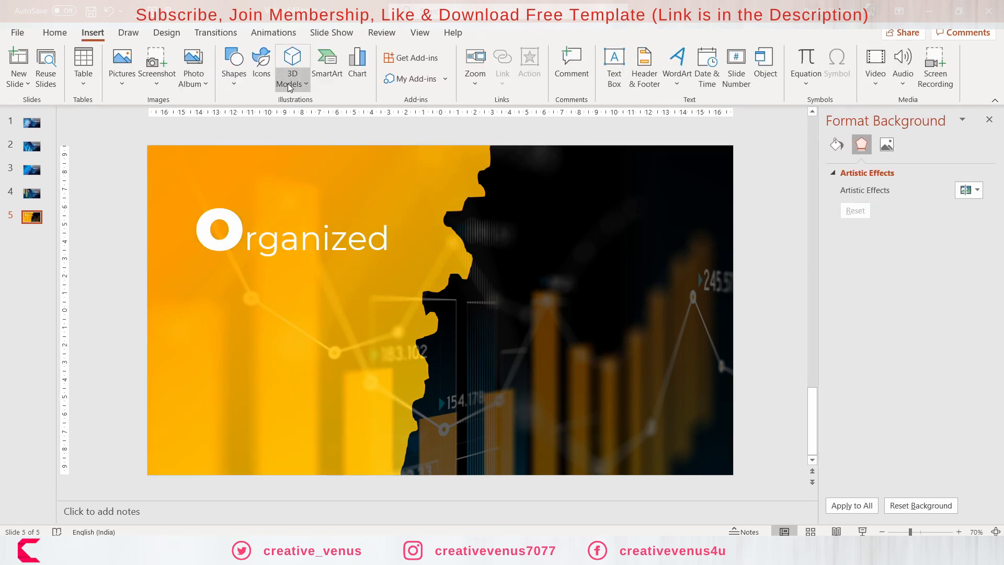
Draw a thin unfilled rectangle bar below the Organized heading
{"action": "left_click", "coordinate": [234, 63]}
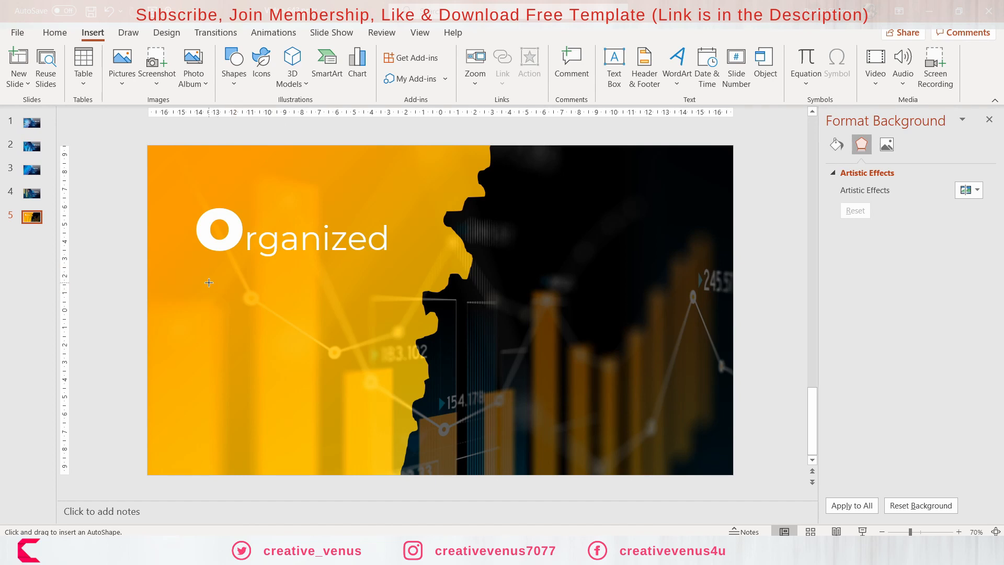
{"action": "left_click_drag", "start_coordinate": [209, 282], "coordinate": [394, 320]}
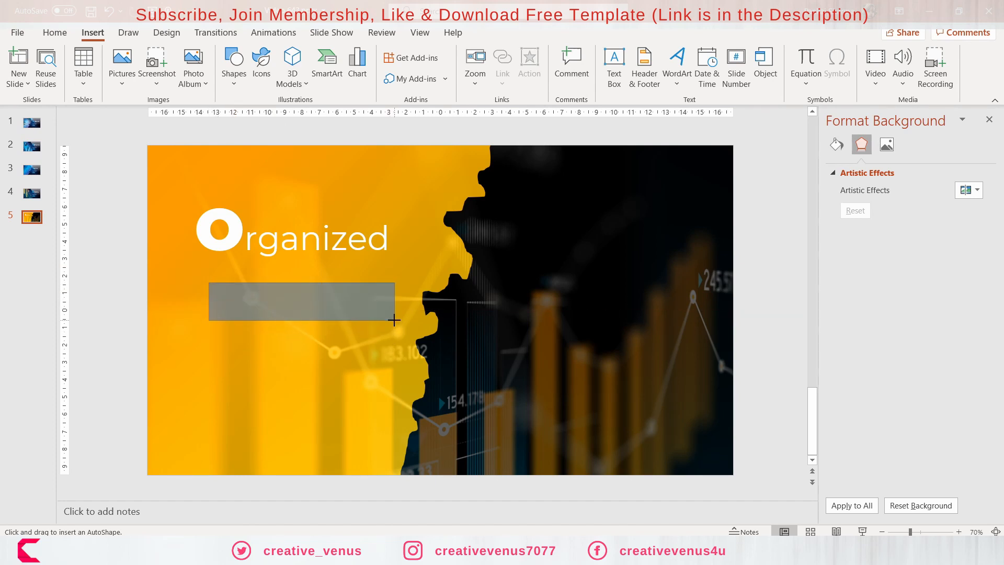
{"action": "left_click_drag", "start_coordinate": [395, 322], "coordinate": [366, 300]}
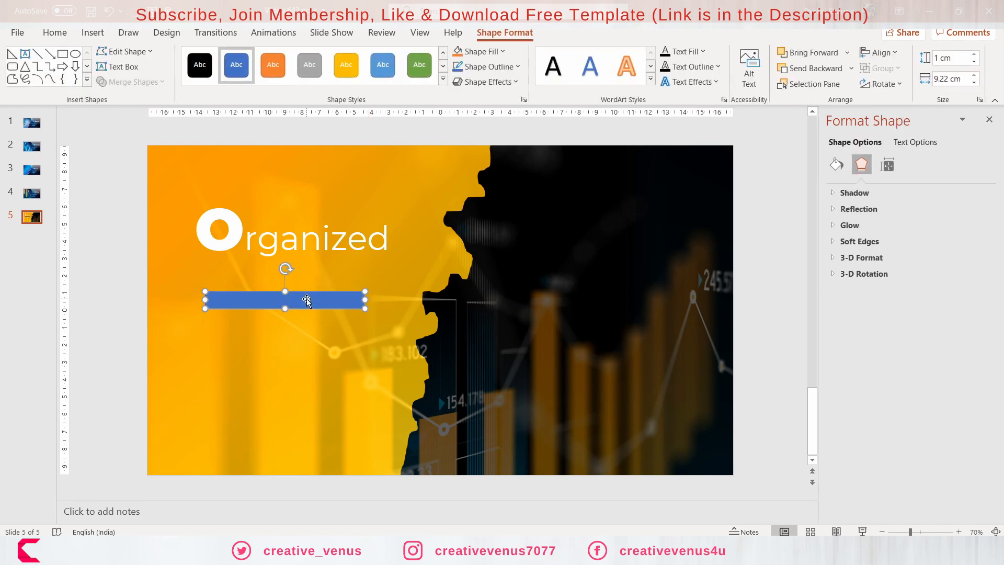
{"action": "left_click", "coordinate": [837, 164]}
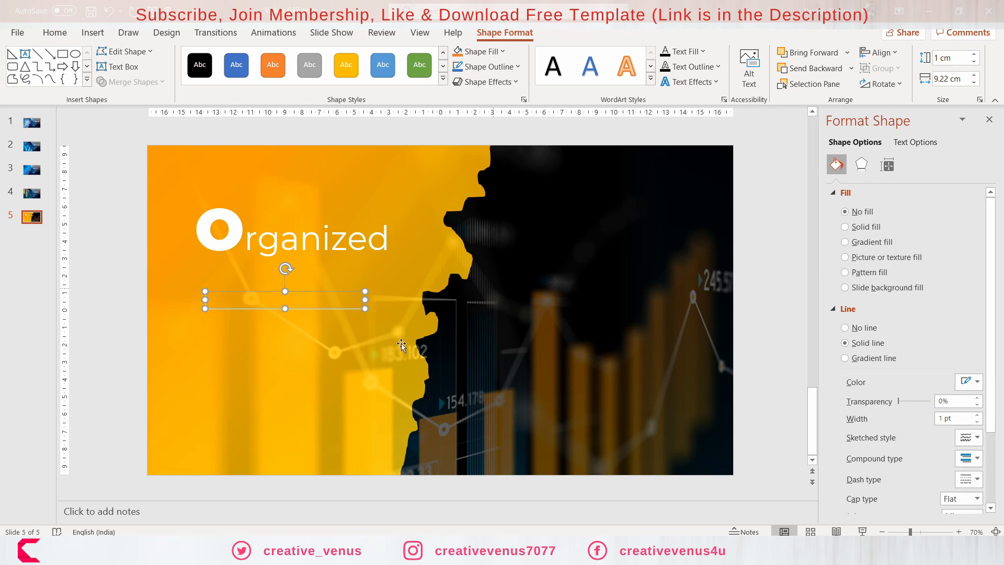
{"action": "mouse_move", "coordinate": [546, 191]}
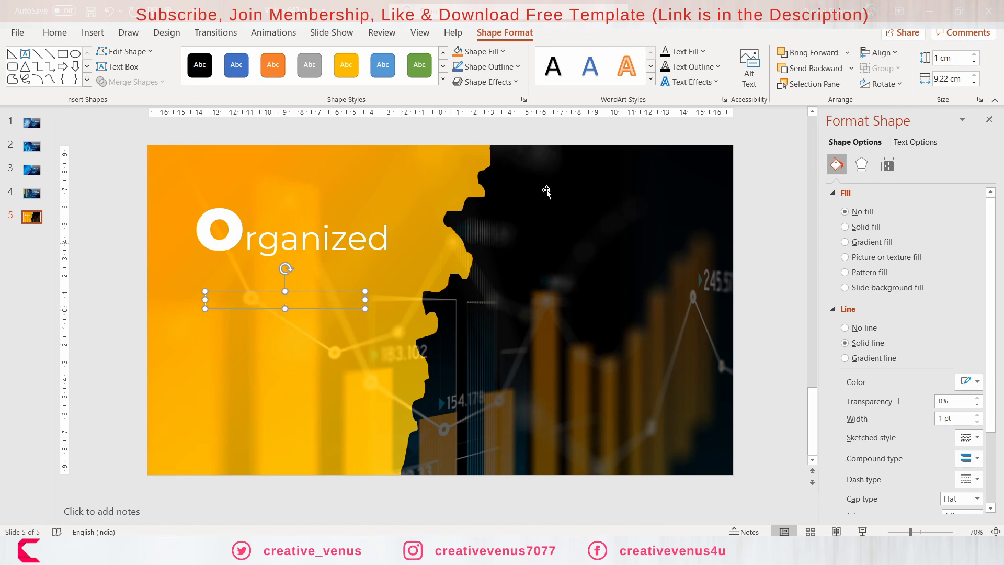
Narrow the box to 9 cm wide and begin typing the 525+ approvals count
{"action": "left_click", "coordinate": [973, 83]}
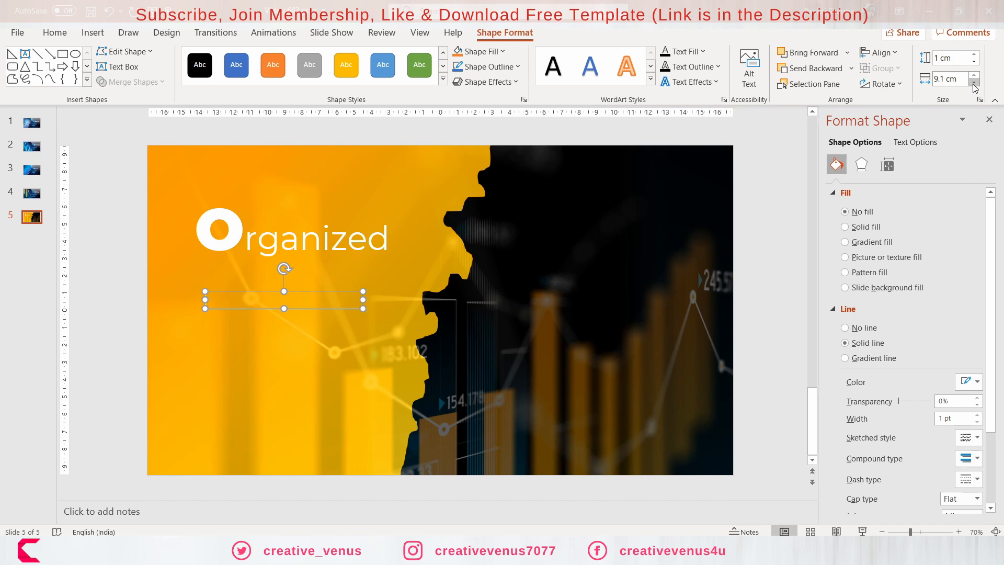
{"action": "left_click", "coordinate": [975, 83]}
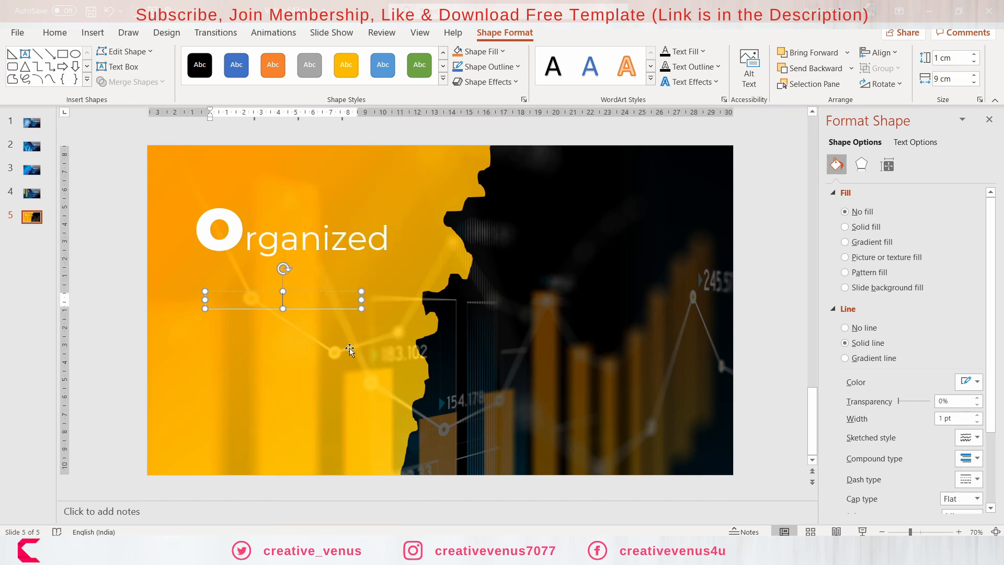
{"action": "type", "text": "525+ Approvals"}
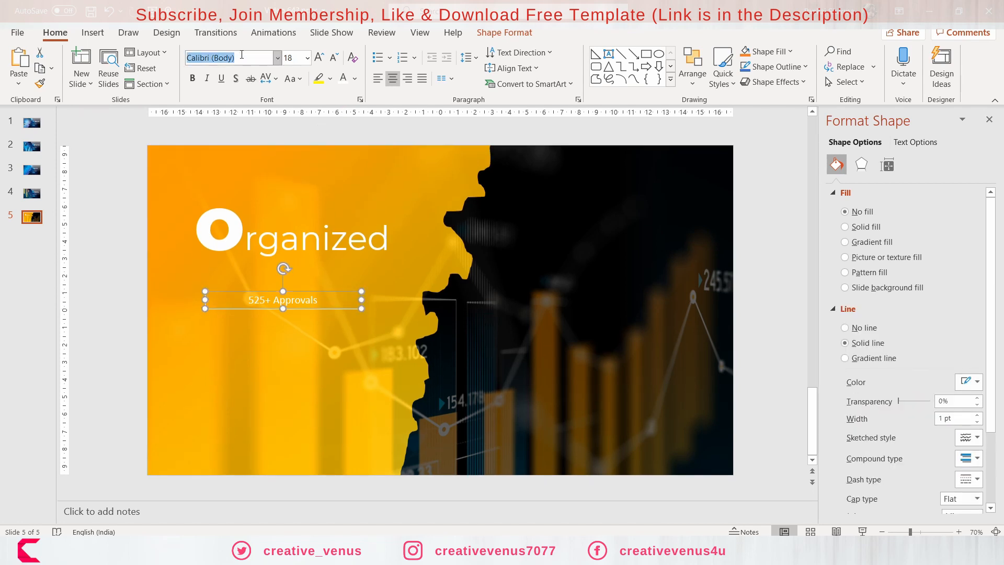
Set the label in Montserrat Black with spaced-out letters and convert it to uppercase
{"action": "type", "text": "Montserrat Black"}
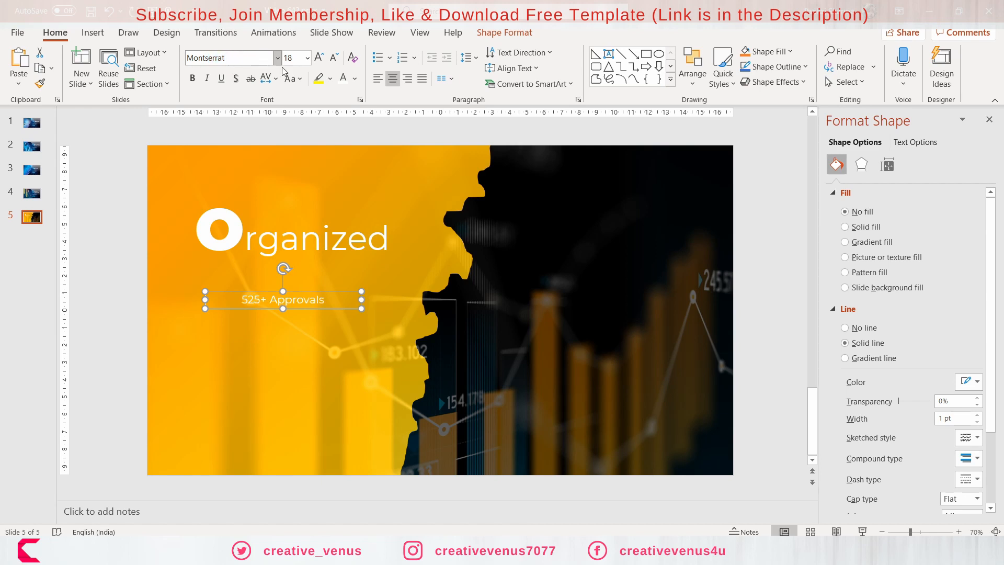
{"action": "left_click", "coordinate": [267, 79]}
{"action": "type", "text": "54"}
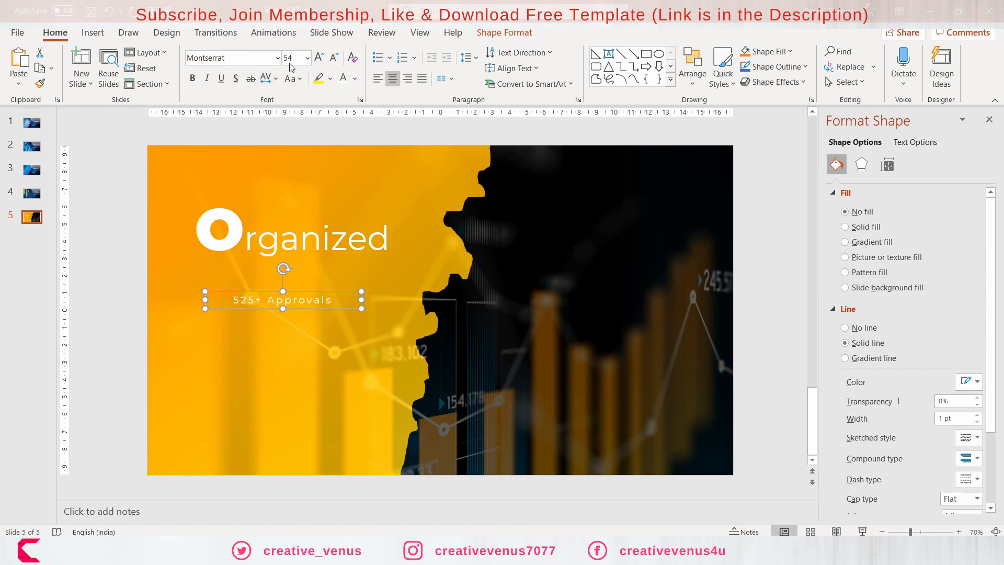
{"action": "left_click", "coordinate": [290, 78]}
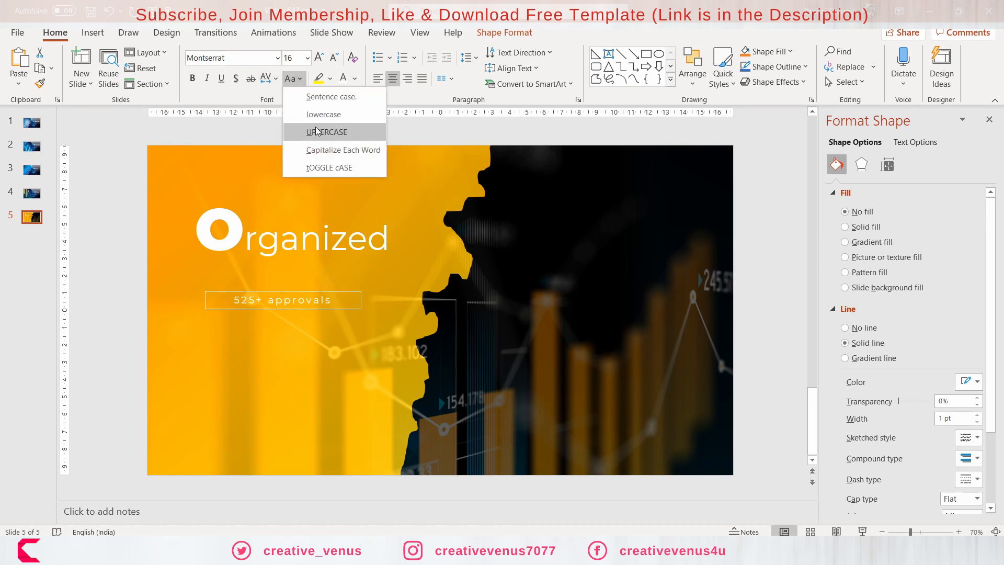
{"action": "left_click", "coordinate": [326, 132]}
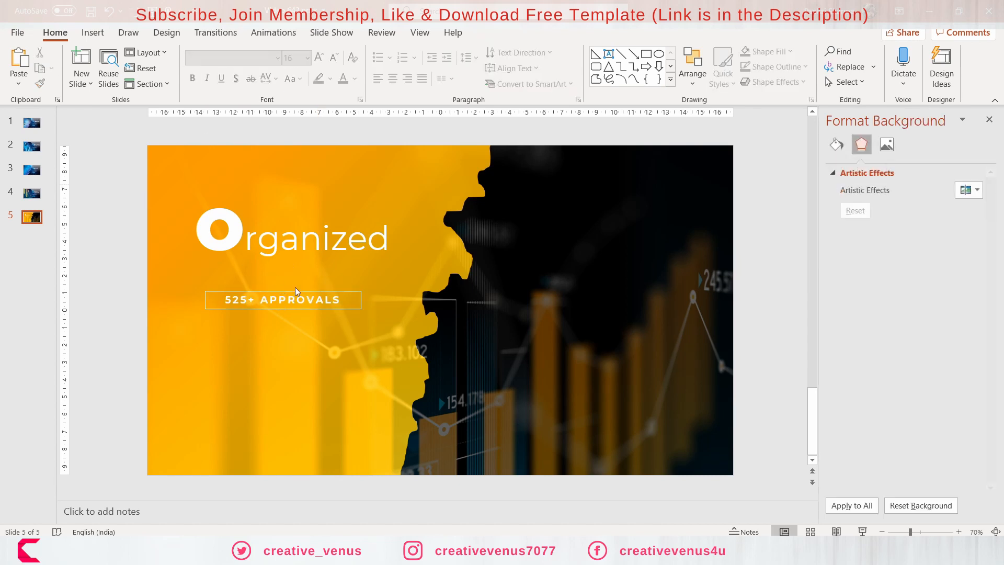
Make APPROVALS regular weight, keep 525+ bold, and darken the label's text colour
{"action": "left_click", "coordinate": [297, 291]}
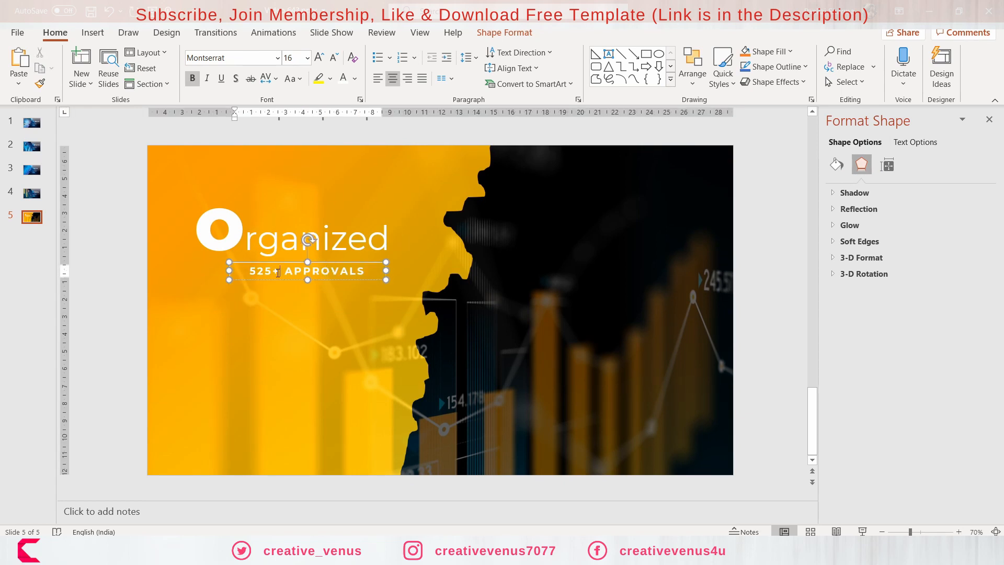
{"action": "double_click", "coordinate": [325, 271]}
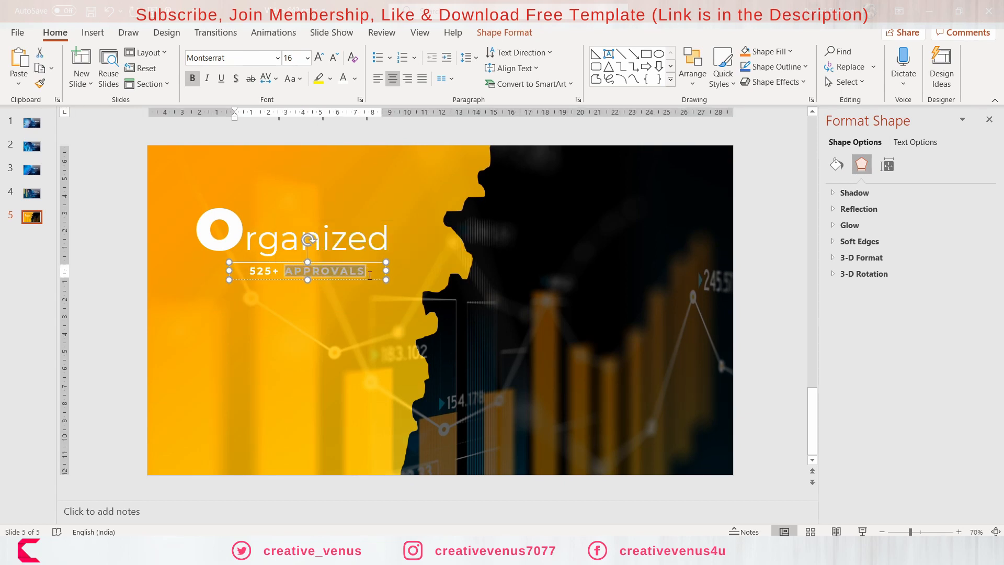
{"action": "left_click", "coordinate": [192, 78]}
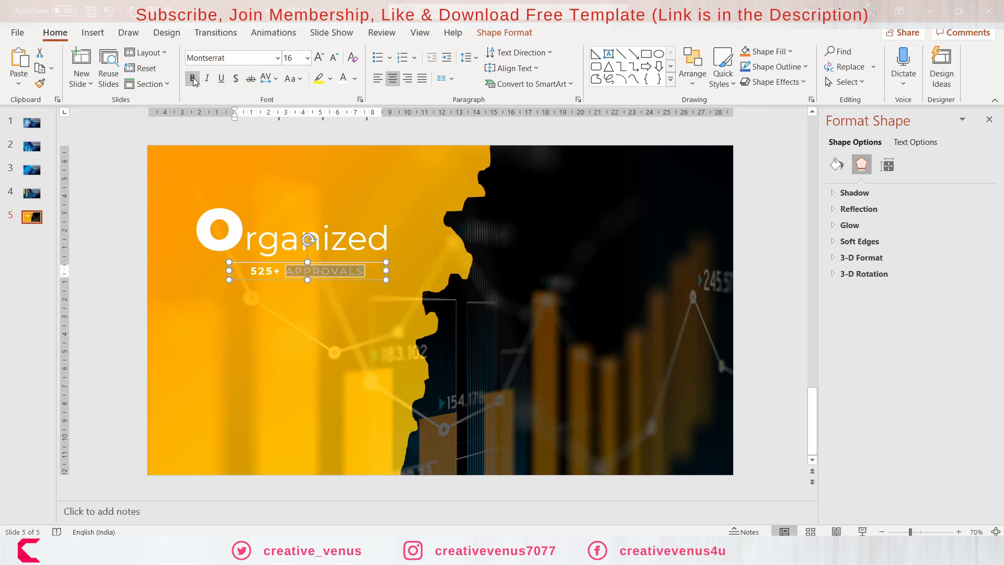
{"action": "left_click", "coordinate": [354, 77]}
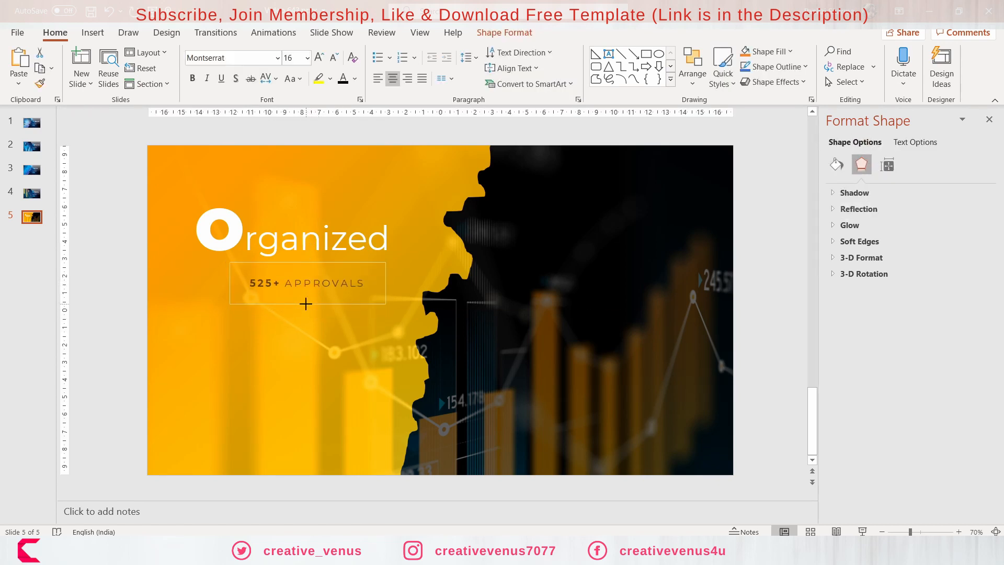
{"action": "left_click", "coordinate": [307, 276]}
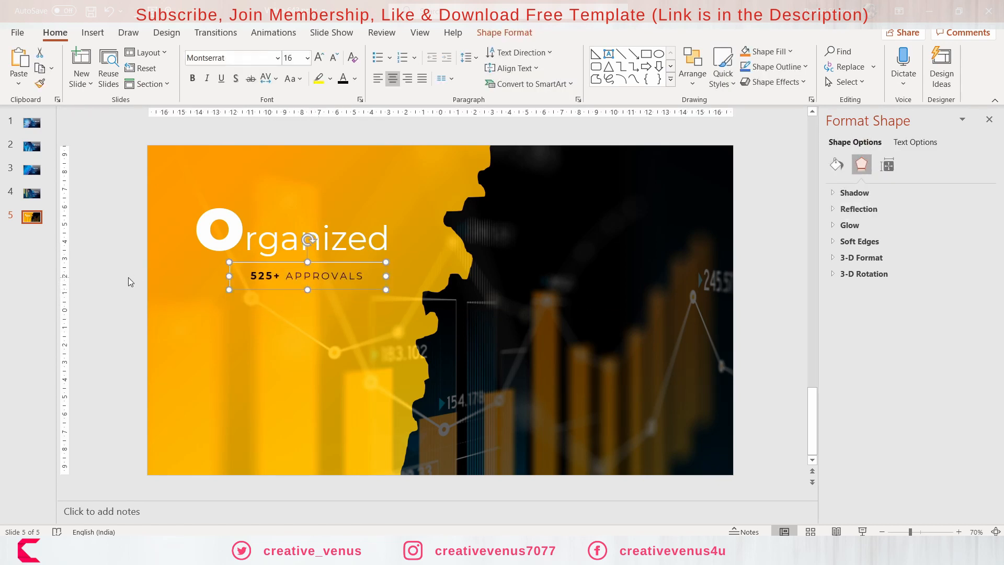
Add a heading text box on the dark right half in Montserrat at a smaller size
{"action": "left_click", "coordinate": [92, 32]}
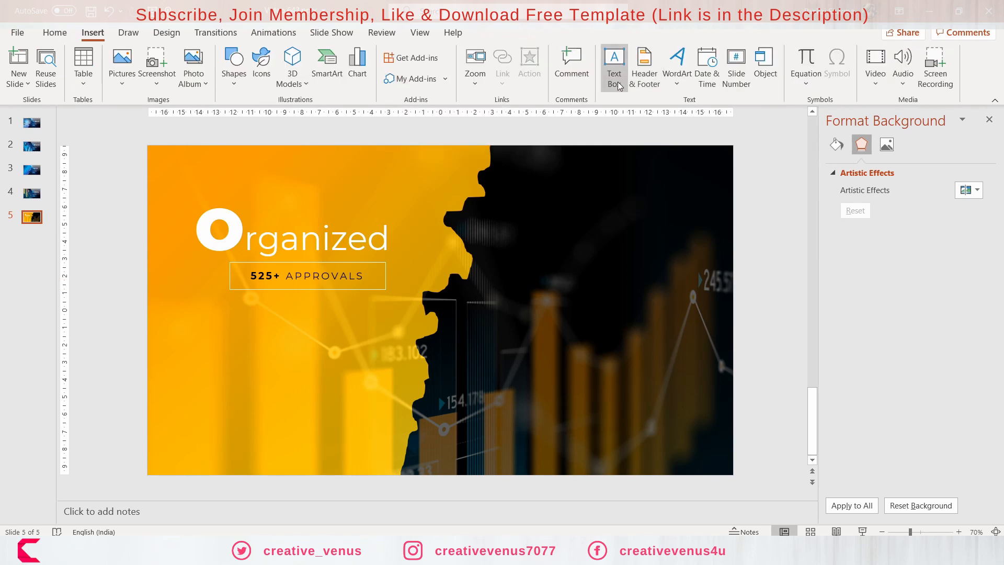
{"action": "left_click", "coordinate": [614, 63]}
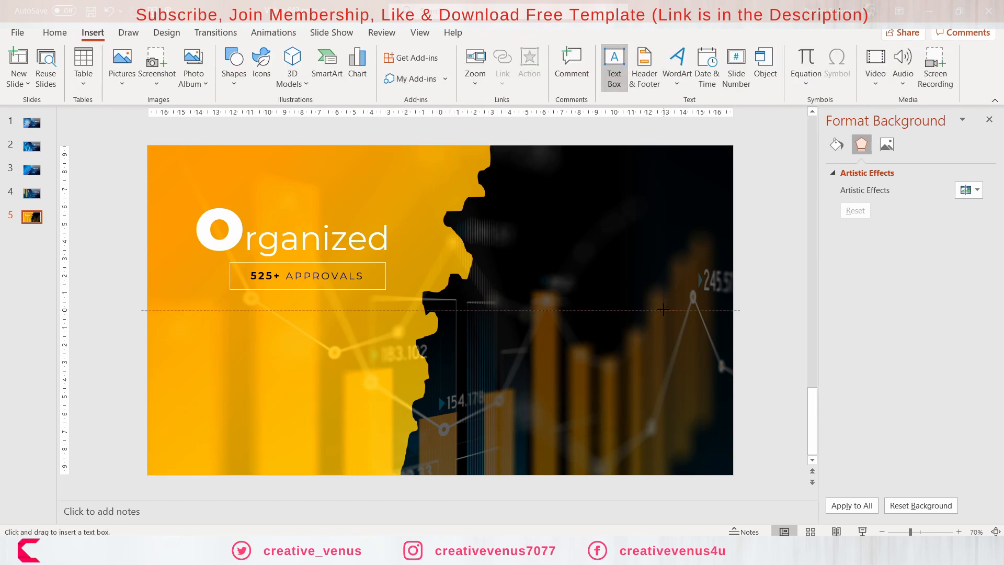
{"action": "left_click_drag", "start_coordinate": [528, 267], "coordinate": [664, 287]}
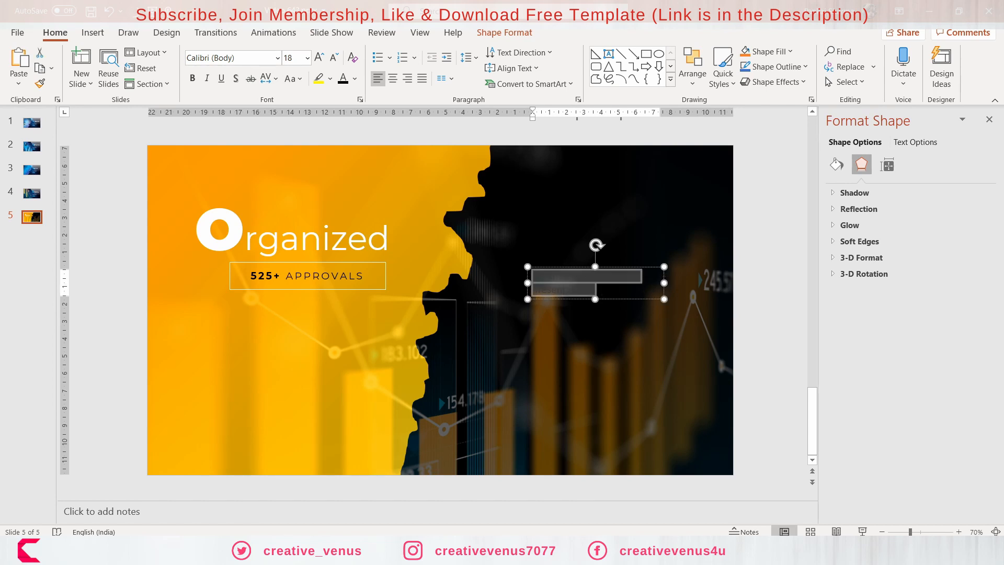
{"action": "left_click", "coordinate": [290, 78]}
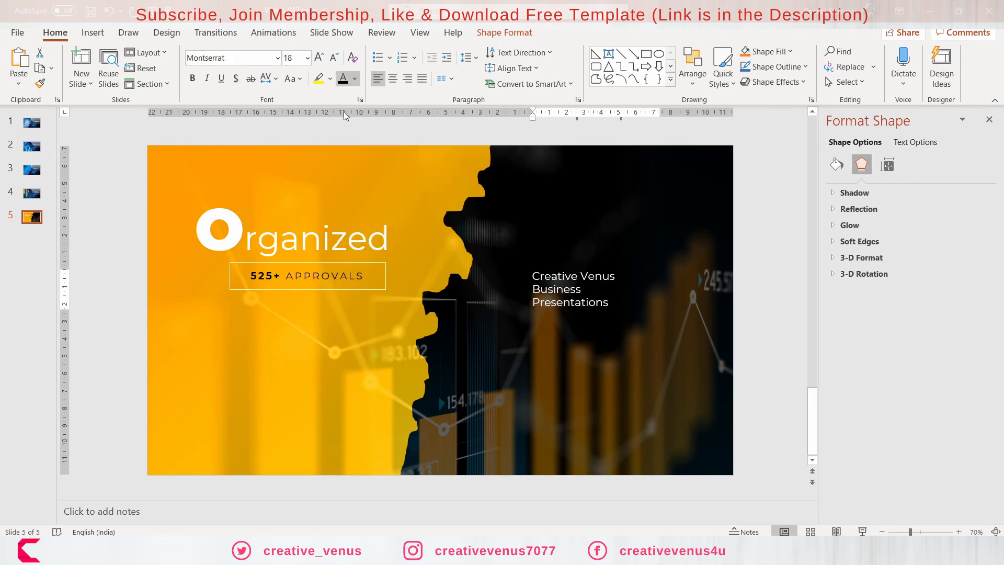
{"action": "left_click", "coordinate": [333, 58]}
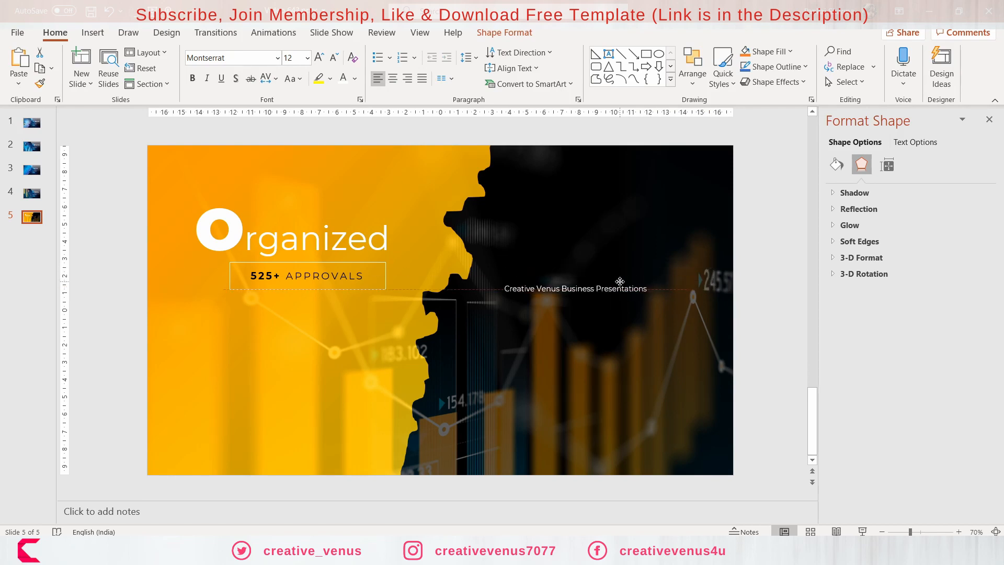
{"action": "left_click", "coordinate": [597, 288]}
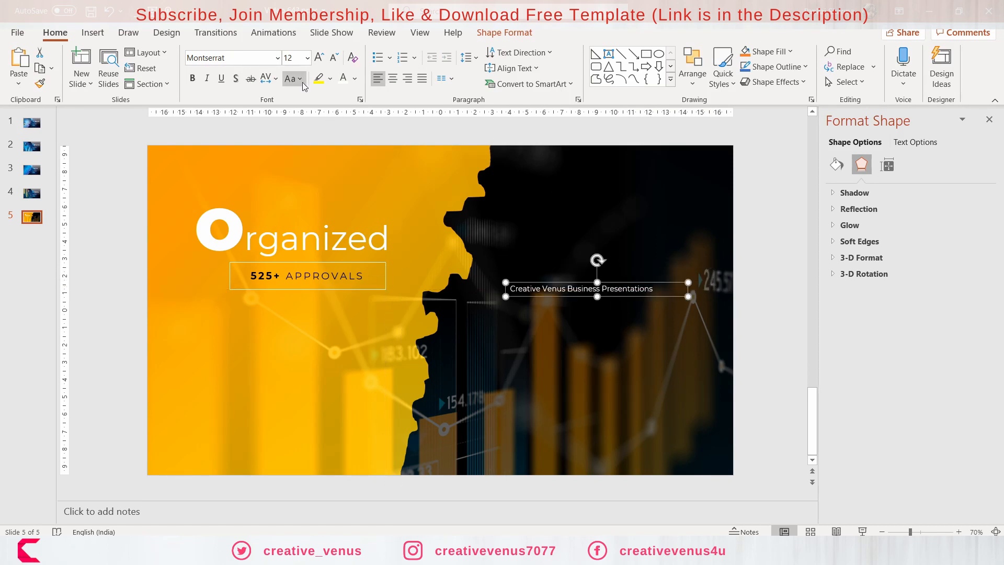
Add a narrower body text box under the heading with Lorem ipsum placeholder text in Open Sans
{"action": "left_click", "coordinate": [266, 78]}
{"action": "type", "text": "="}
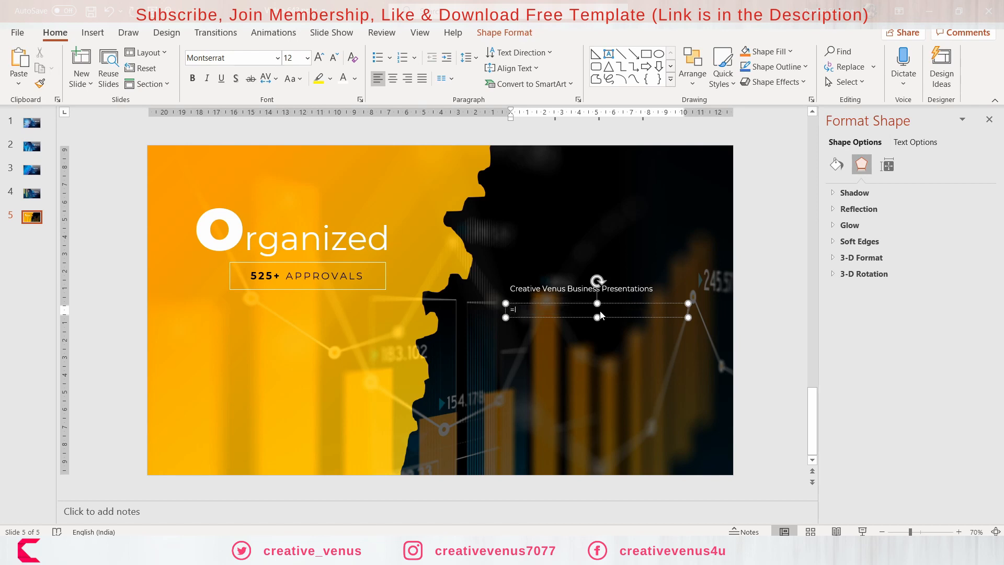
{"action": "type", "text": "Lorem ipsum dolor sit amet, consectetuer adipiscing elit. Maecenas porttitor congue massa. Fusce posuere, magna sed pulvinar ultricies, purus lectus malesuada libero, sit amet commodo magna eros quis urna"}
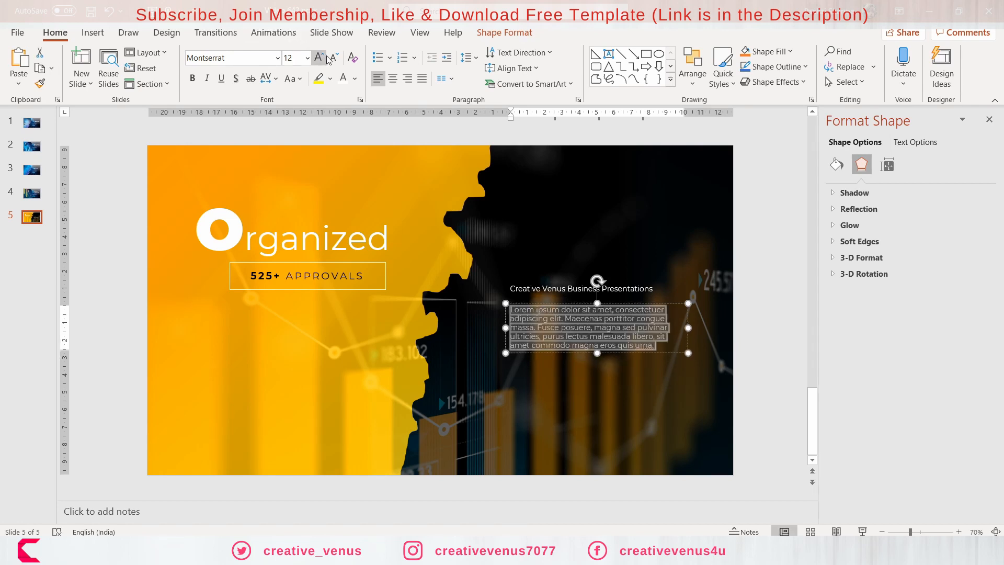
{"action": "left_click", "coordinate": [333, 58]}
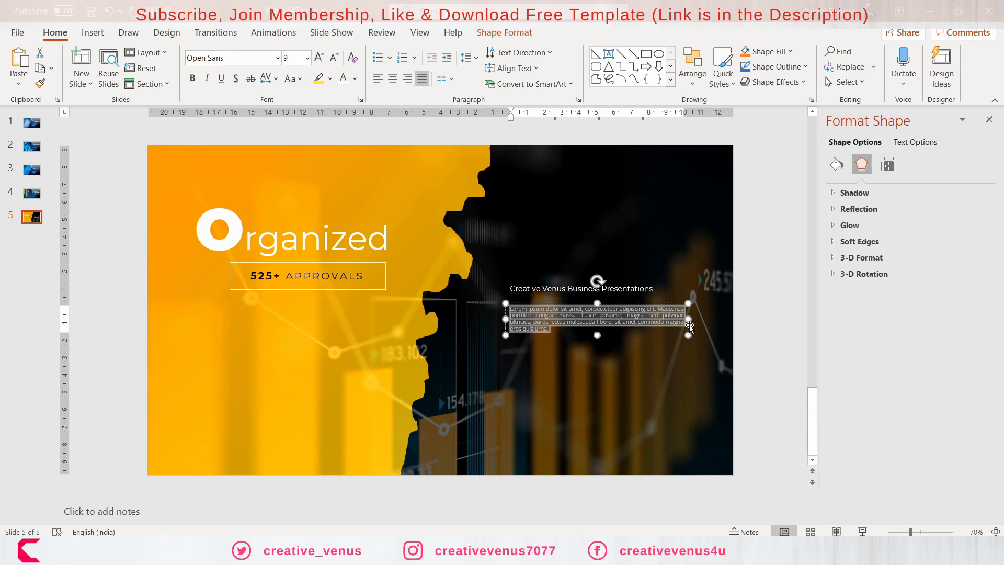
{"action": "left_click_drag", "start_coordinate": [689, 327], "coordinate": [631, 327]}
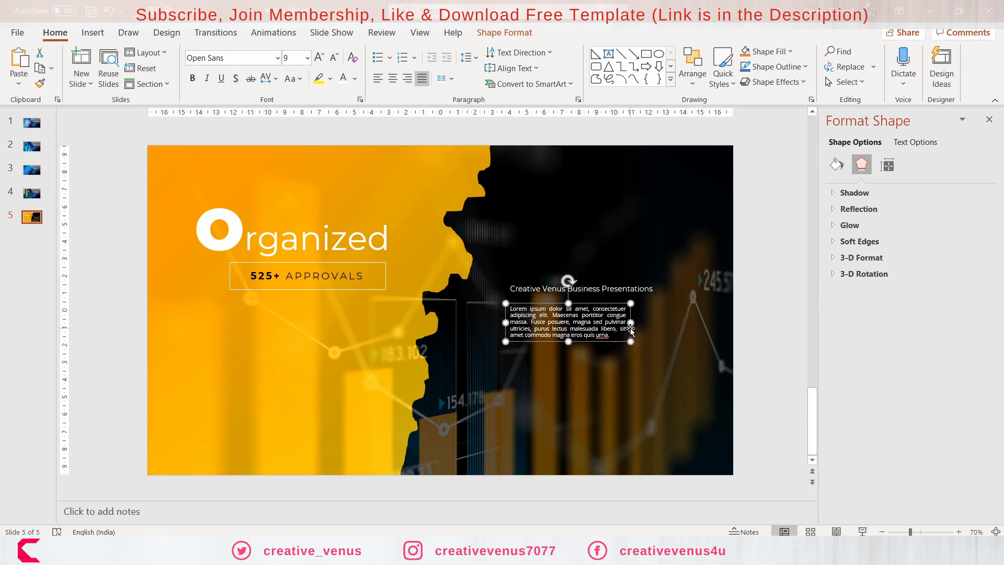
{"action": "left_click", "coordinate": [318, 57]}
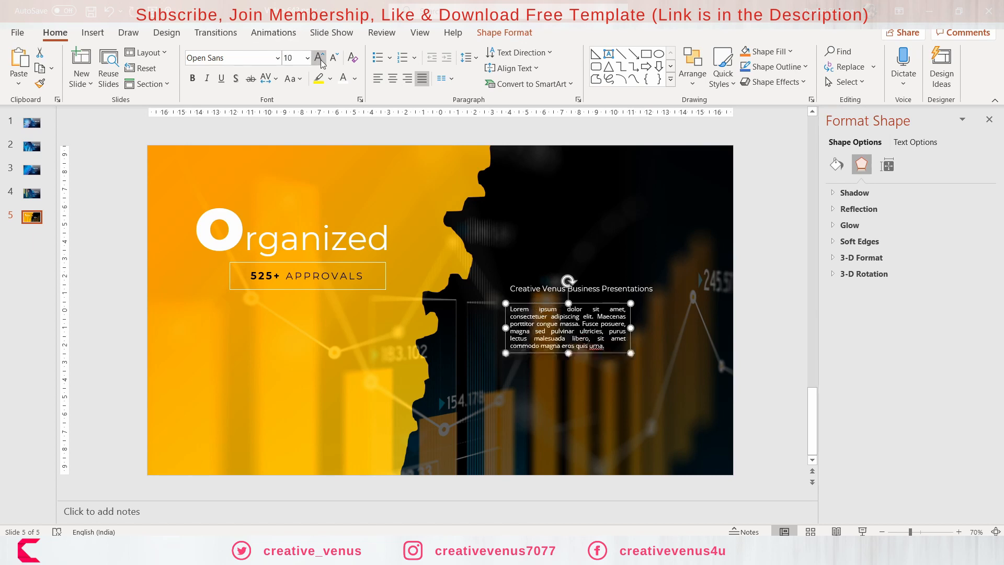
{"action": "left_click", "coordinate": [333, 57]}
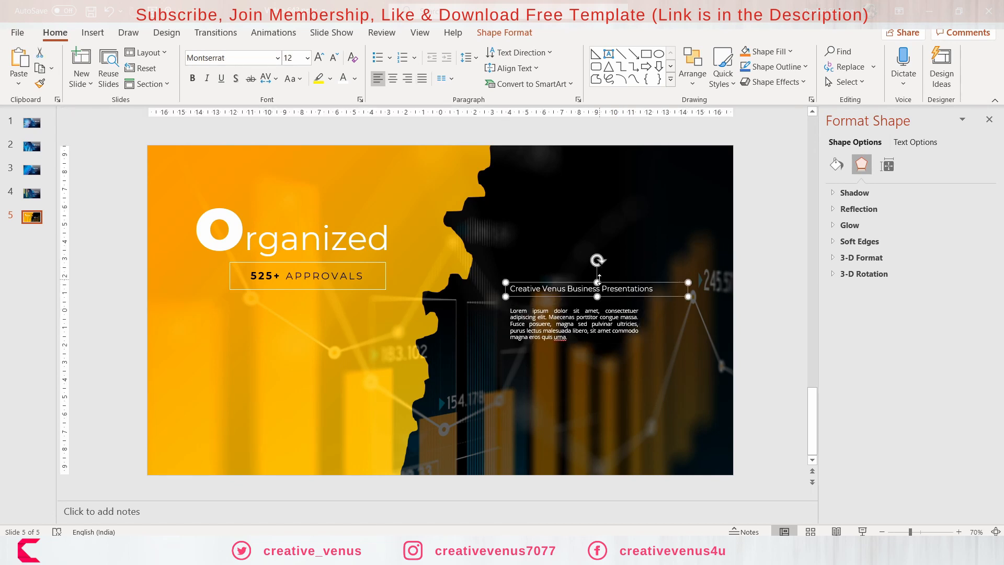
Enlarge the heading and set its character spacing to Loose
{"action": "left_click", "coordinate": [318, 57]}
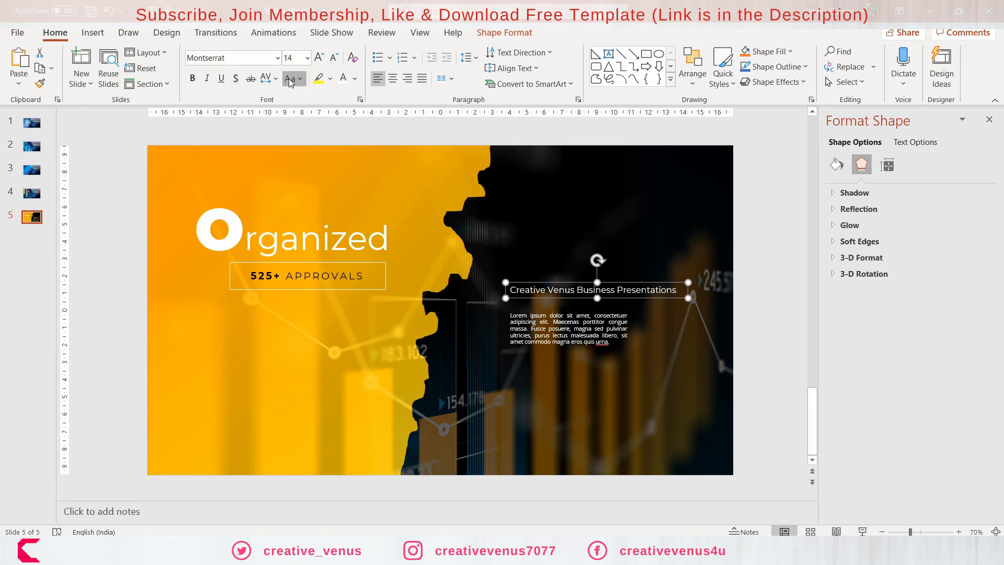
{"action": "left_click", "coordinate": [290, 77]}
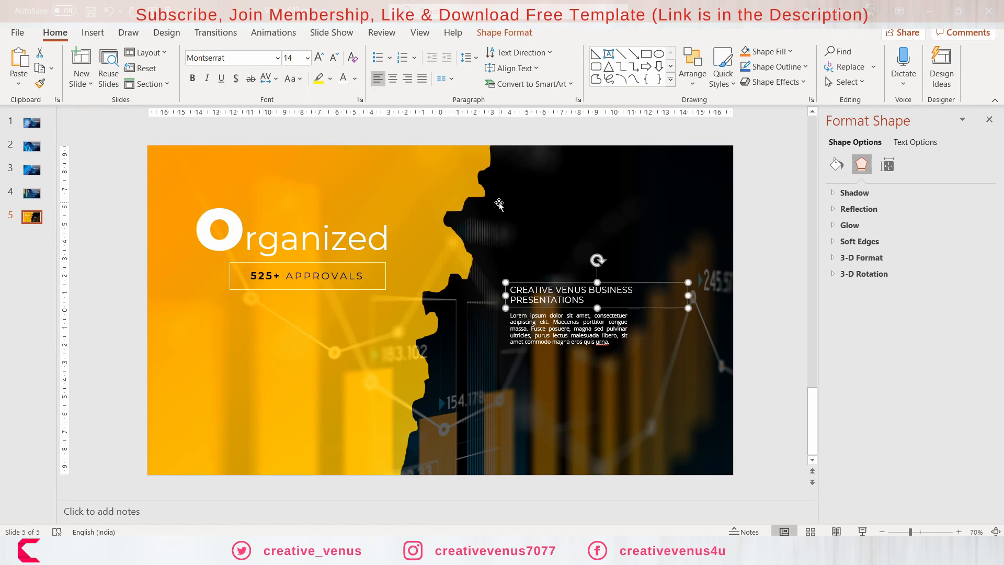
{"action": "left_click", "coordinate": [274, 77]}
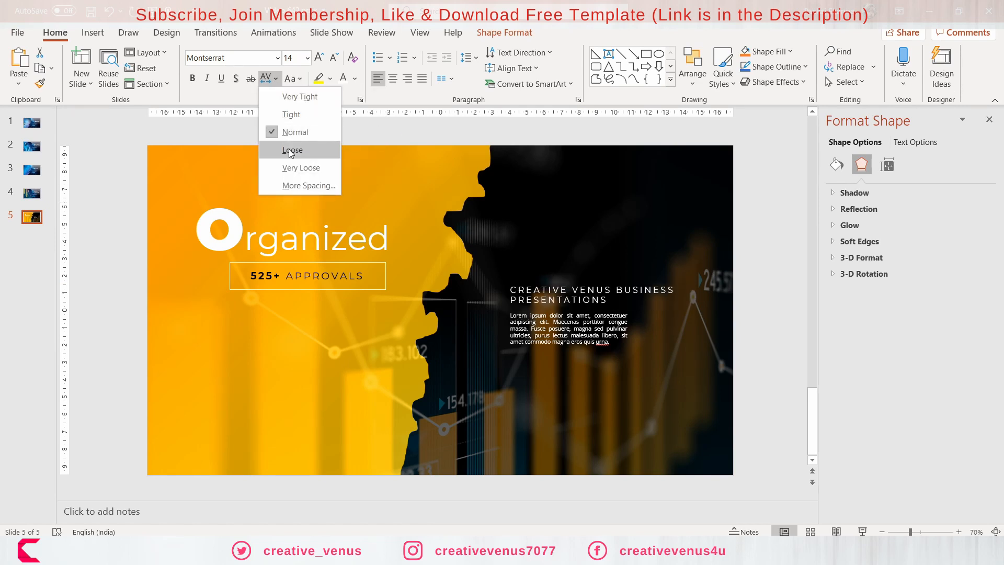
{"action": "left_click", "coordinate": [293, 150]}
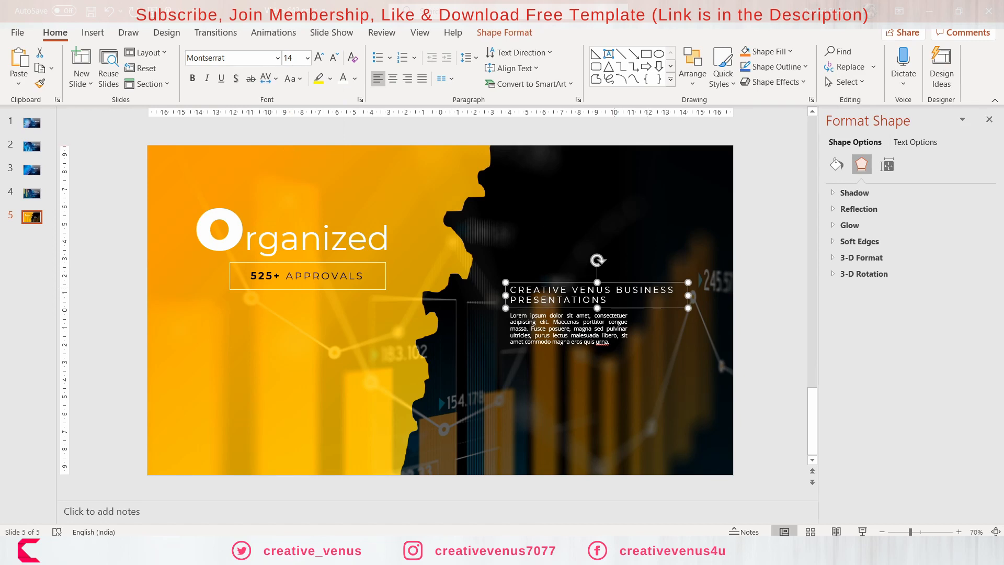
Resize the heading into two lines and make the BUSINESS PRESENTATIONS line smaller
{"action": "left_click_drag", "start_coordinate": [687, 306], "coordinate": [666, 301]}
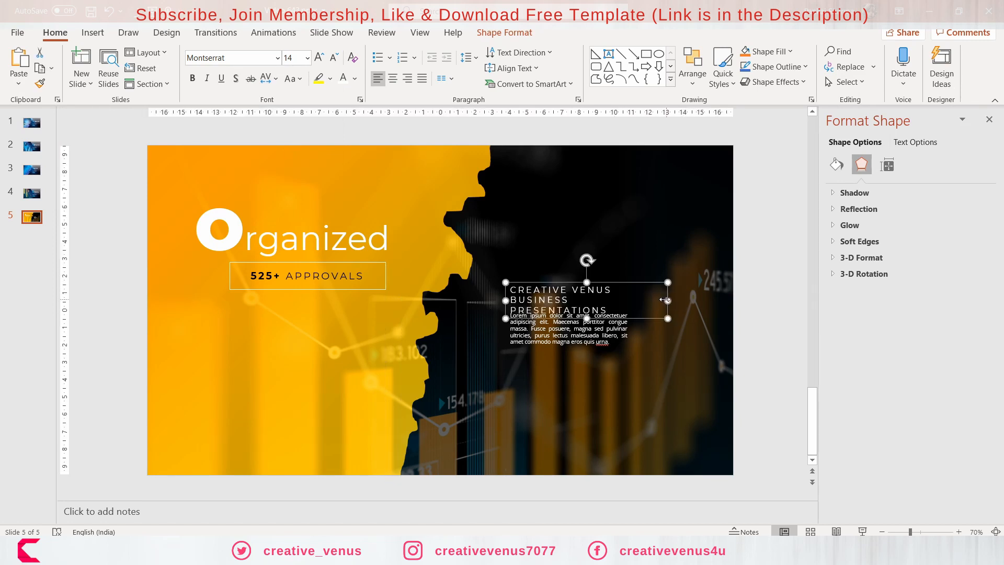
{"action": "left_click_drag", "start_coordinate": [669, 301], "coordinate": [683, 301]}
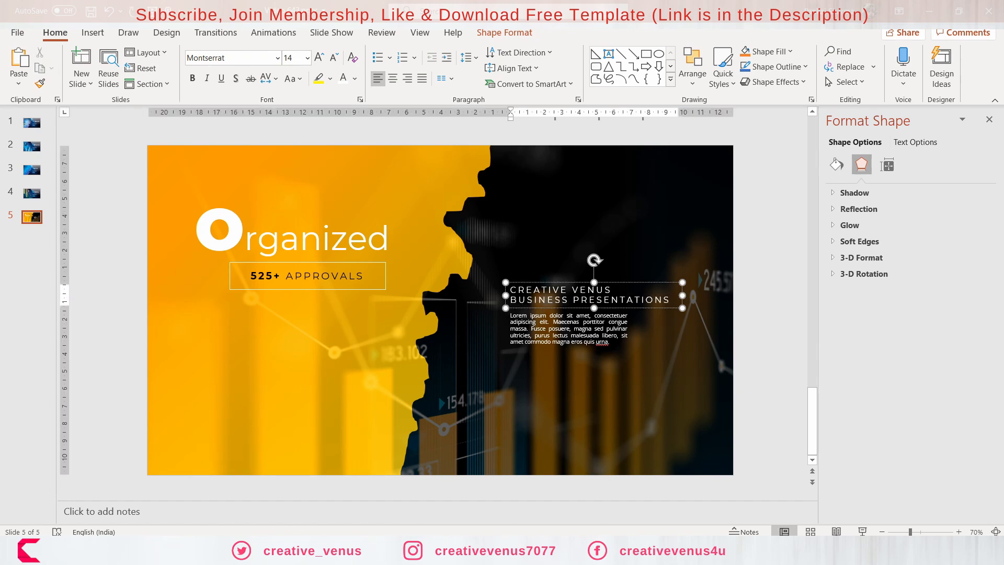
{"action": "double_click", "coordinate": [591, 290]}
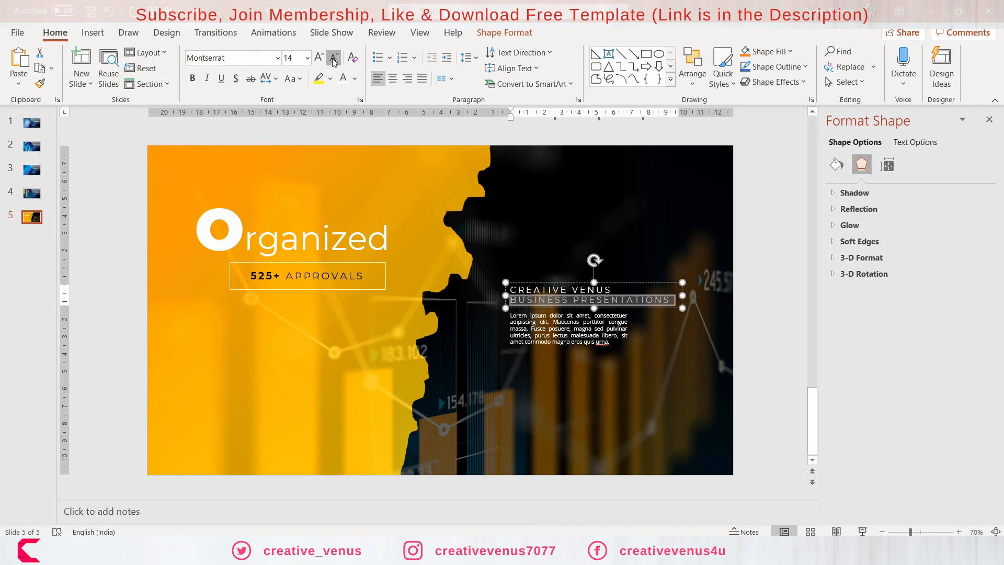
{"action": "left_click", "coordinate": [758, 337]}
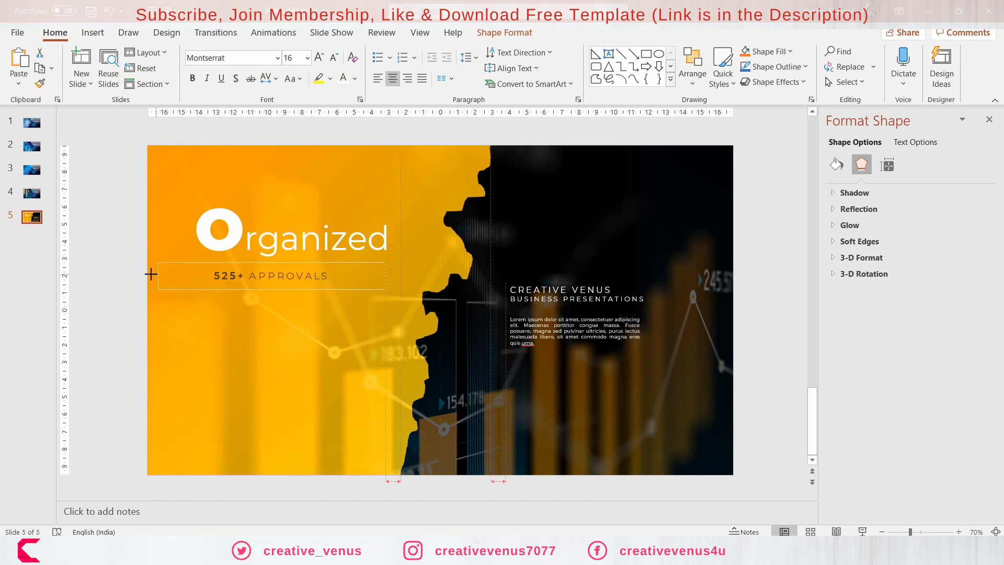
Stretch the APPROVALS frame across both halves and send the orange shape to the back
{"action": "left_click", "coordinate": [266, 276]}
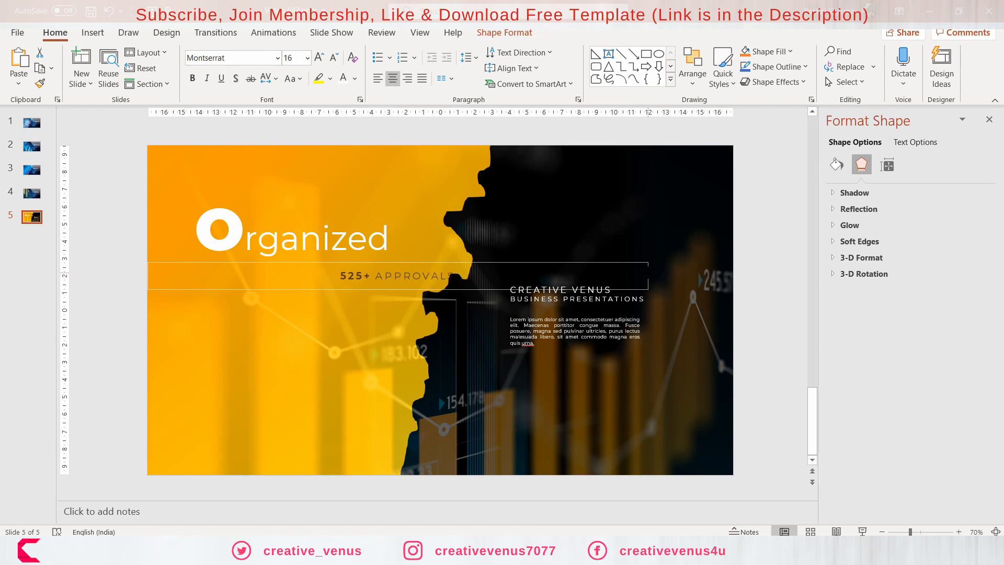
{"action": "left_click", "coordinate": [396, 276]}
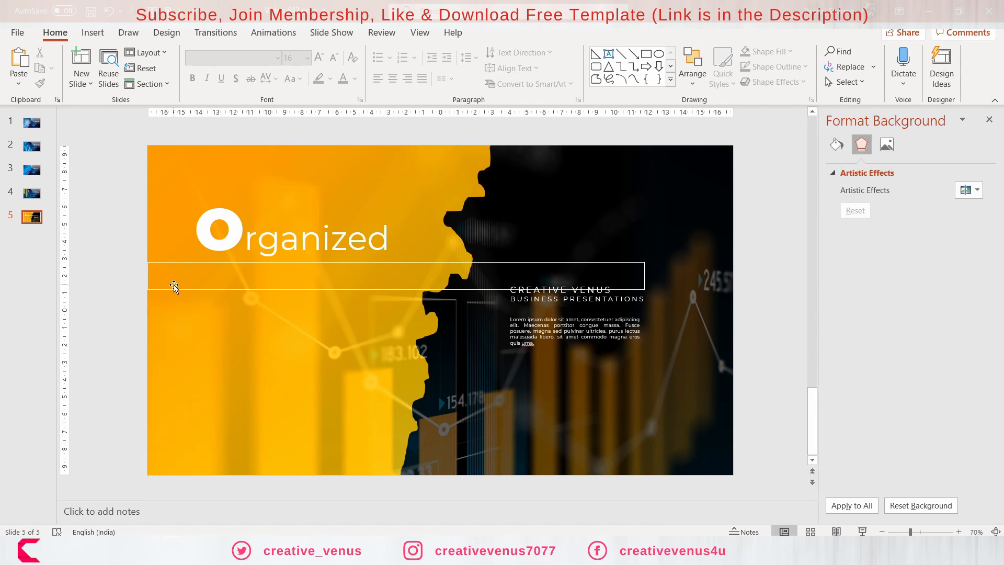
{"action": "right_click", "coordinate": [174, 285]}
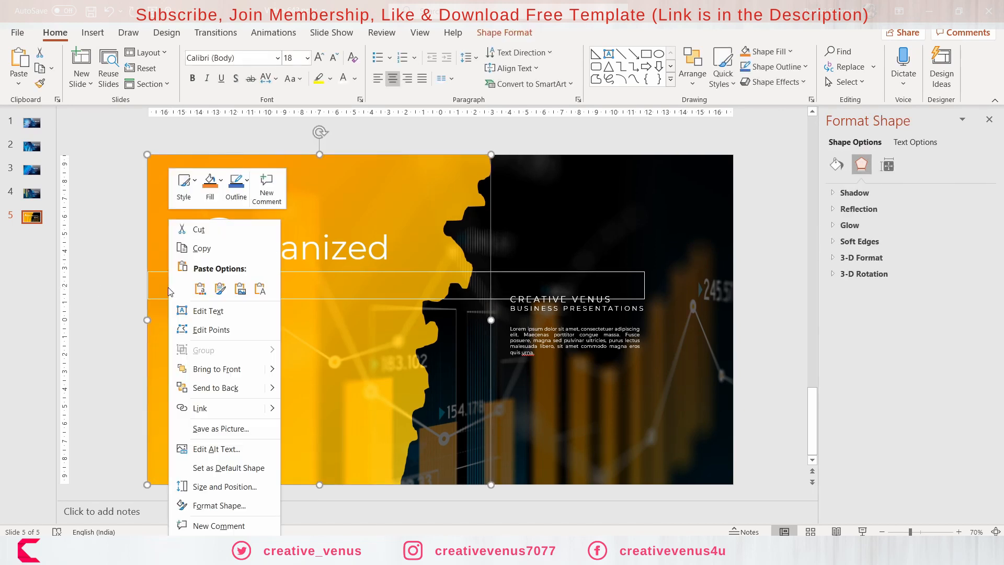
{"action": "left_click", "coordinate": [155, 301]}
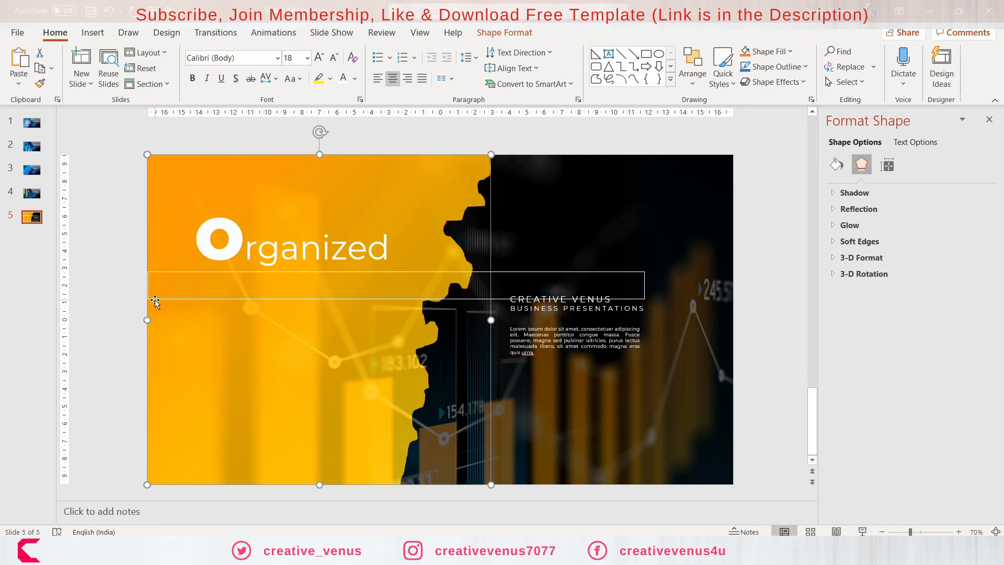
{"action": "mouse_move", "coordinate": [689, 272]}
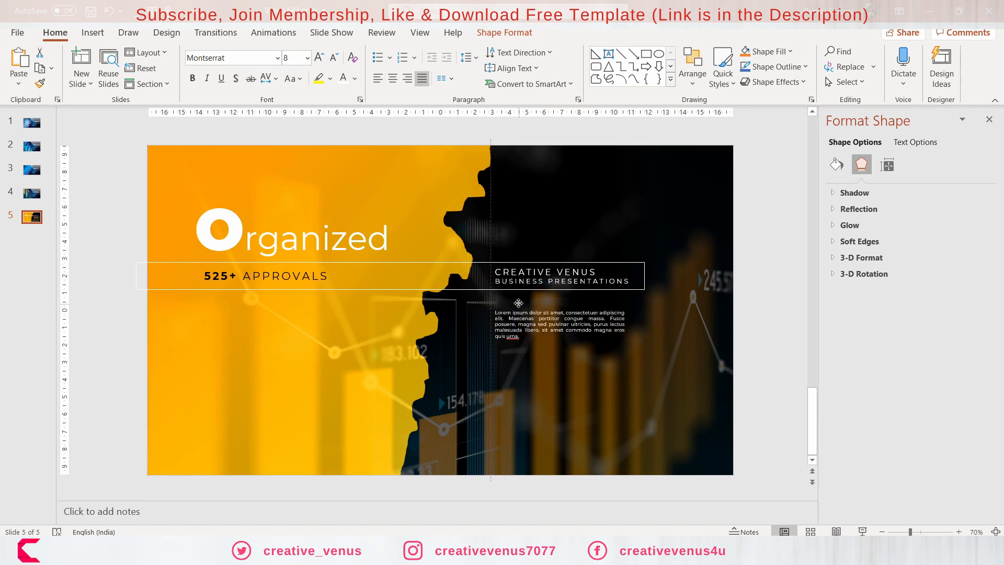
Select the body text and move to inserting a new shape beneath it
{"action": "left_click", "coordinate": [558, 324]}
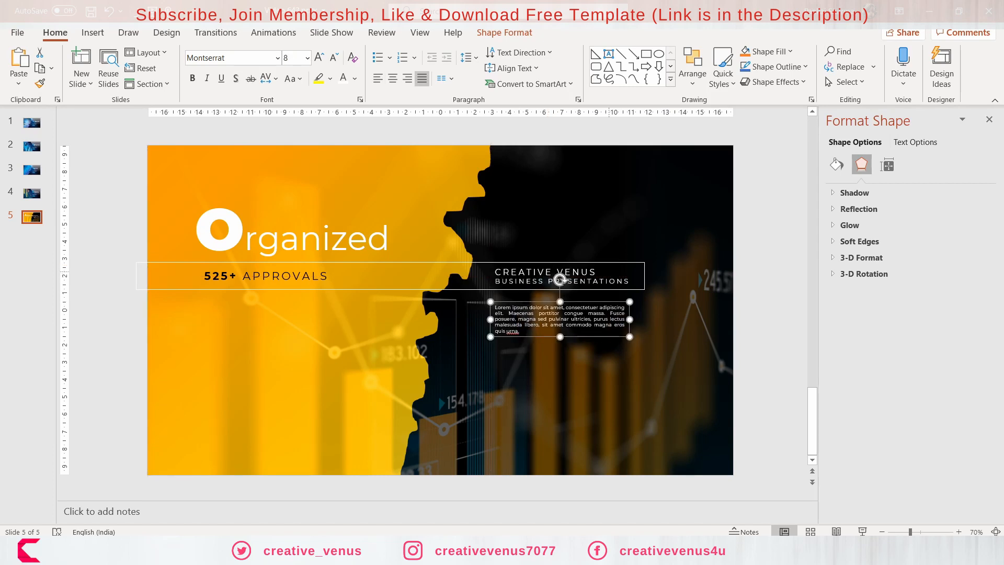
{"action": "left_click", "coordinate": [93, 32]}
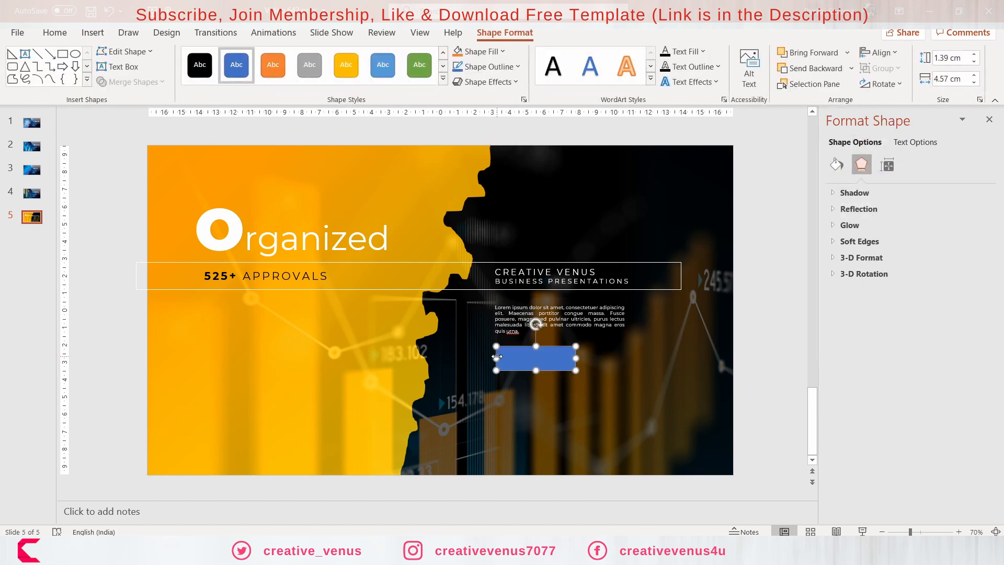
Give the button shape a solid white fill at about 68% transparency
{"action": "left_click", "coordinate": [837, 165]}
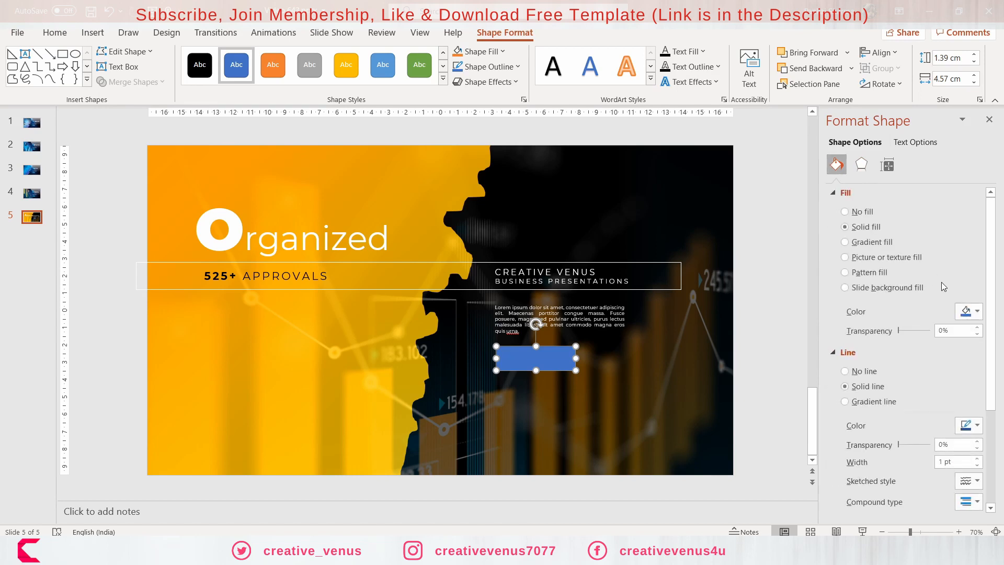
{"action": "left_click", "coordinate": [978, 312]}
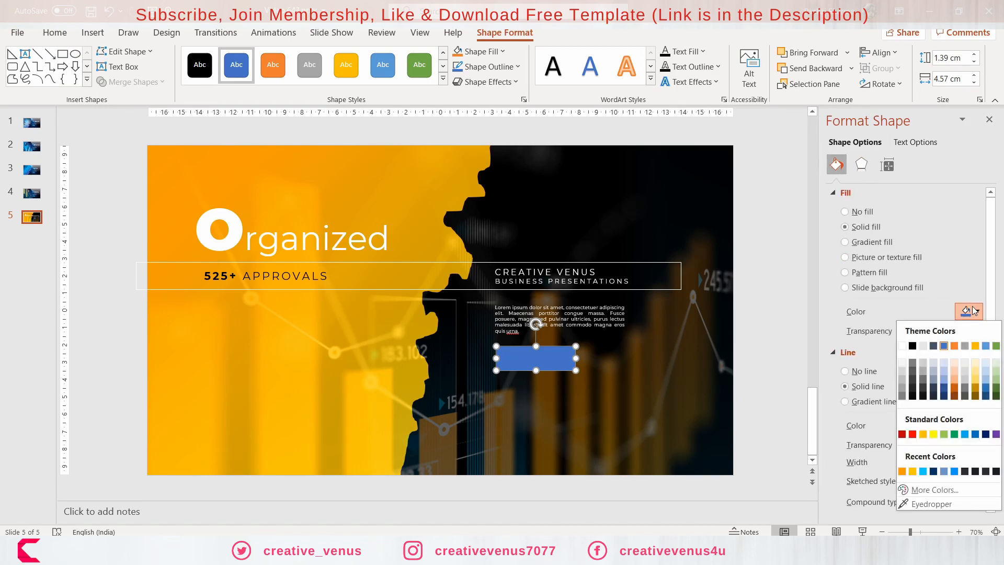
{"action": "left_click", "coordinate": [902, 345]}
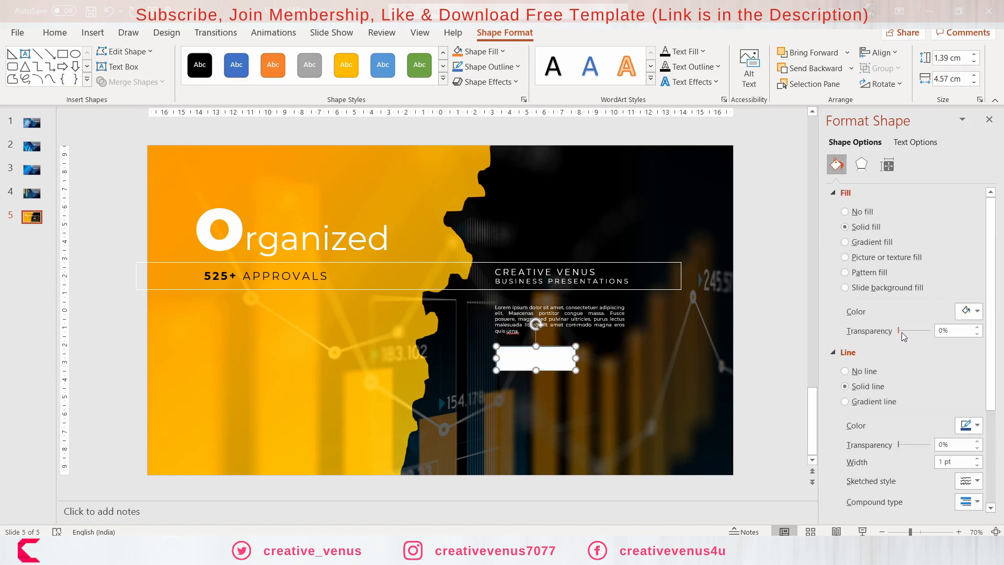
{"action": "left_click_drag", "start_coordinate": [898, 331], "coordinate": [920, 331]}
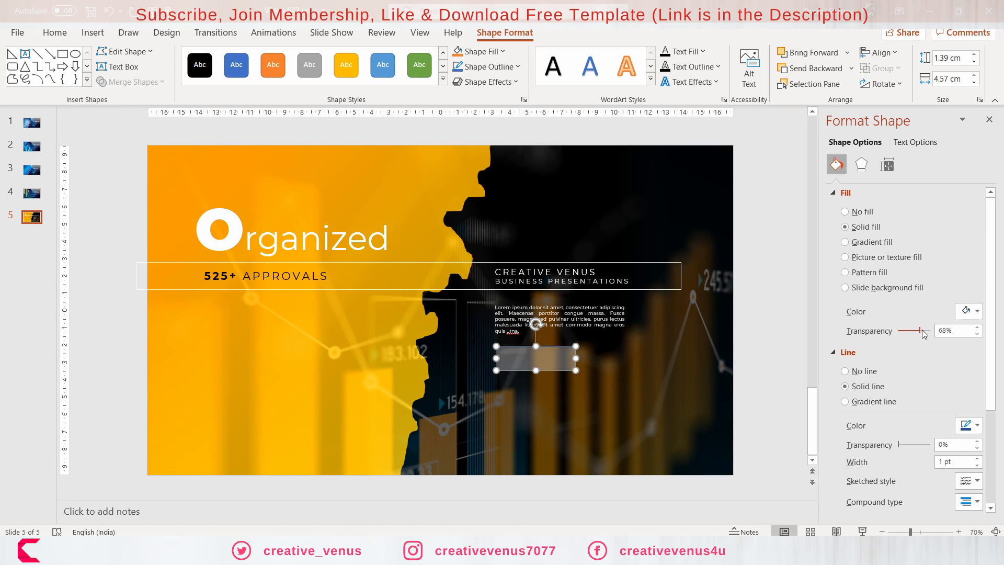
{"action": "left_click", "coordinate": [977, 425]}
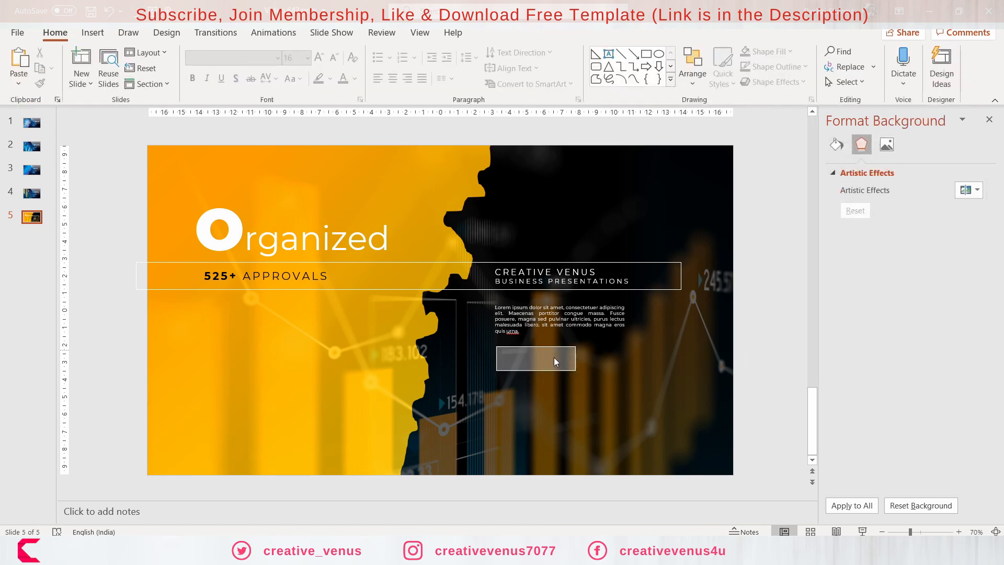
Label the button 'explore' and set its font to Montserrat
{"action": "left_click", "coordinate": [537, 360]}
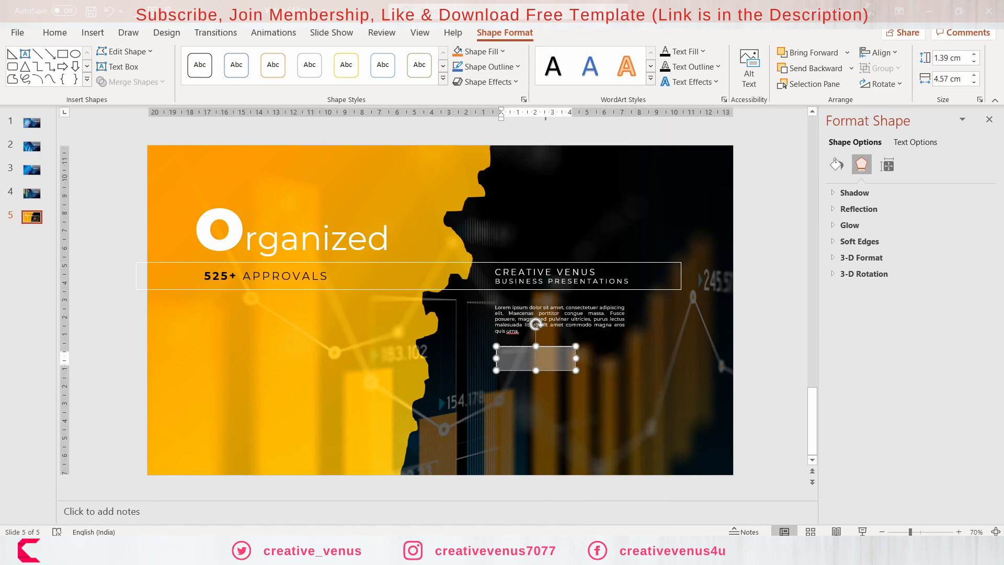
{"action": "type", "text": "explore"}
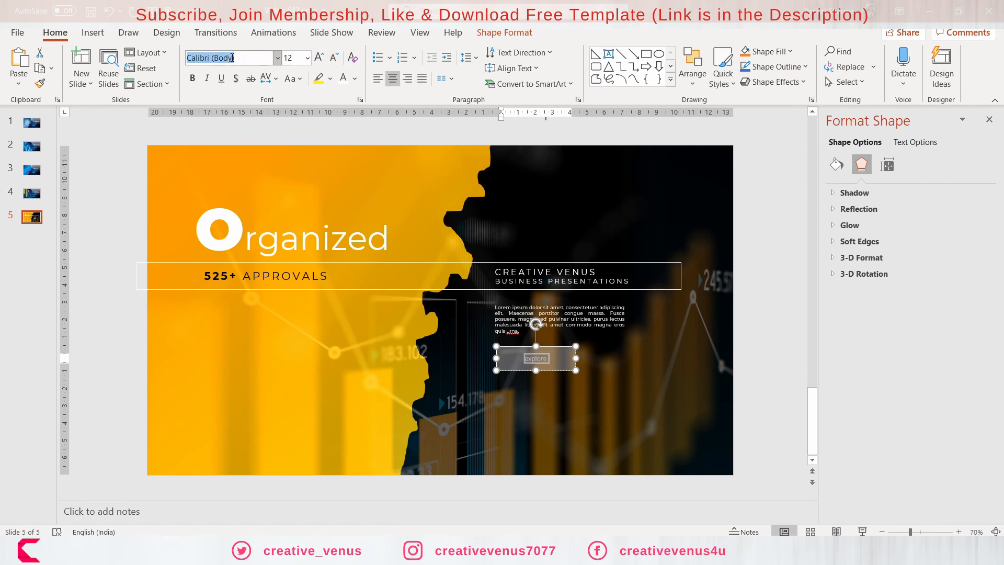
{"action": "type", "text": "Montserrat"}
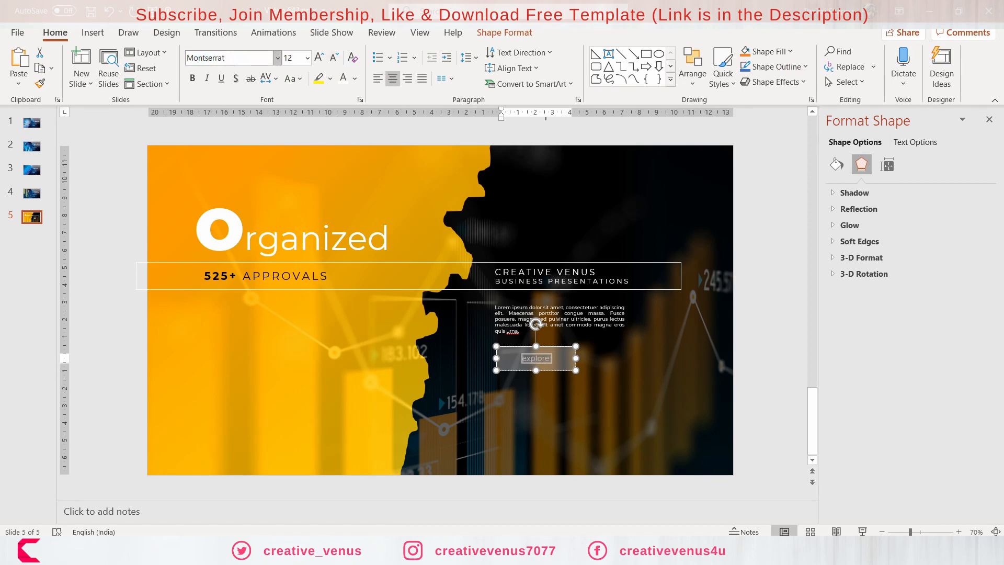
{"action": "left_click", "coordinate": [289, 77]}
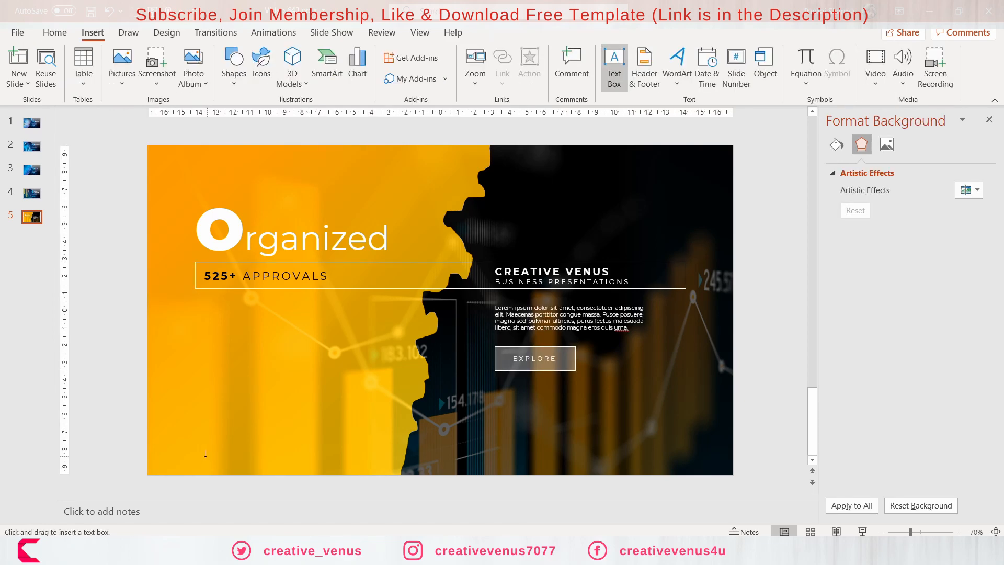
Draw a text box along the bottom edge and enter the Report 2021 footer text
{"action": "left_click_drag", "start_coordinate": [201, 455], "coordinate": [385, 470]}
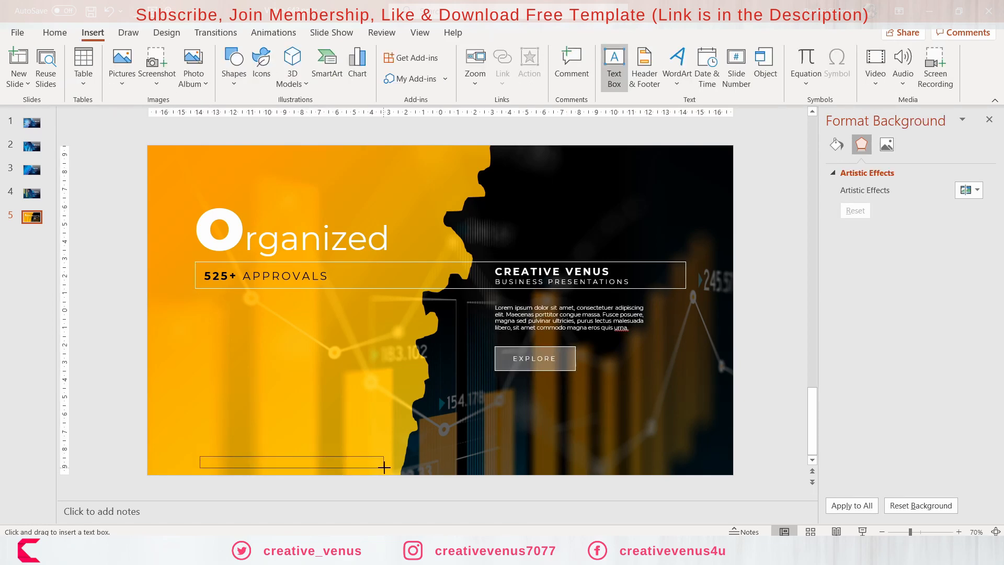
{"action": "left_click_drag", "start_coordinate": [200, 458], "coordinate": [386, 468]}
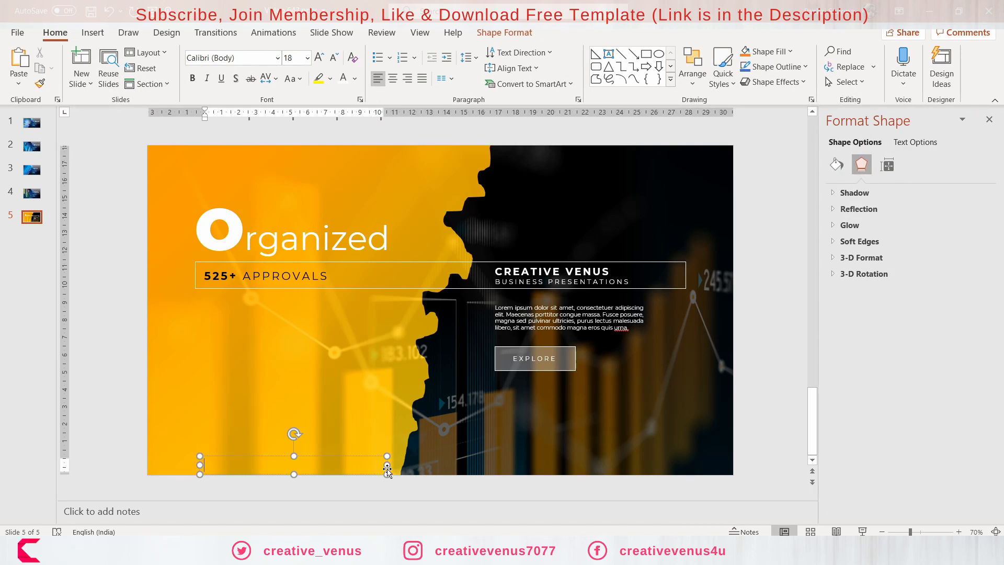
{"action": "type", "text": "Report 2021"}
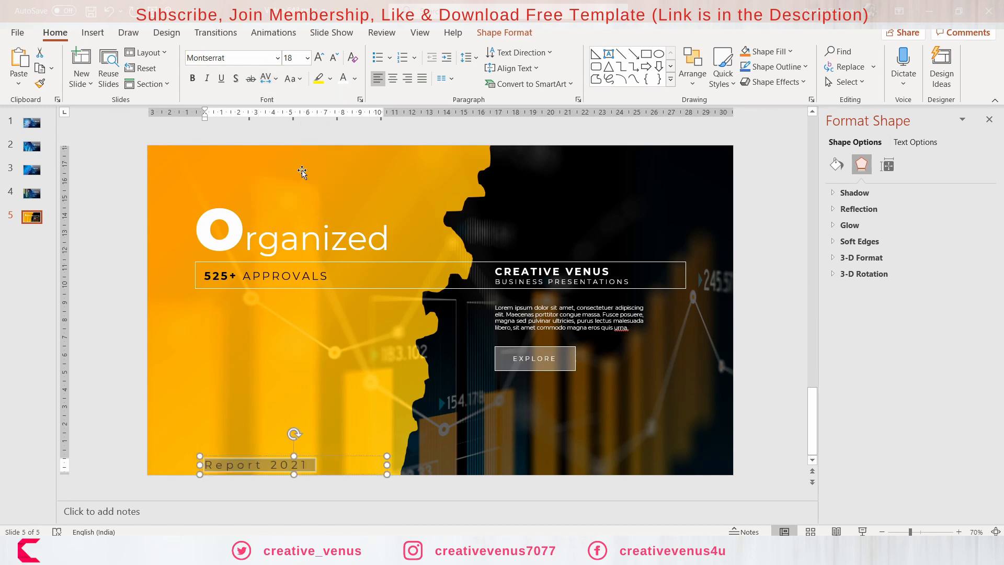
Make the footer uppercase, smaller and right-aligned at the bottom right
{"action": "left_click", "coordinate": [289, 78]}
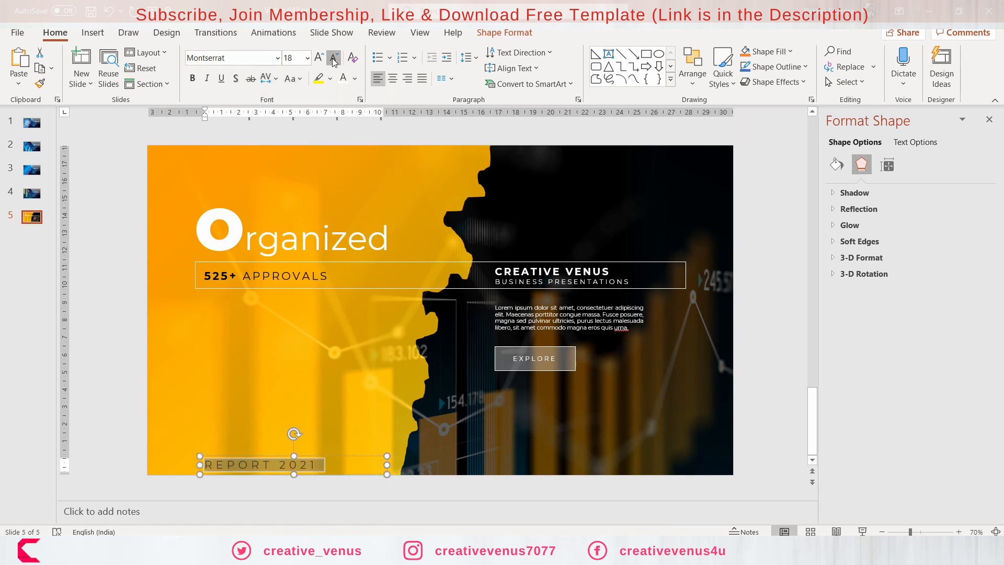
{"action": "left_click", "coordinate": [333, 58]}
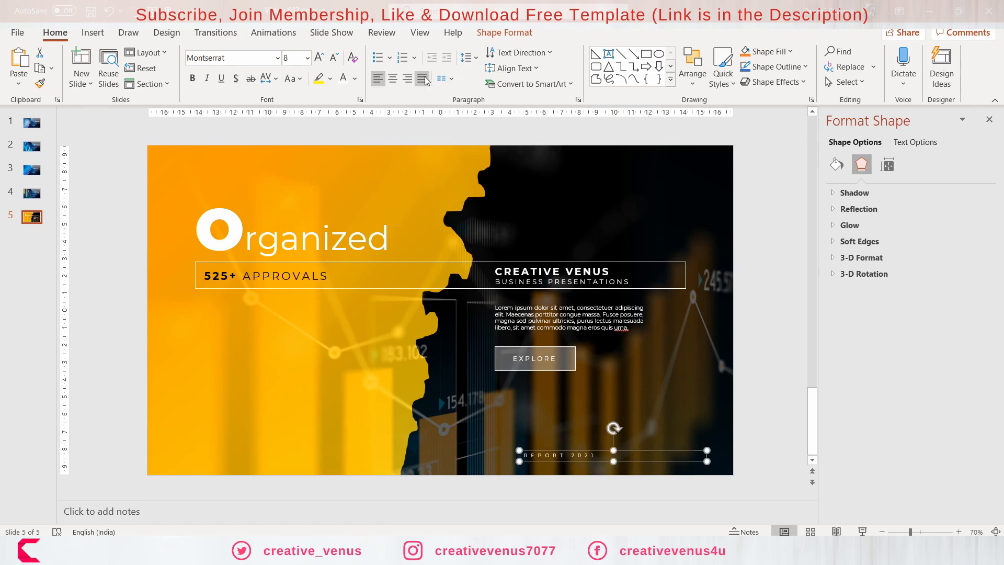
{"action": "left_click", "coordinate": [409, 78]}
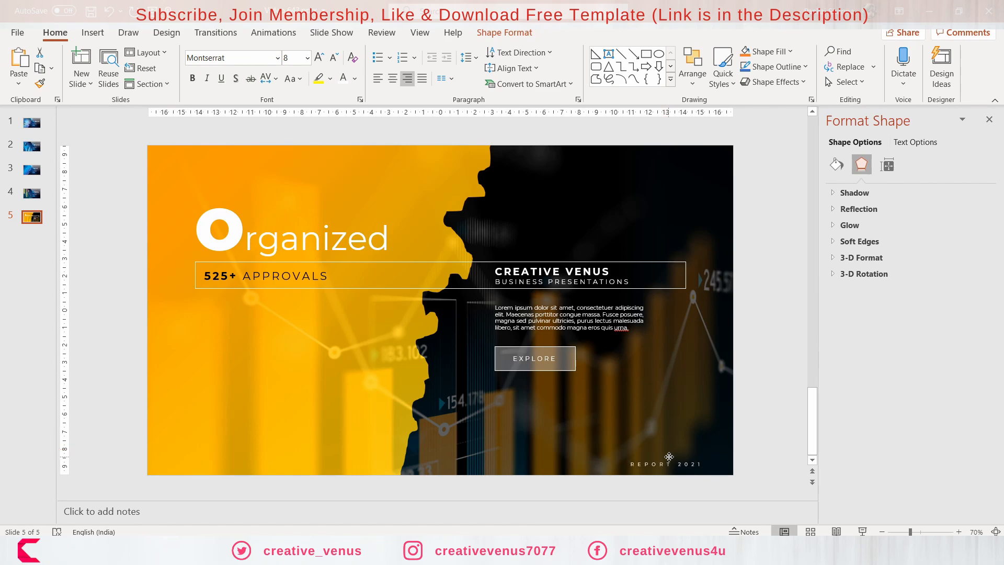
{"action": "left_click", "coordinate": [180, 61]}
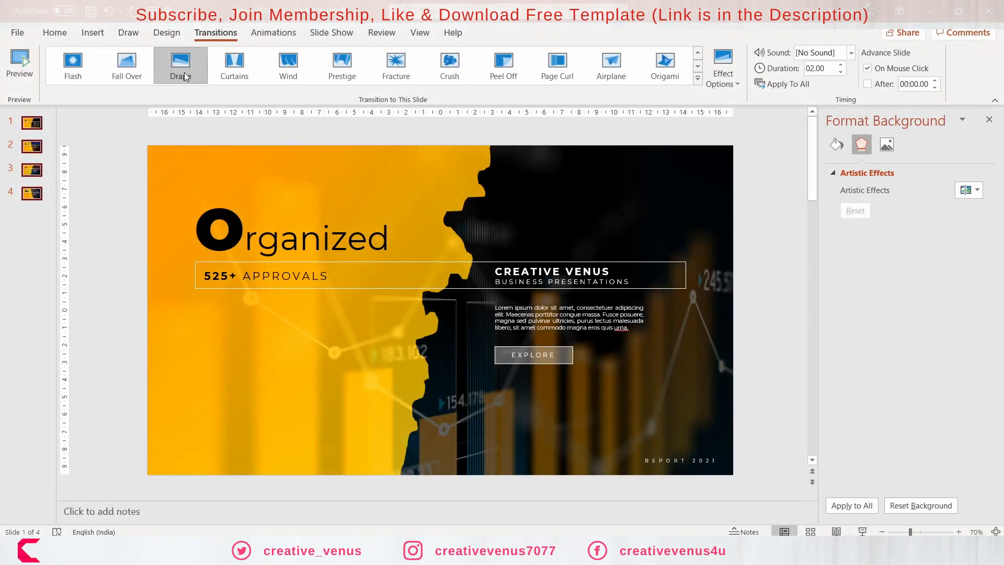
Apply the Drape transition to the Organized slide
{"action": "left_click", "coordinate": [180, 62]}
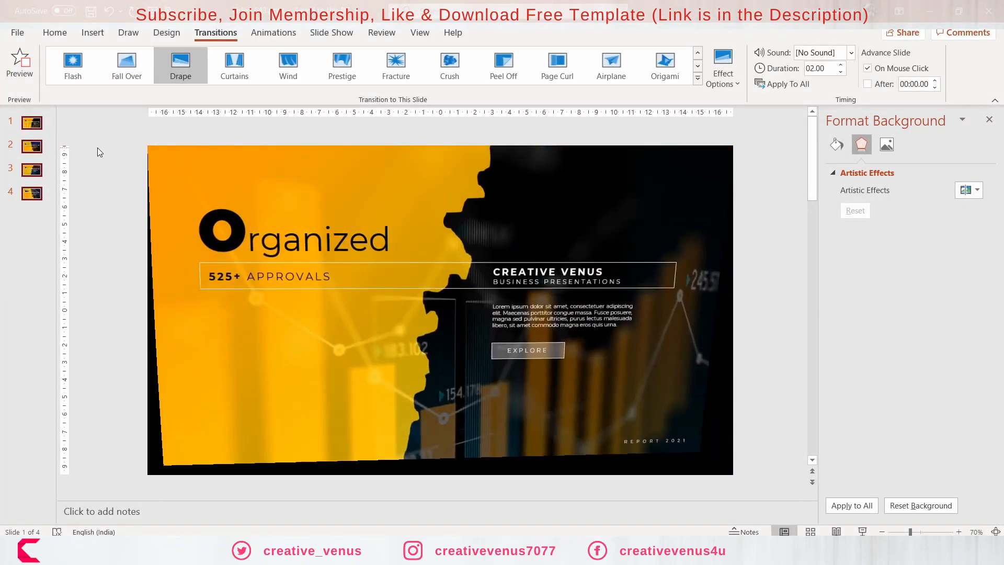